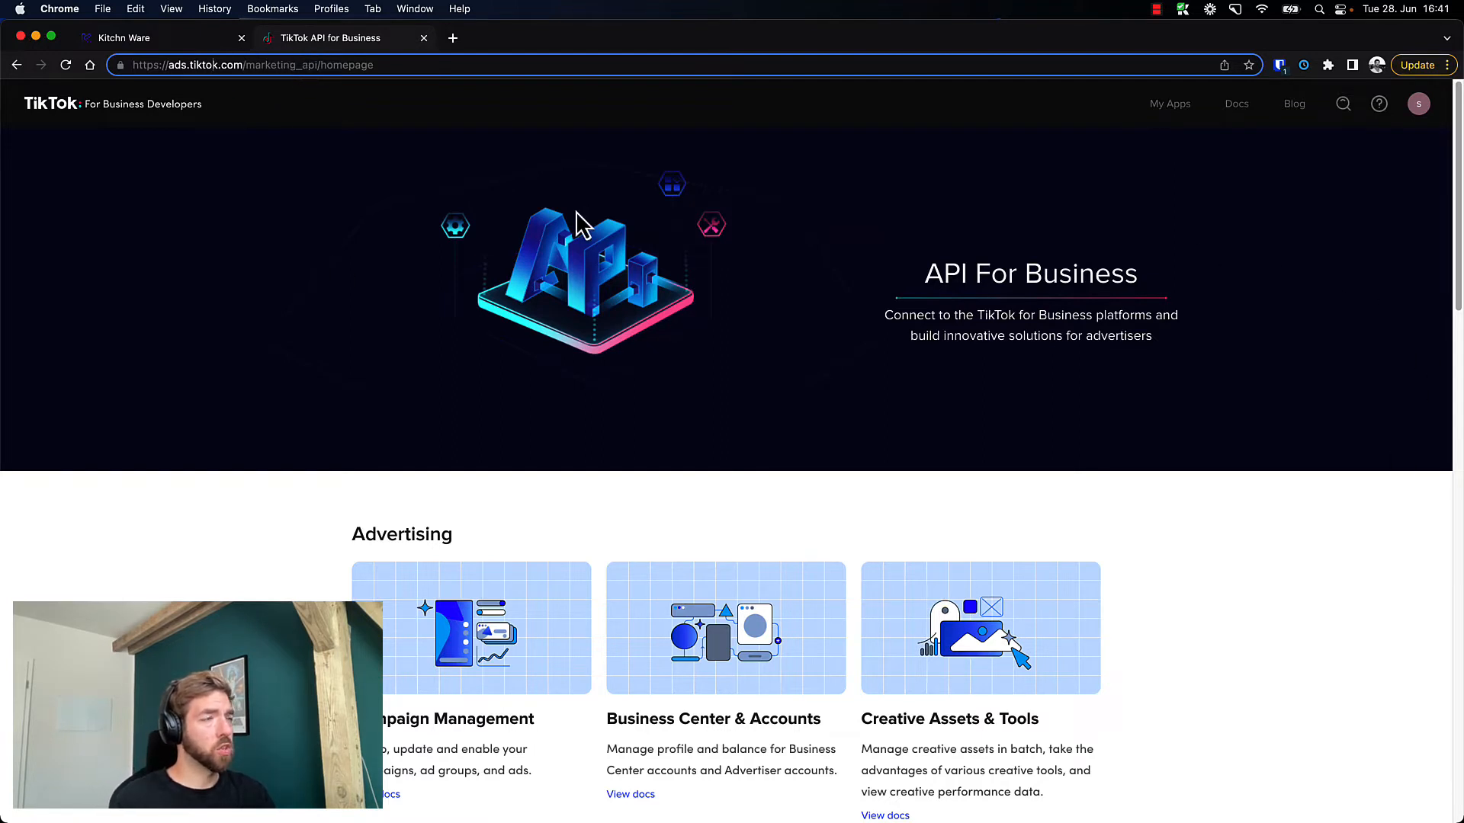
{"action": "mouse_move", "coordinate": [1001, 334]}
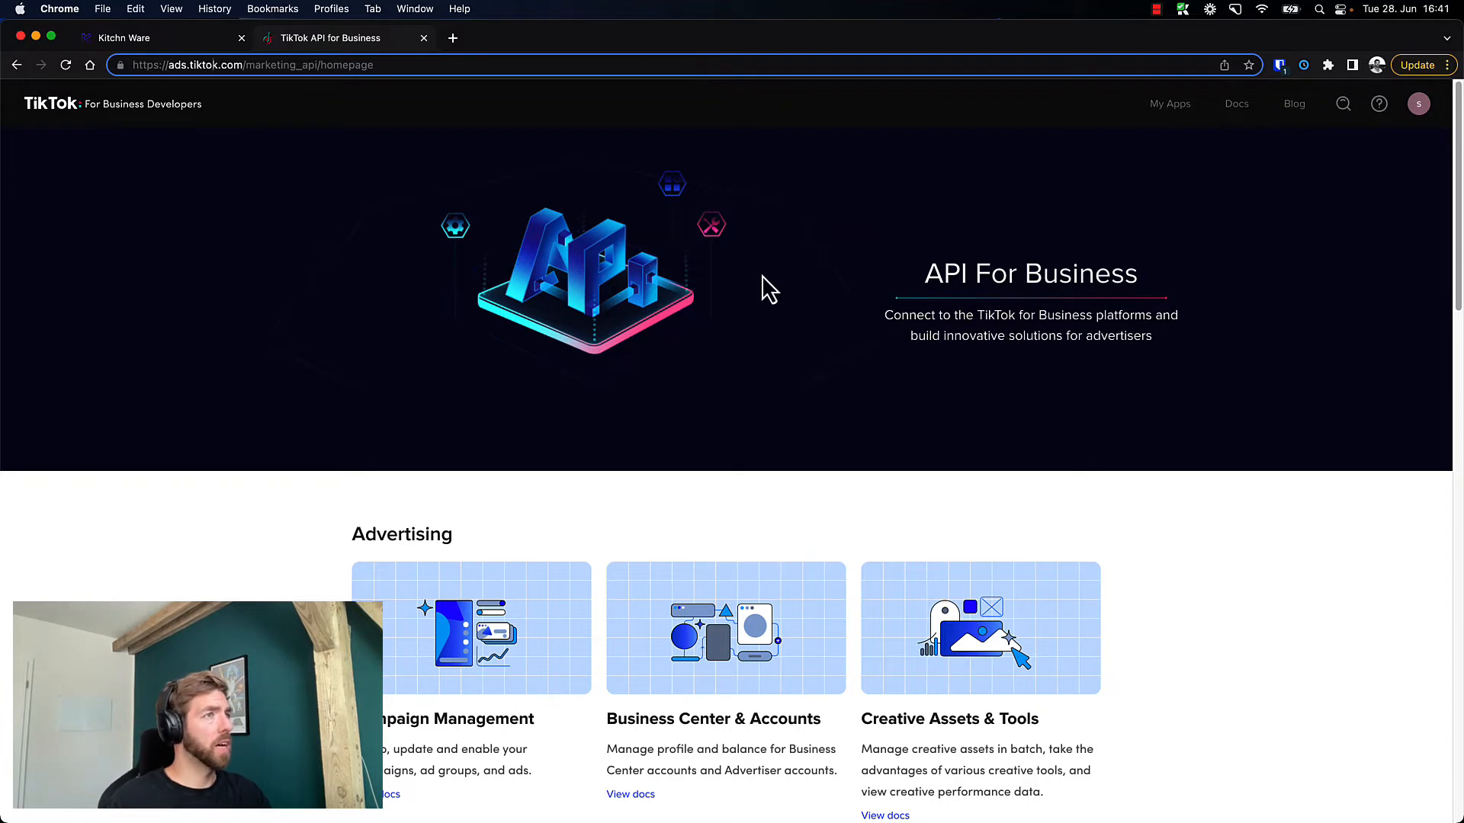
{"action": "mouse_move", "coordinate": [778, 459]}
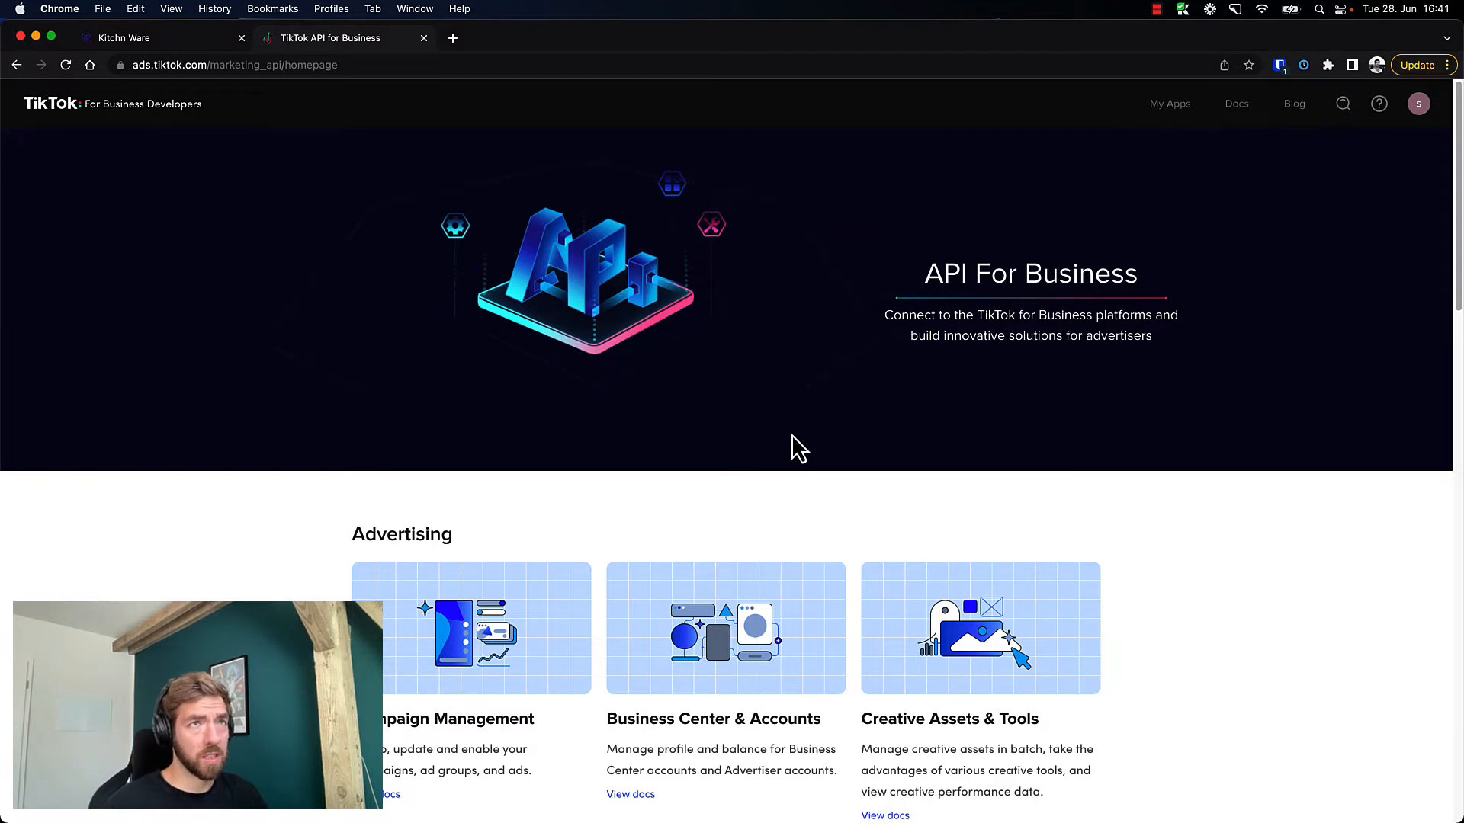
{"action": "mouse_move", "coordinate": [967, 427]}
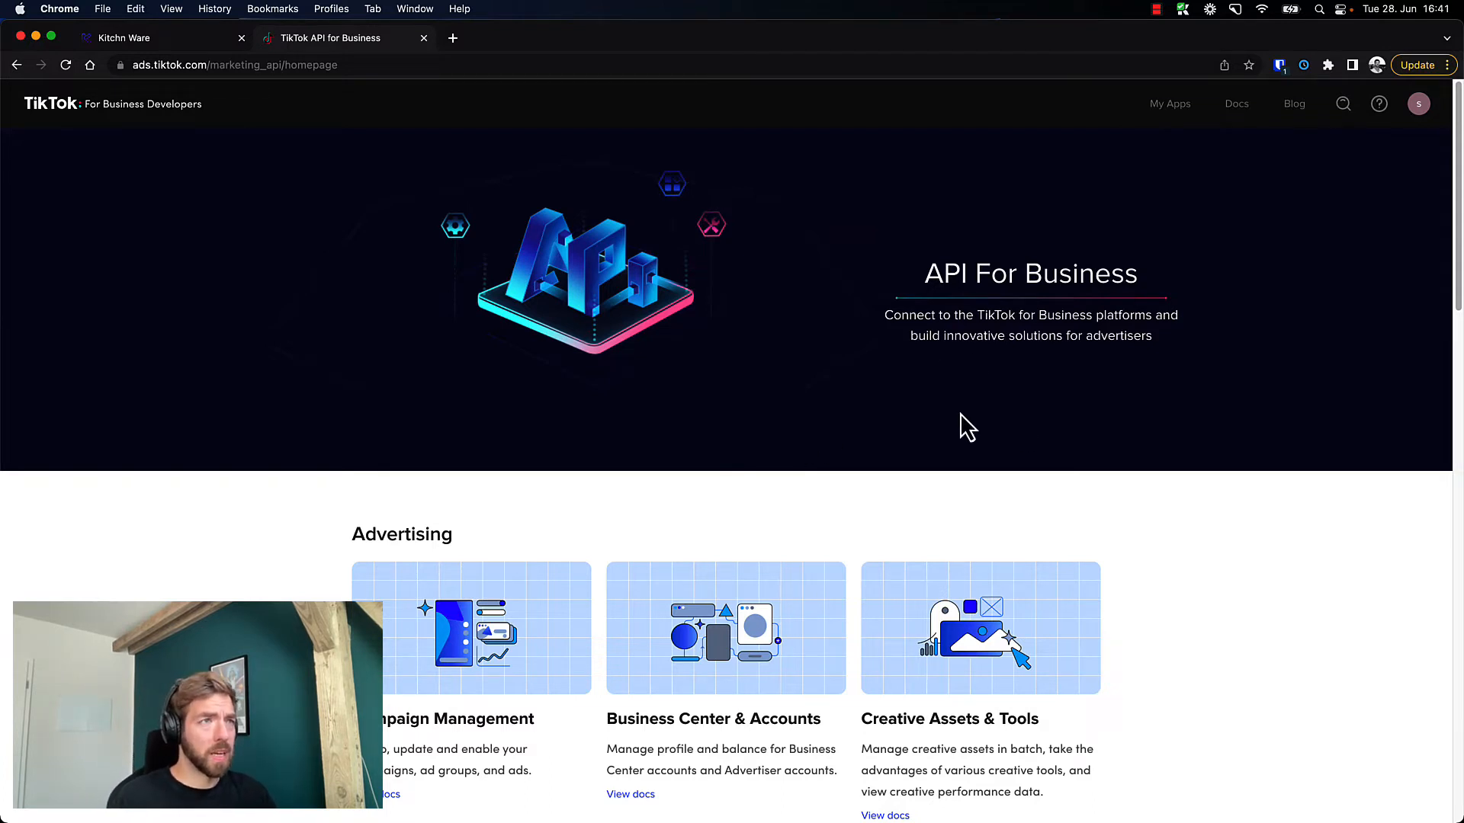
{"action": "mouse_move", "coordinate": [990, 374]}
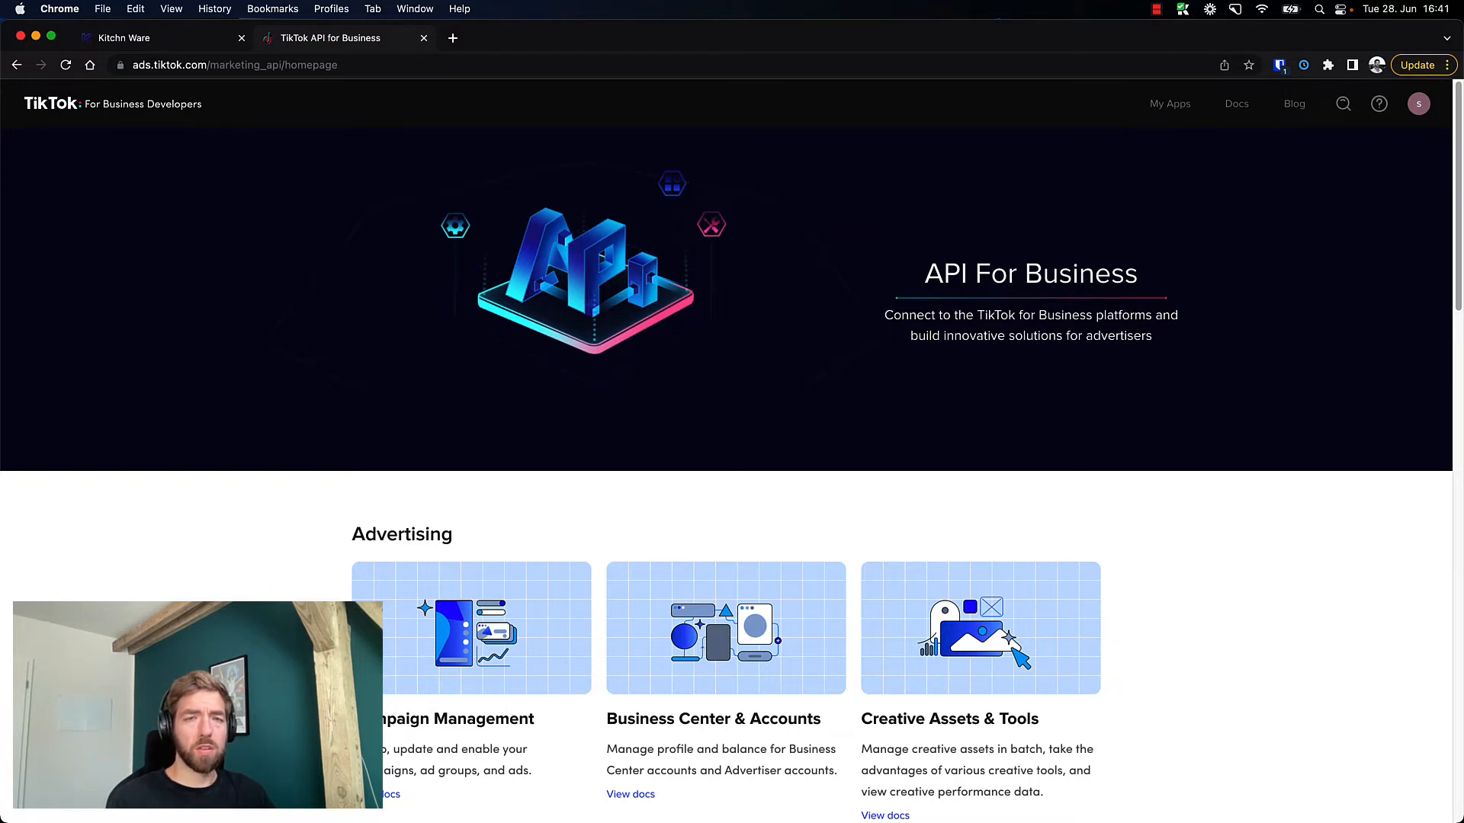
{"action": "mouse_move", "coordinate": [1187, 462]}
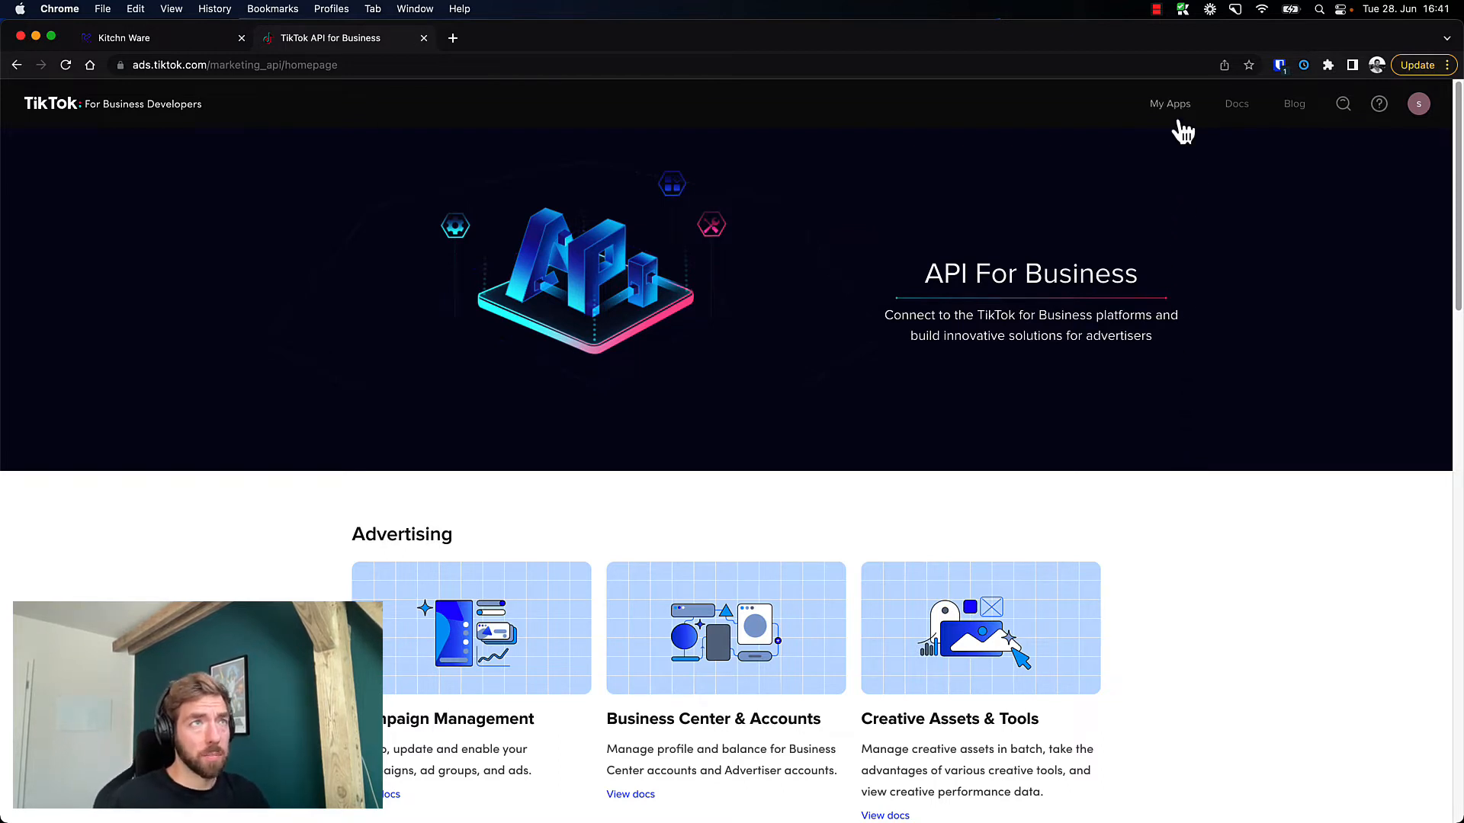
- Show the My Apps list with the approved Kitchn.io App and Kitchn.io Demo App
{"action": "left_click", "coordinate": [1169, 103]}
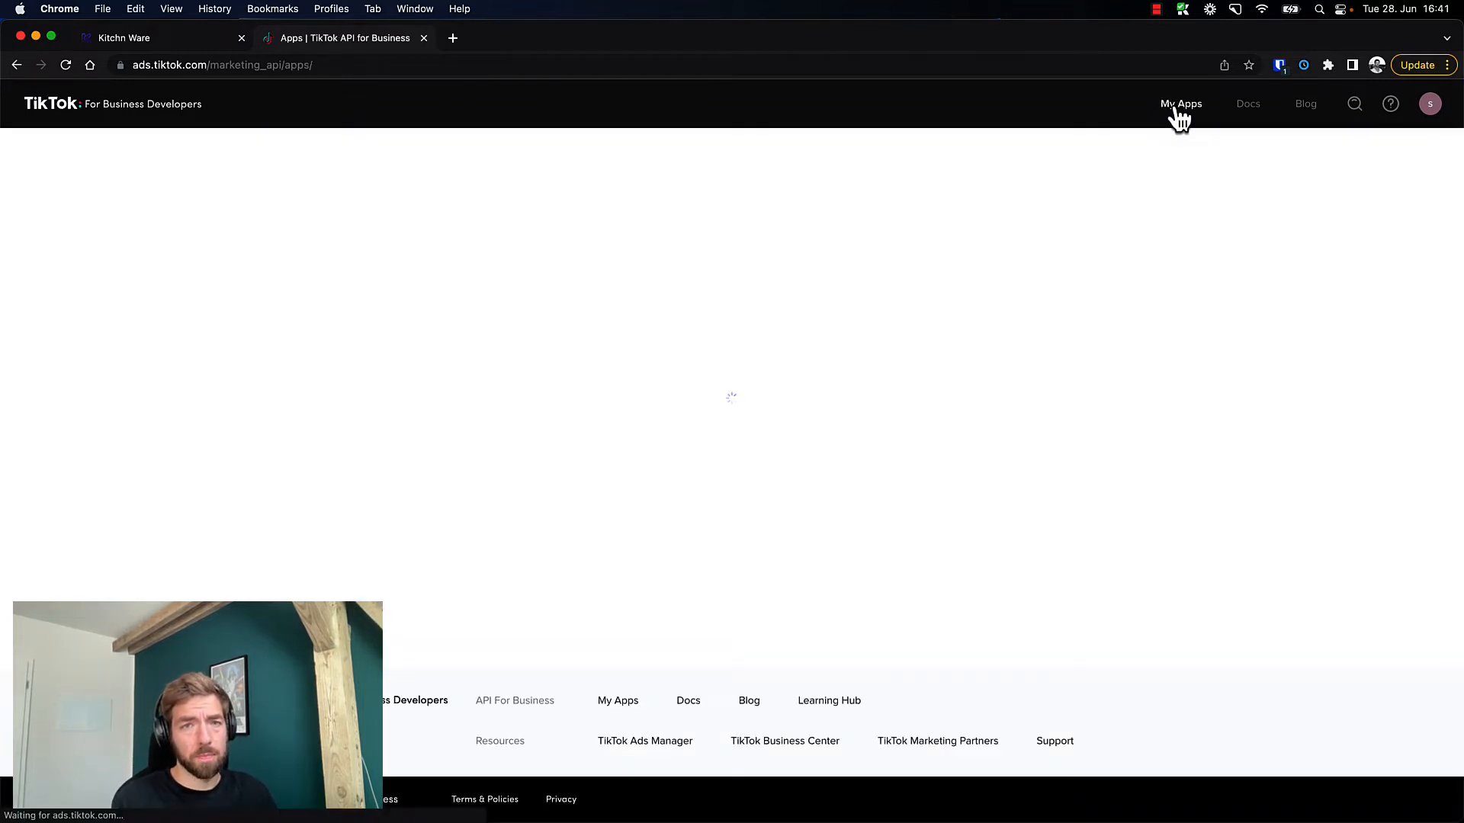
{"action": "left_click", "coordinate": [1180, 103]}
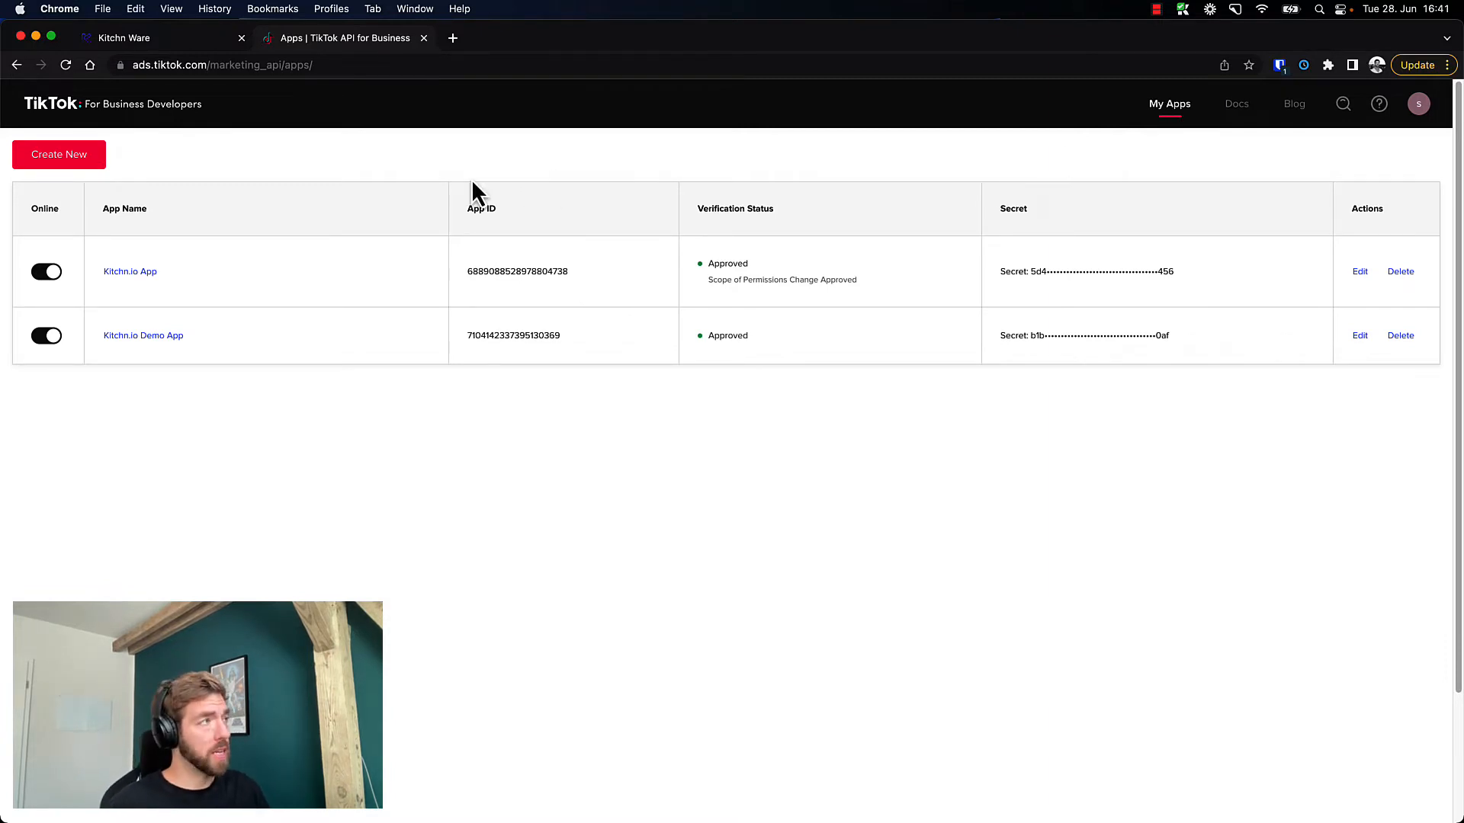
{"action": "mouse_move", "coordinate": [215, 278]}
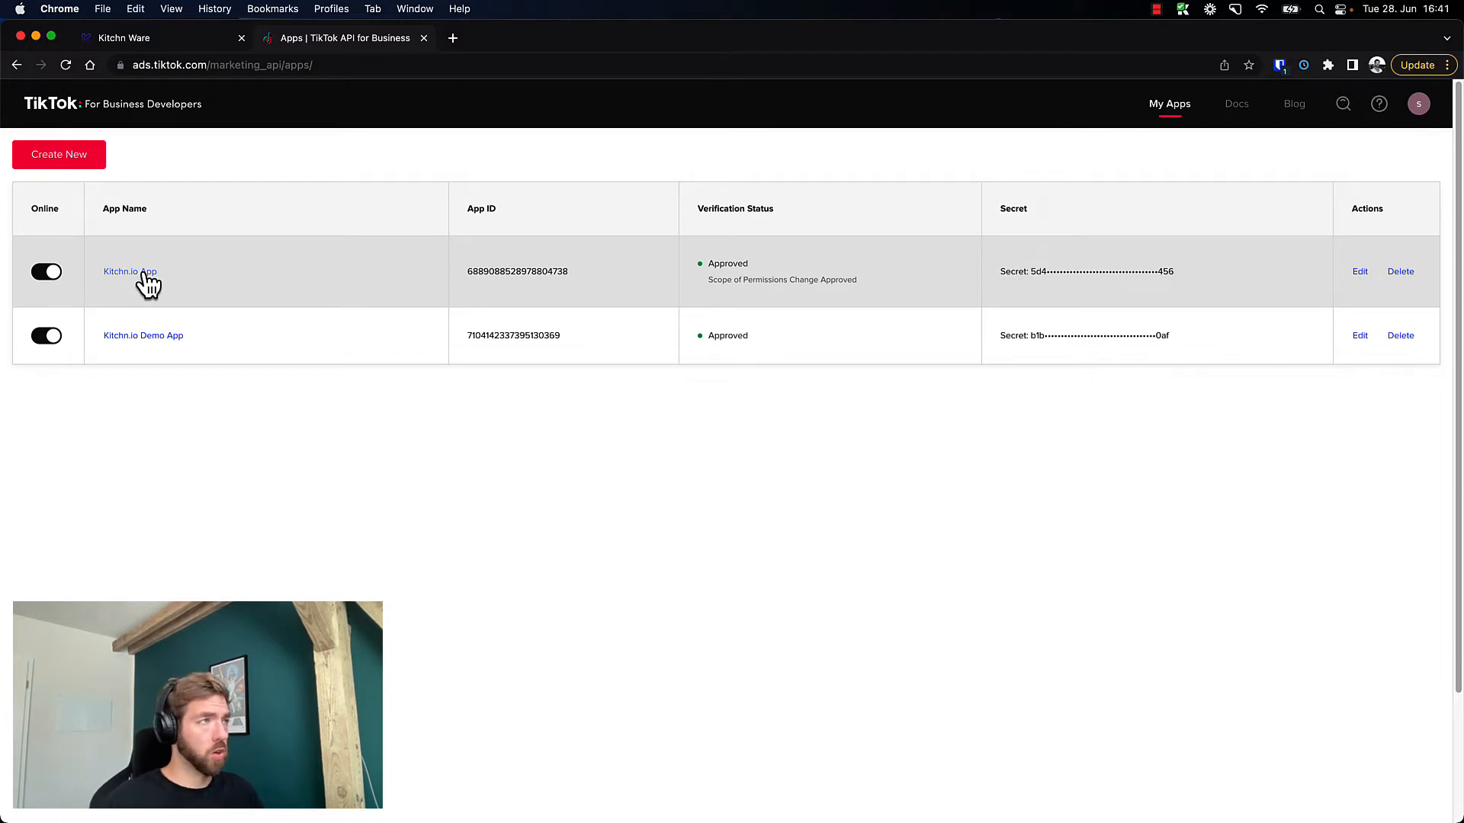
{"action": "mouse_move", "coordinate": [235, 427]}
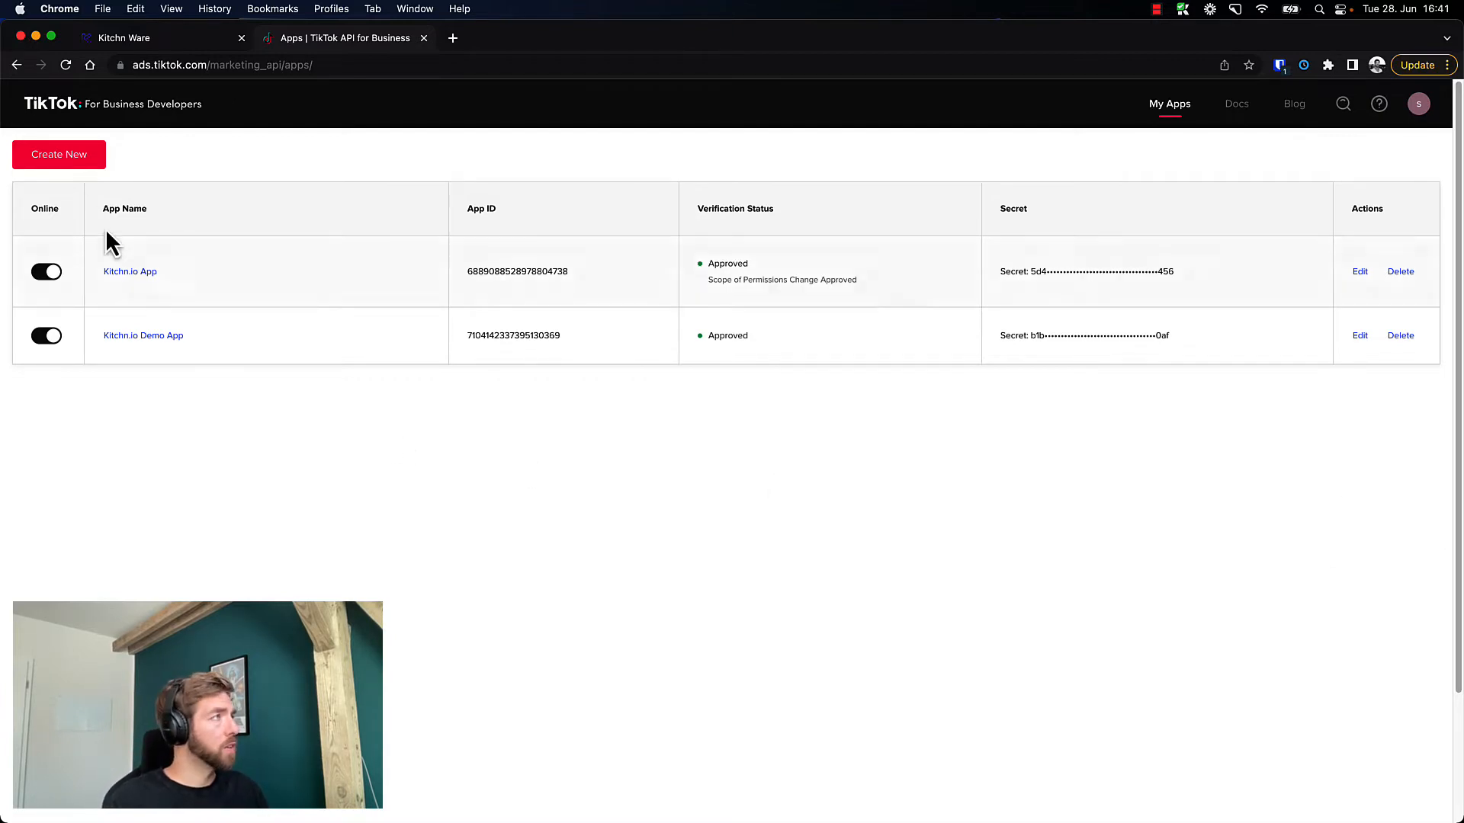
- Start a new app form with a name and partial description, then discard it
{"action": "left_click", "coordinate": [60, 154]}
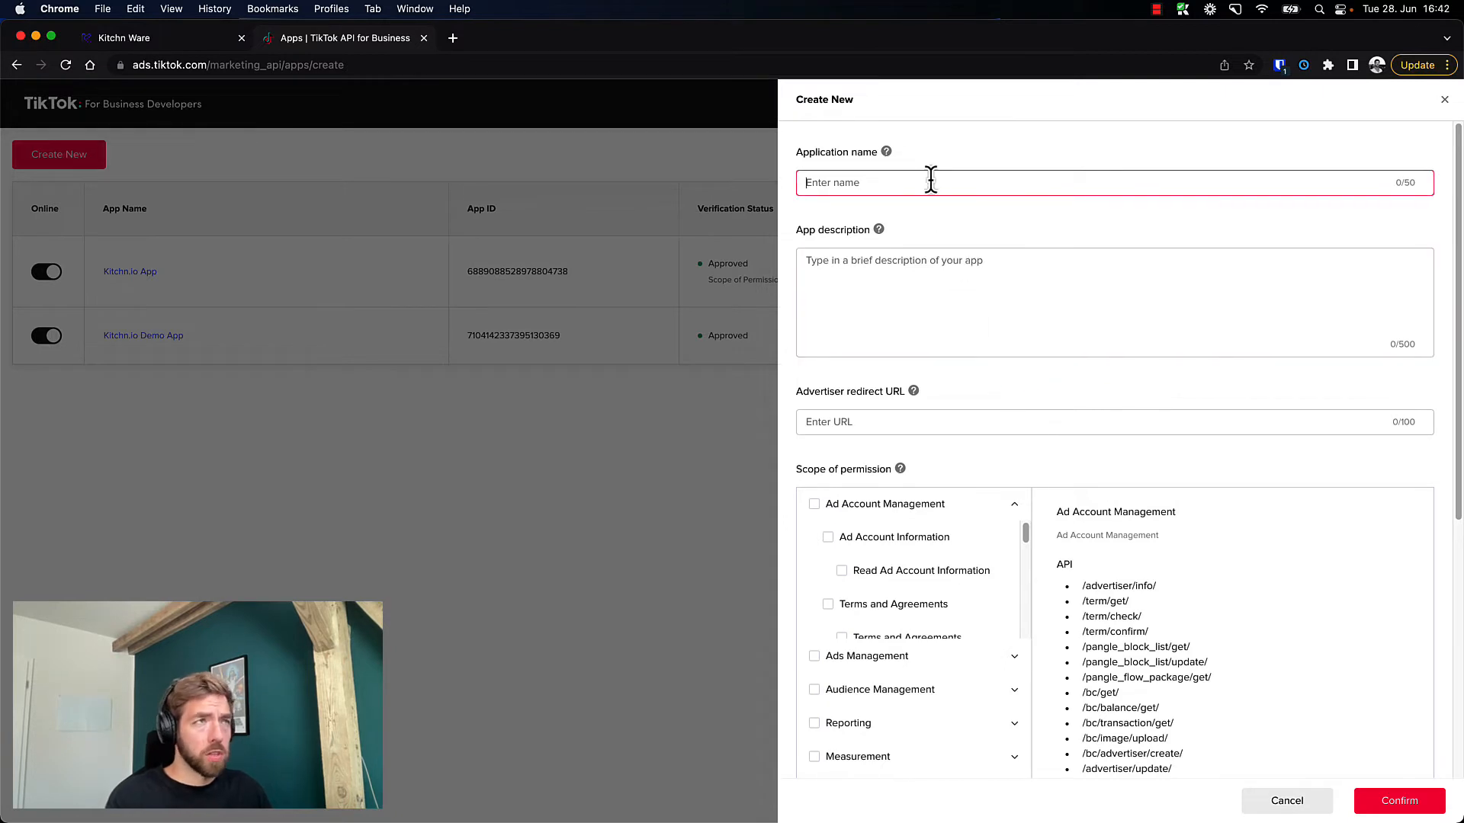
{"action": "type", "text": "Kitchn.io Demo"}
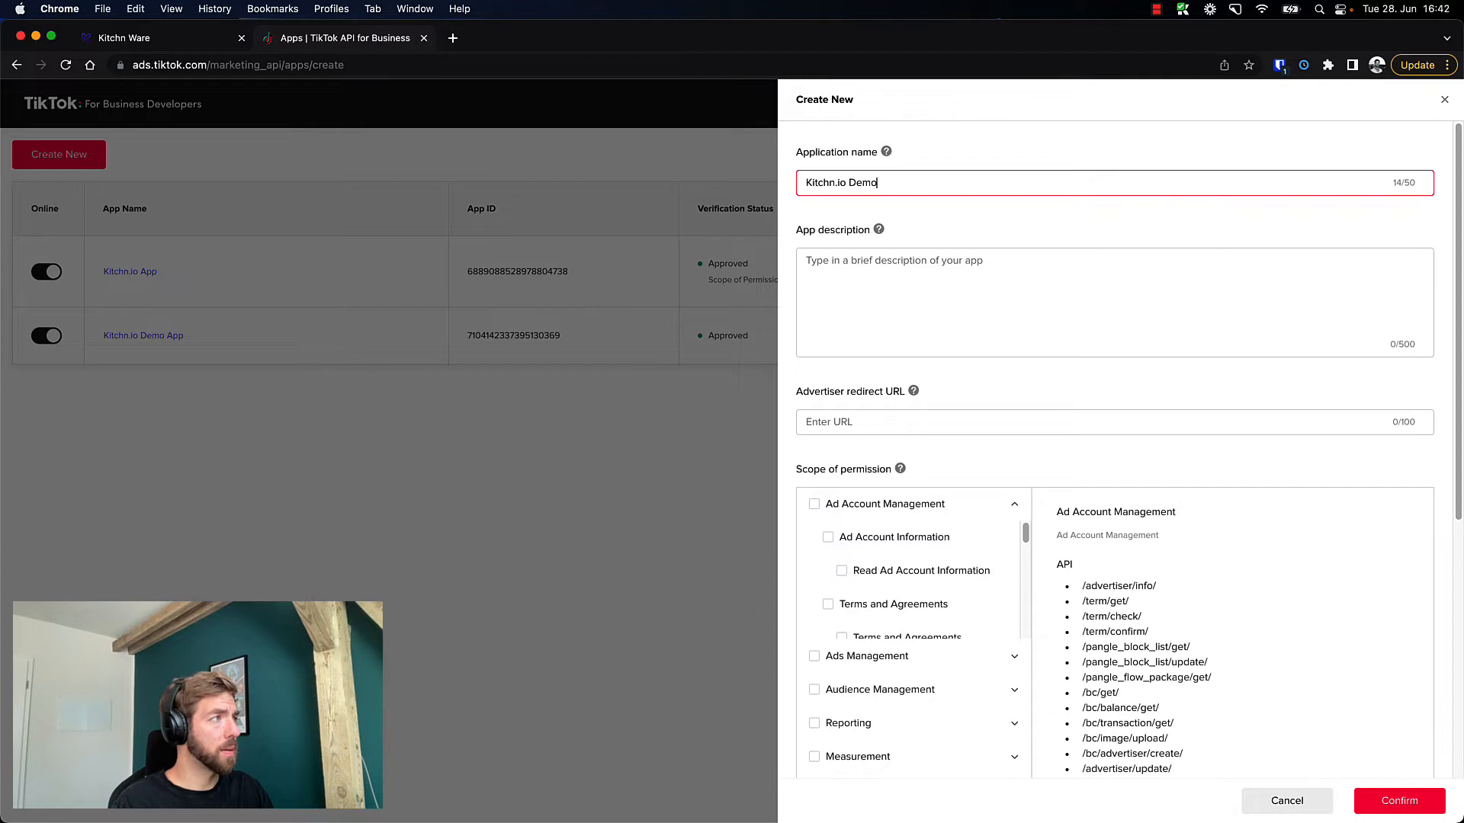
{"action": "type", "text": "App #2"}
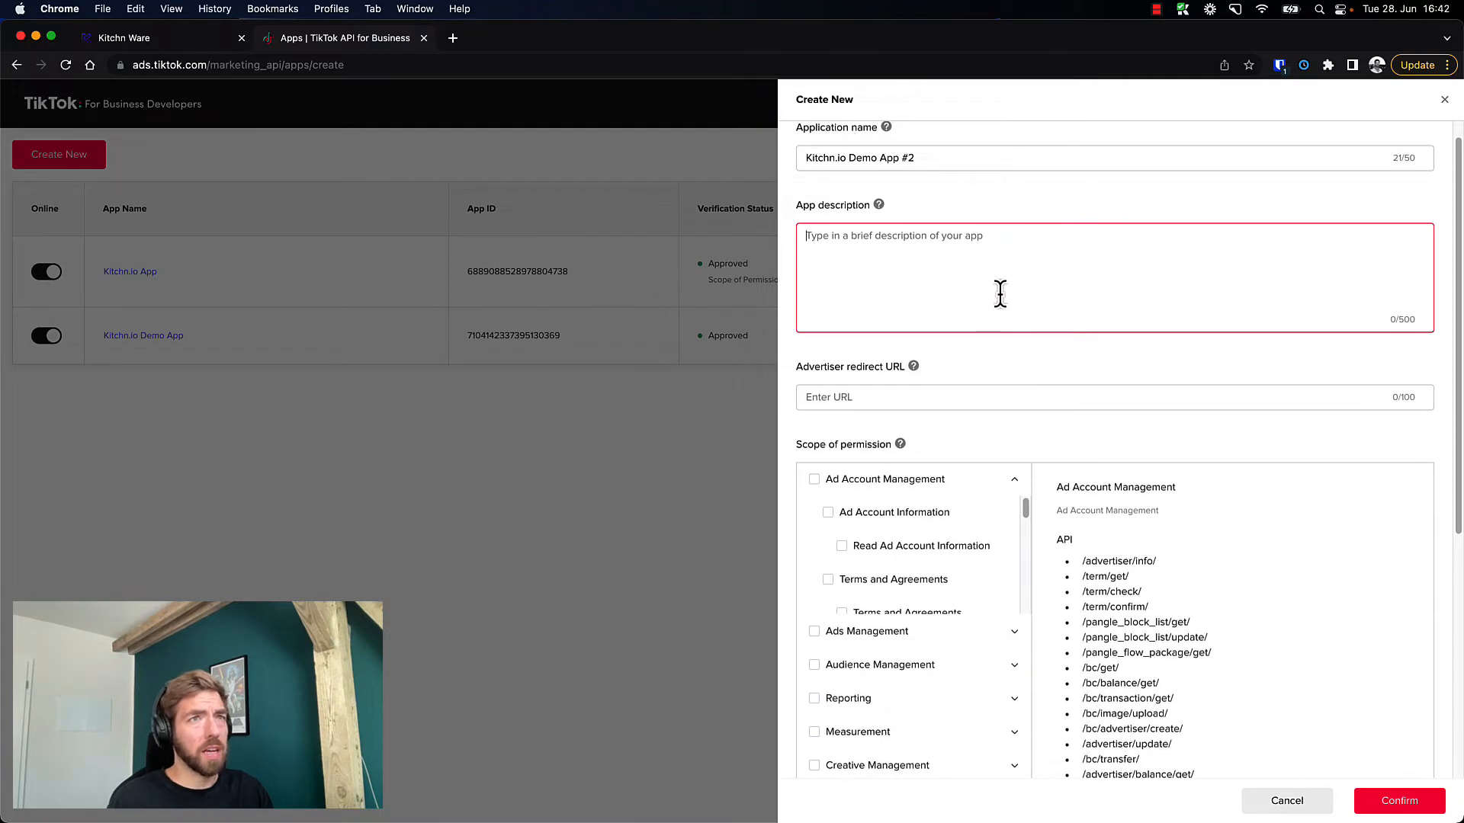
{"action": "mouse_move", "coordinate": [878, 184]}
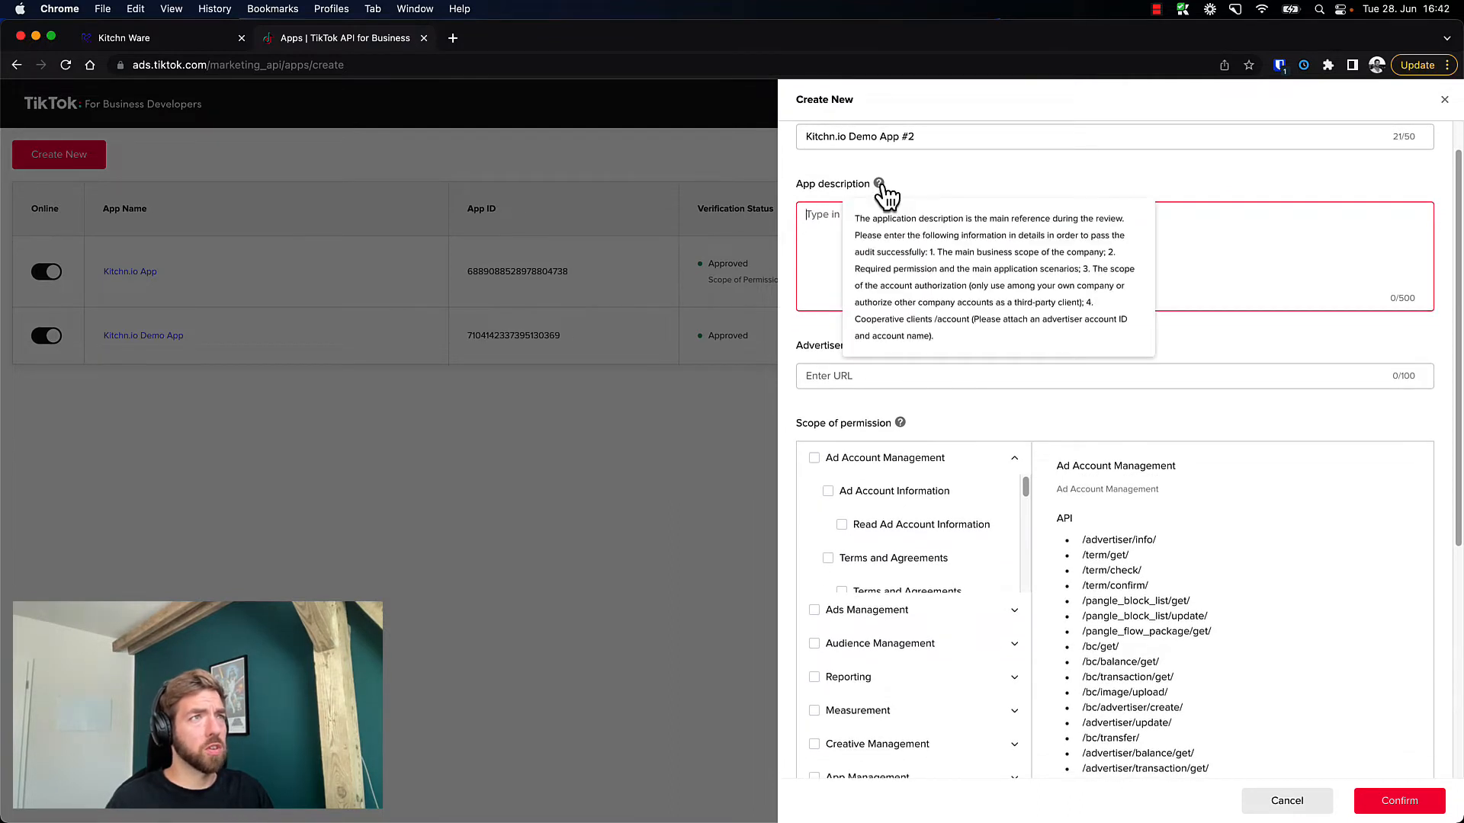
{"action": "type", "text": "W"}
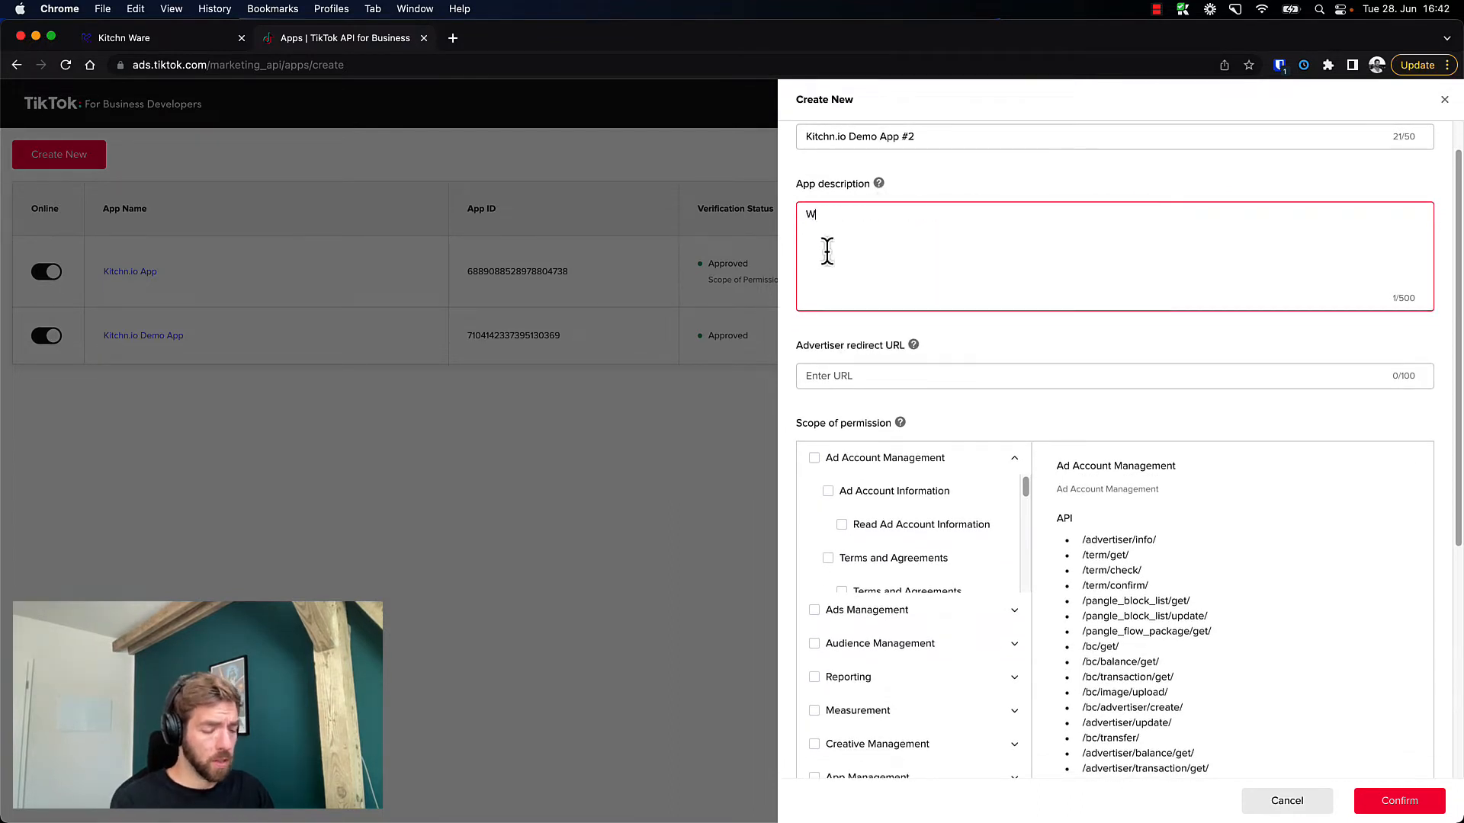
{"action": "type", "text": "We want to pull some reporting data"}
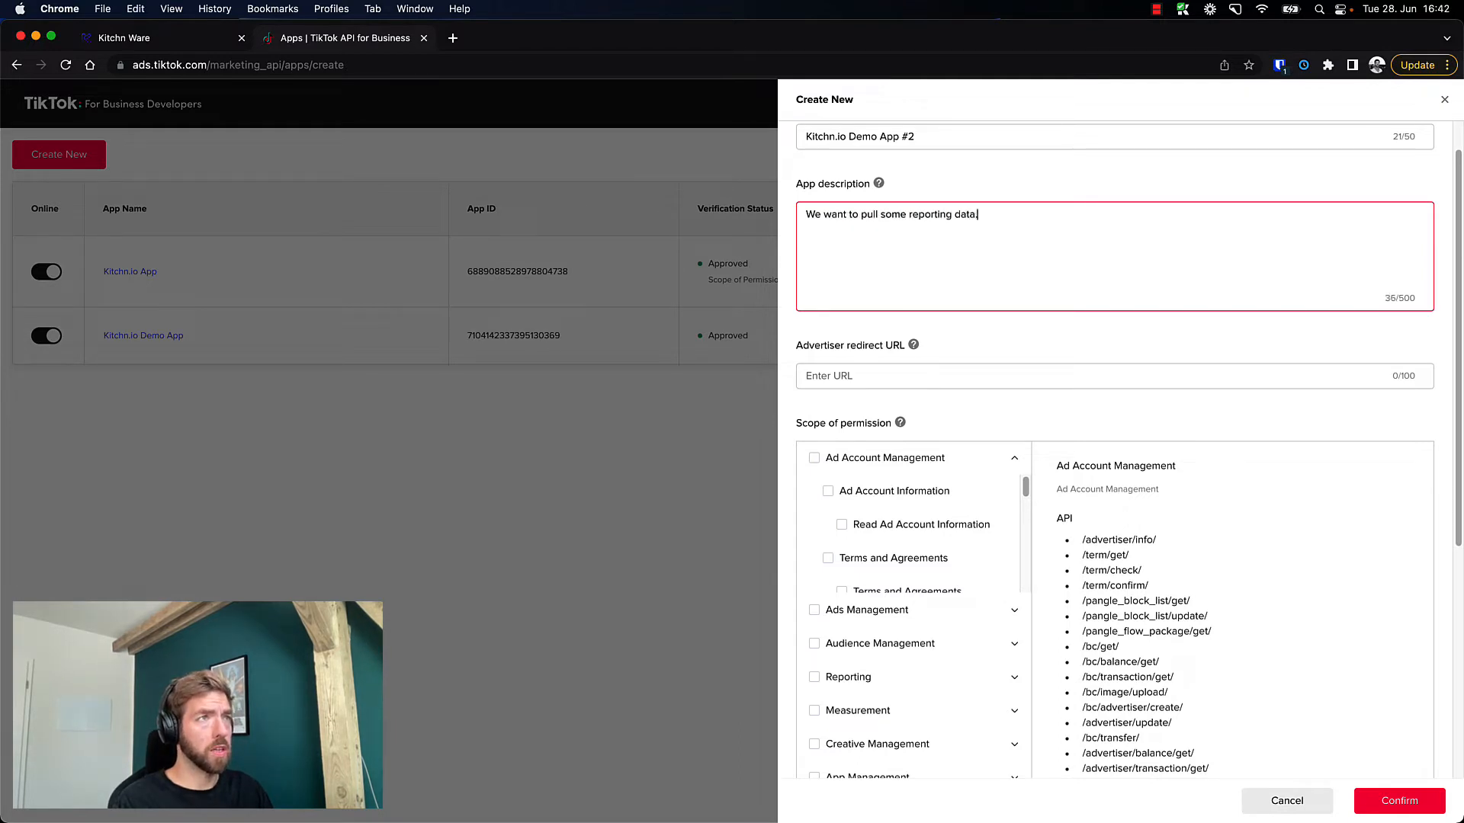
{"action": "left_click", "coordinate": [1285, 801]}
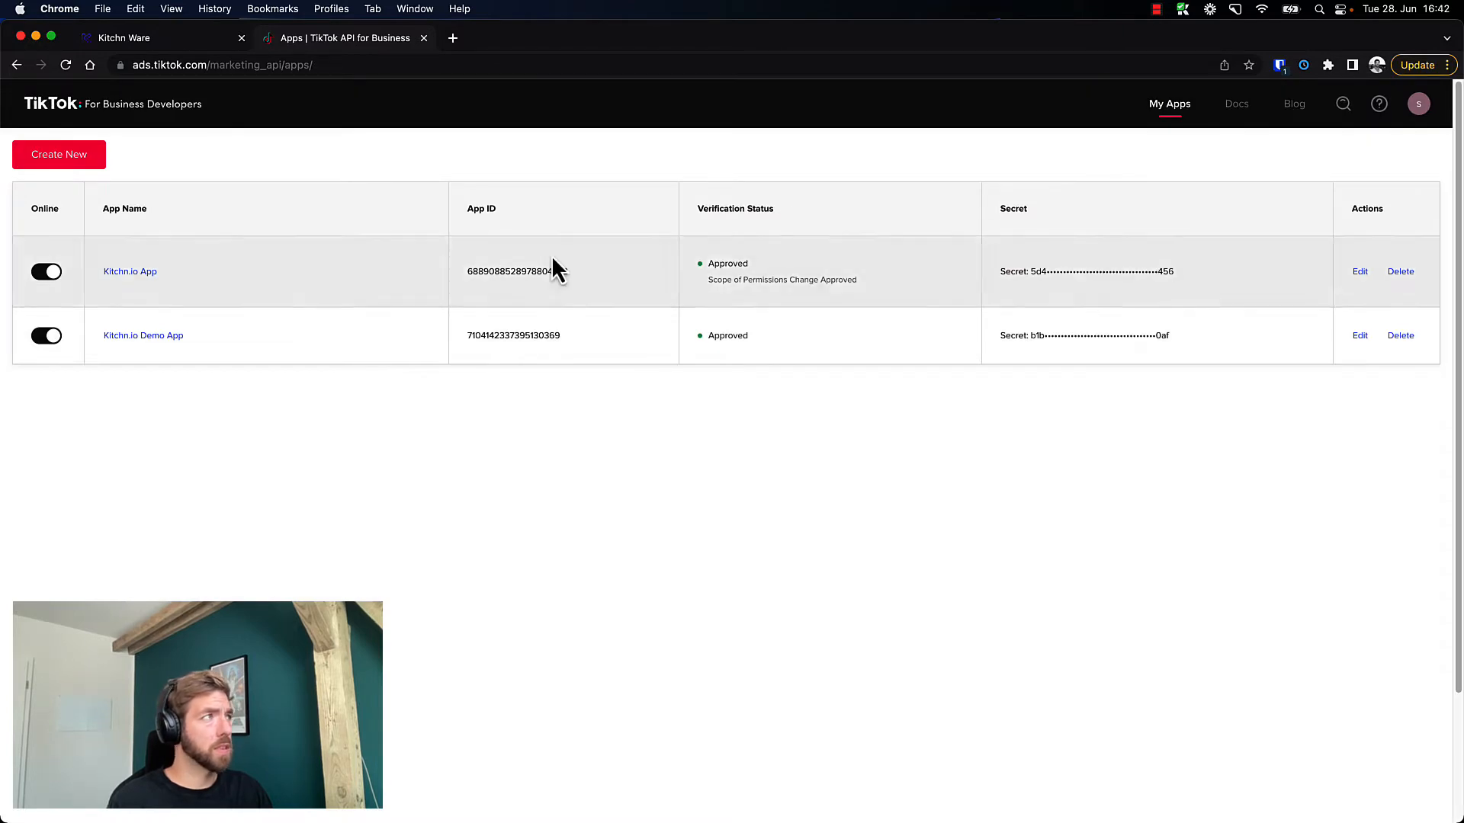
- Fill a fresh app form with name Kitchn.io Demo App #2 and description 'Pull some reporting data.'
{"action": "left_click", "coordinate": [60, 154]}
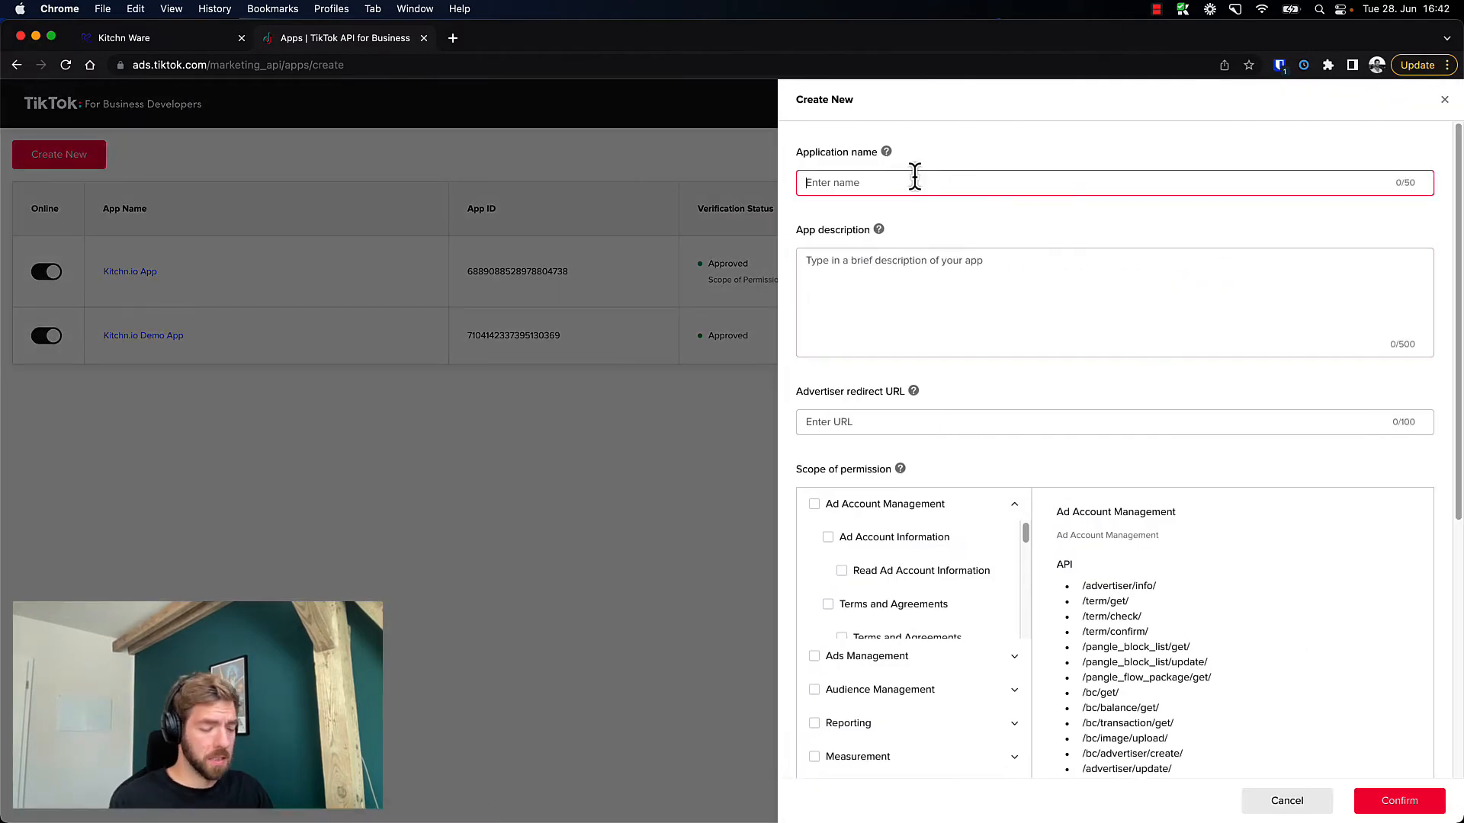
{"action": "type", "text": "Kitchn.io Demo App #2"}
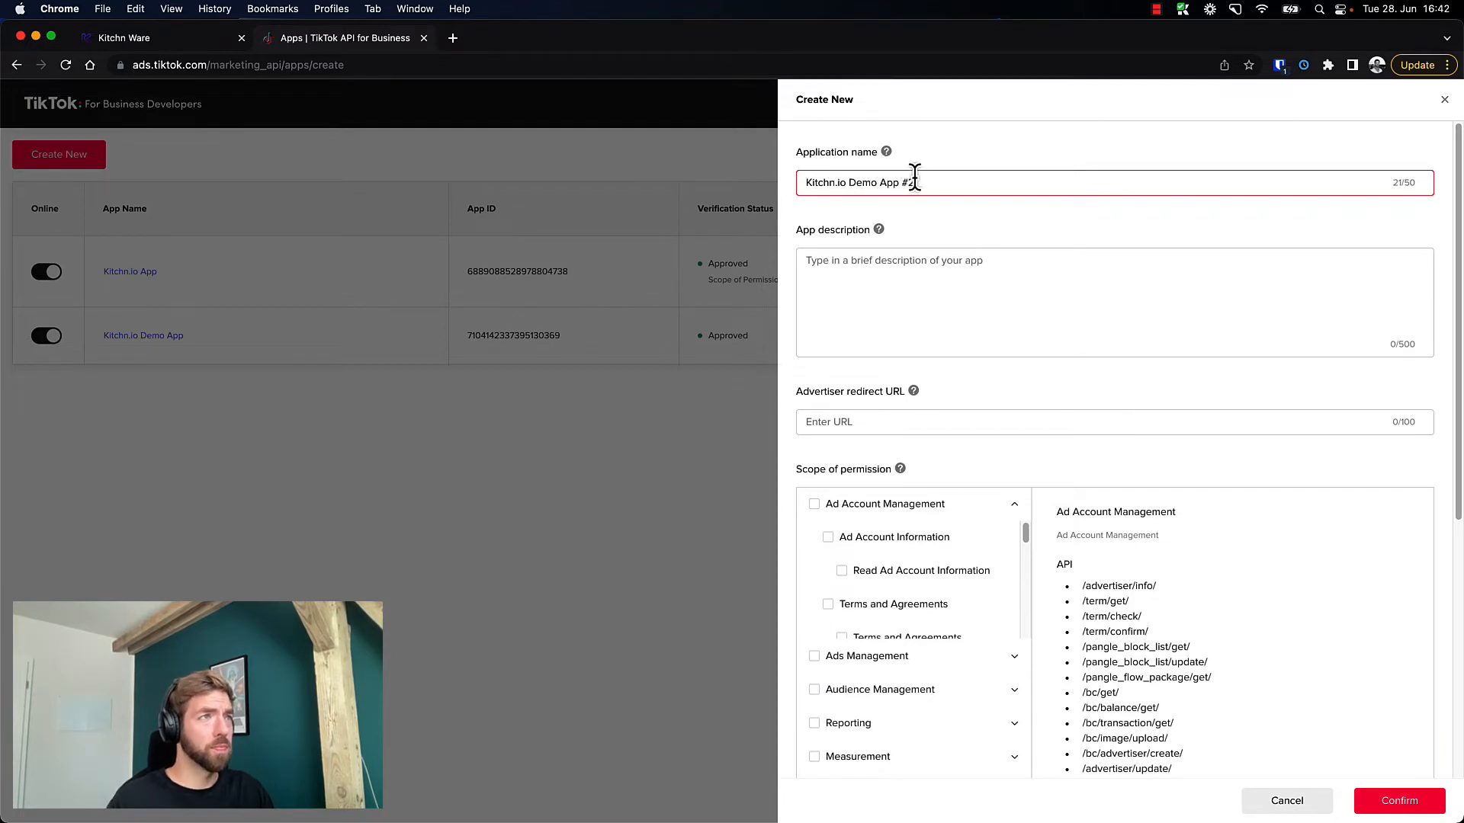
{"action": "type", "text": "Pull some"}
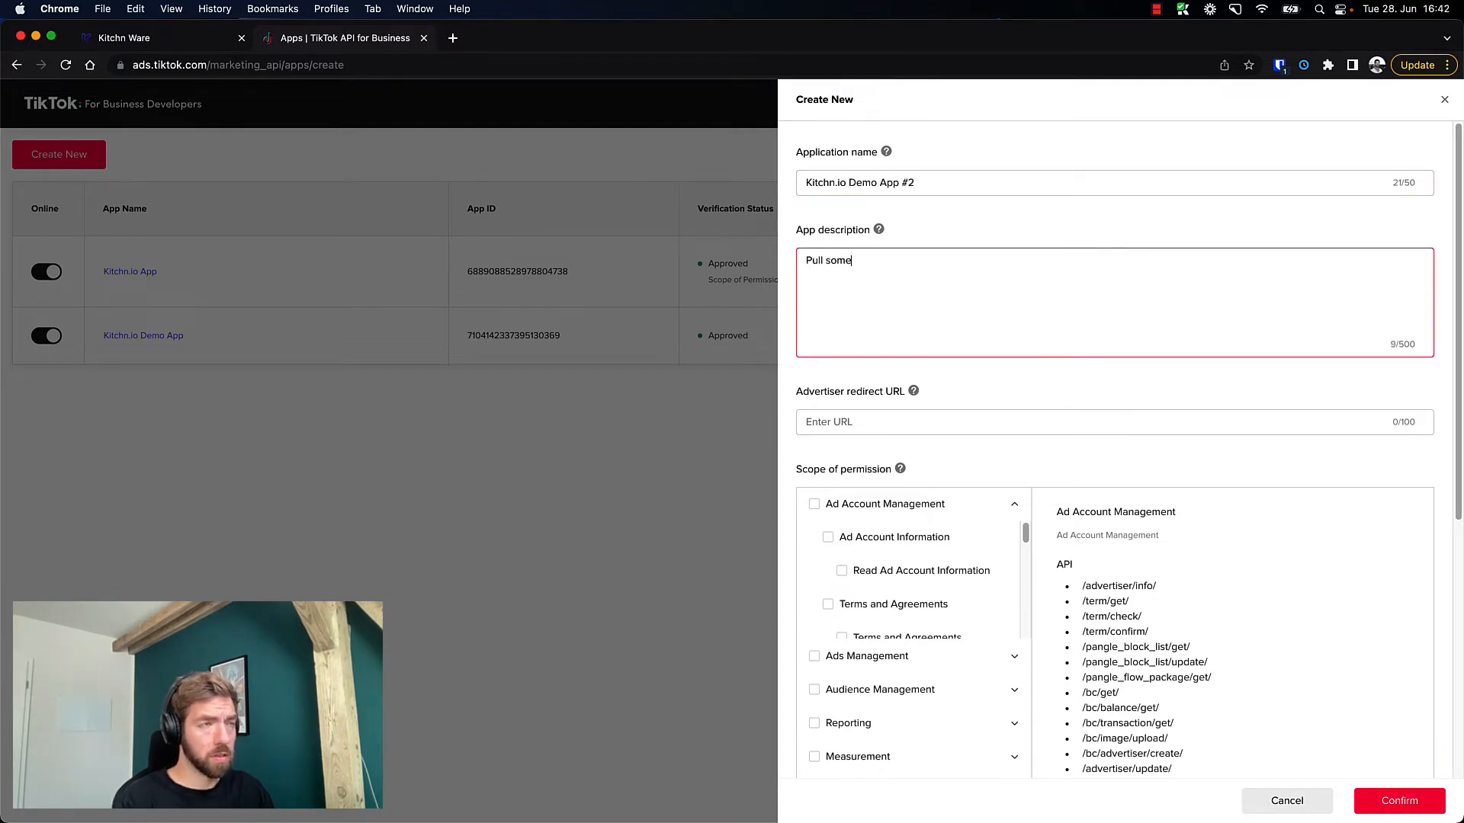
{"action": "type", "text": "reporting data."}
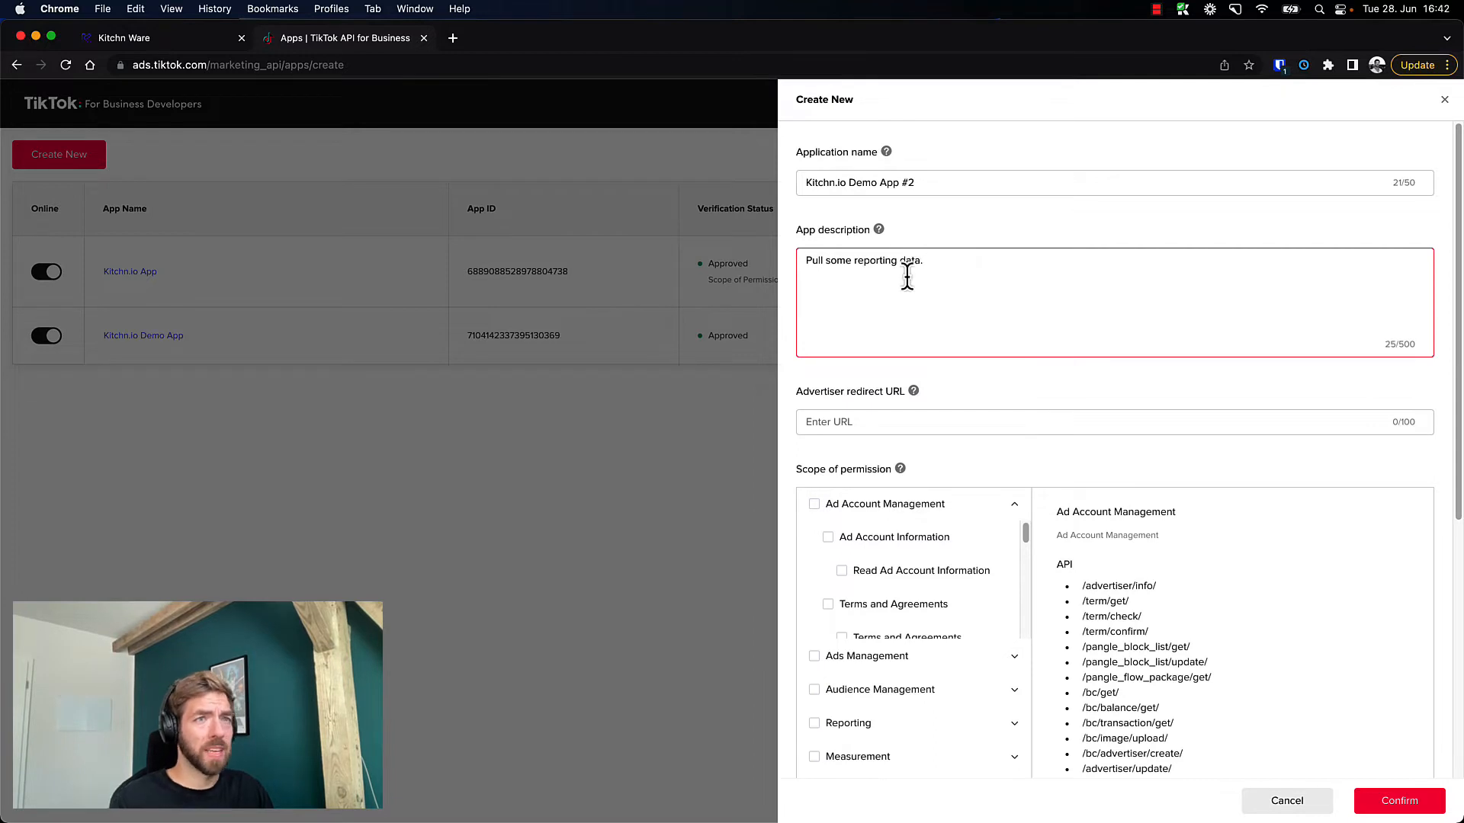
{"action": "scroll", "scroll_direction": "down", "scroll_amount": 3}
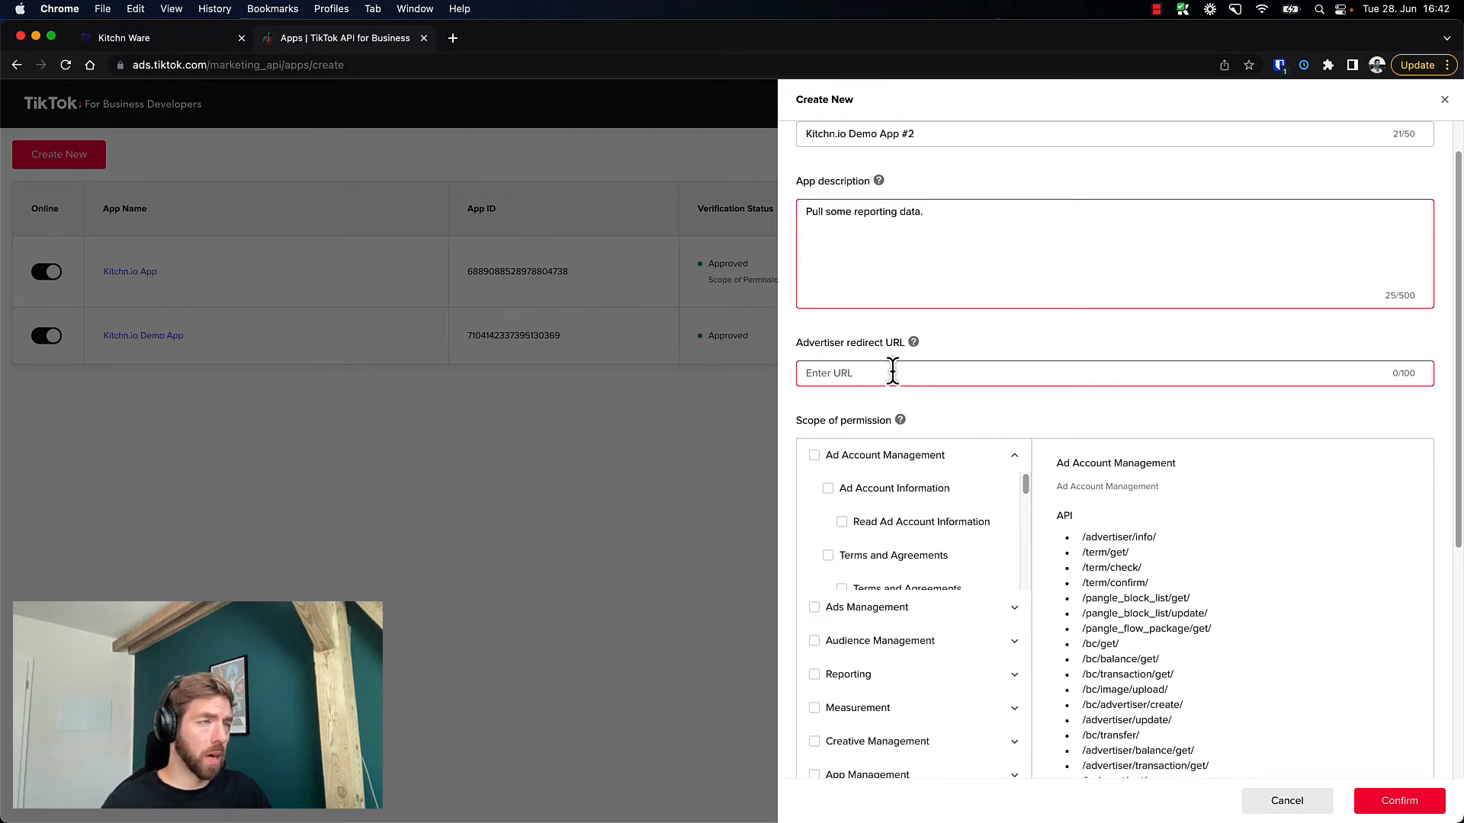
{"action": "mouse_move", "coordinate": [914, 342]}
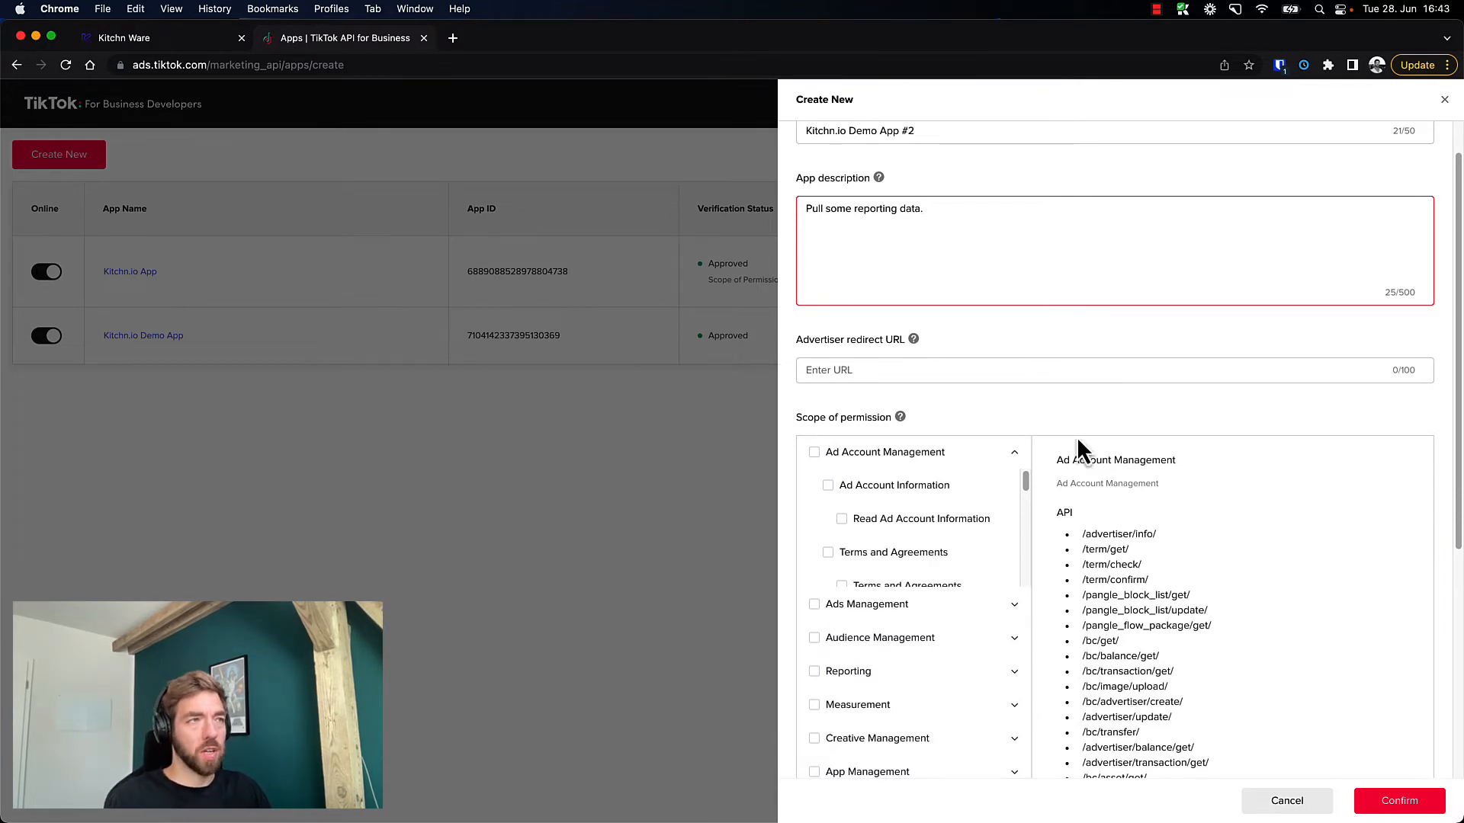
{"action": "type", "text": "https://kitchn.io"}
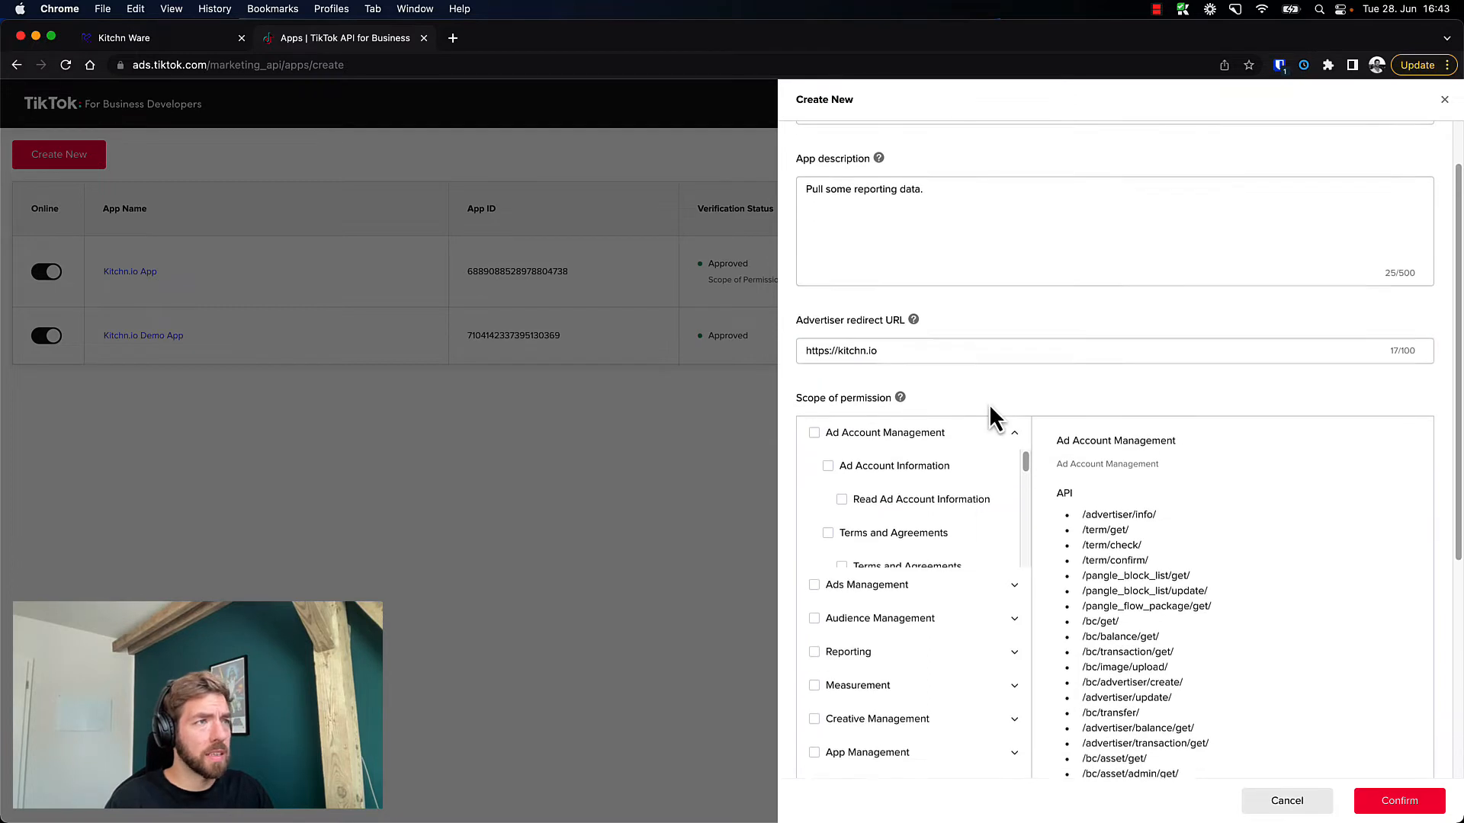
- Bring the Scope of permission categories into view on the new app form
{"action": "scroll", "scroll_direction": "down", "scroll_amount": 3}
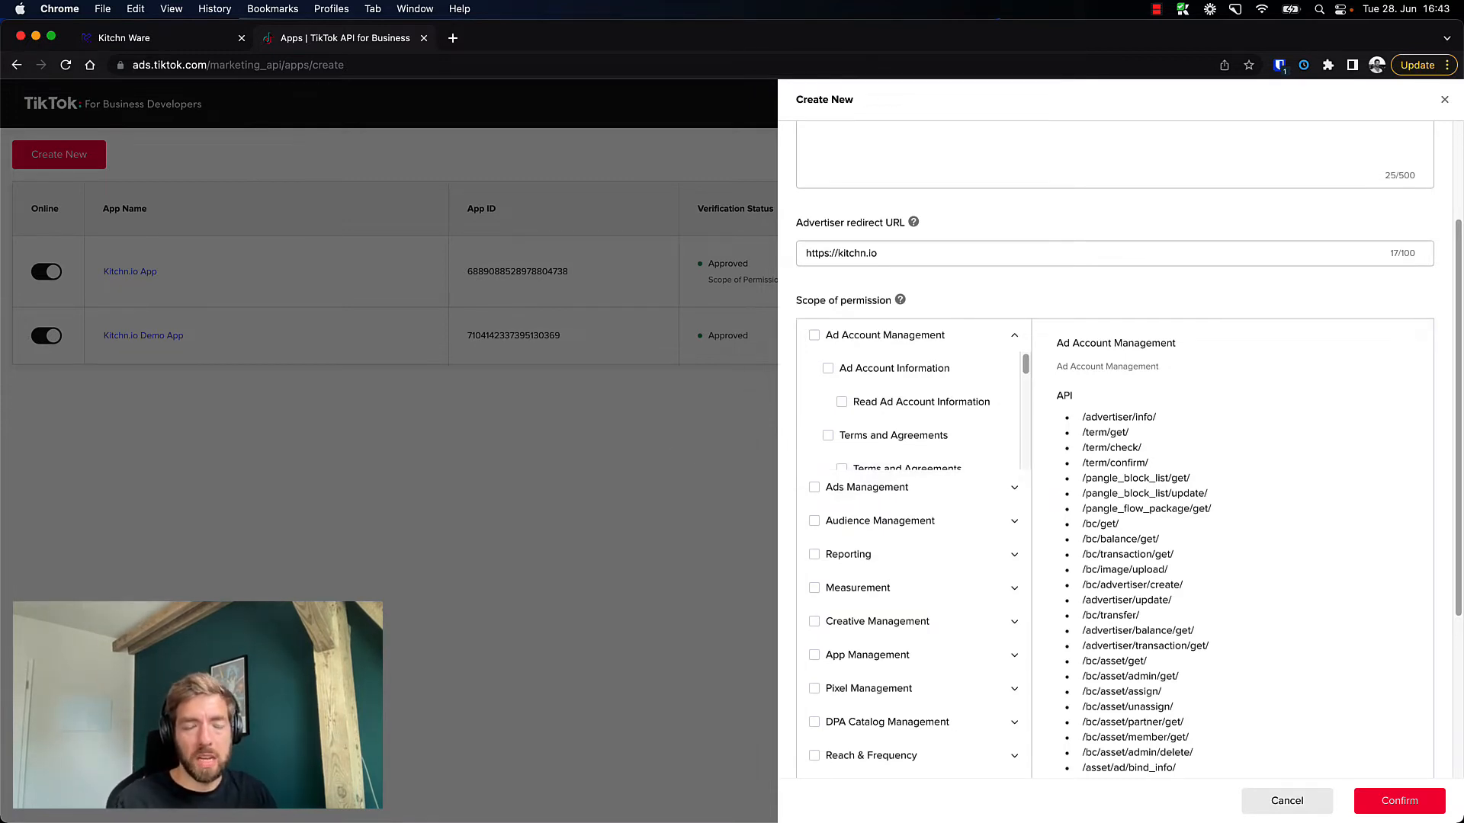
{"action": "mouse_move", "coordinate": [849, 439]}
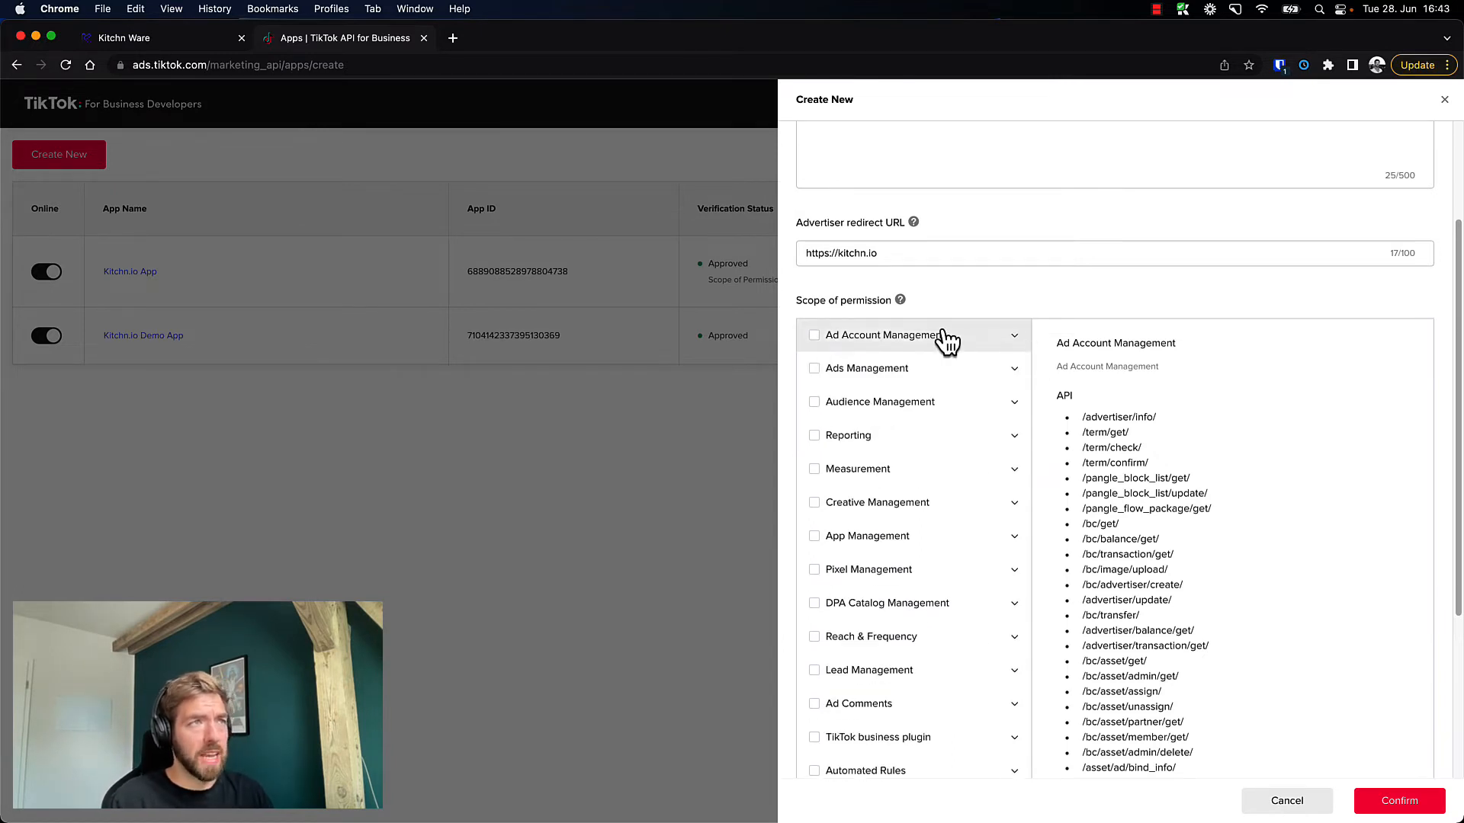
{"action": "mouse_move", "coordinate": [873, 367]}
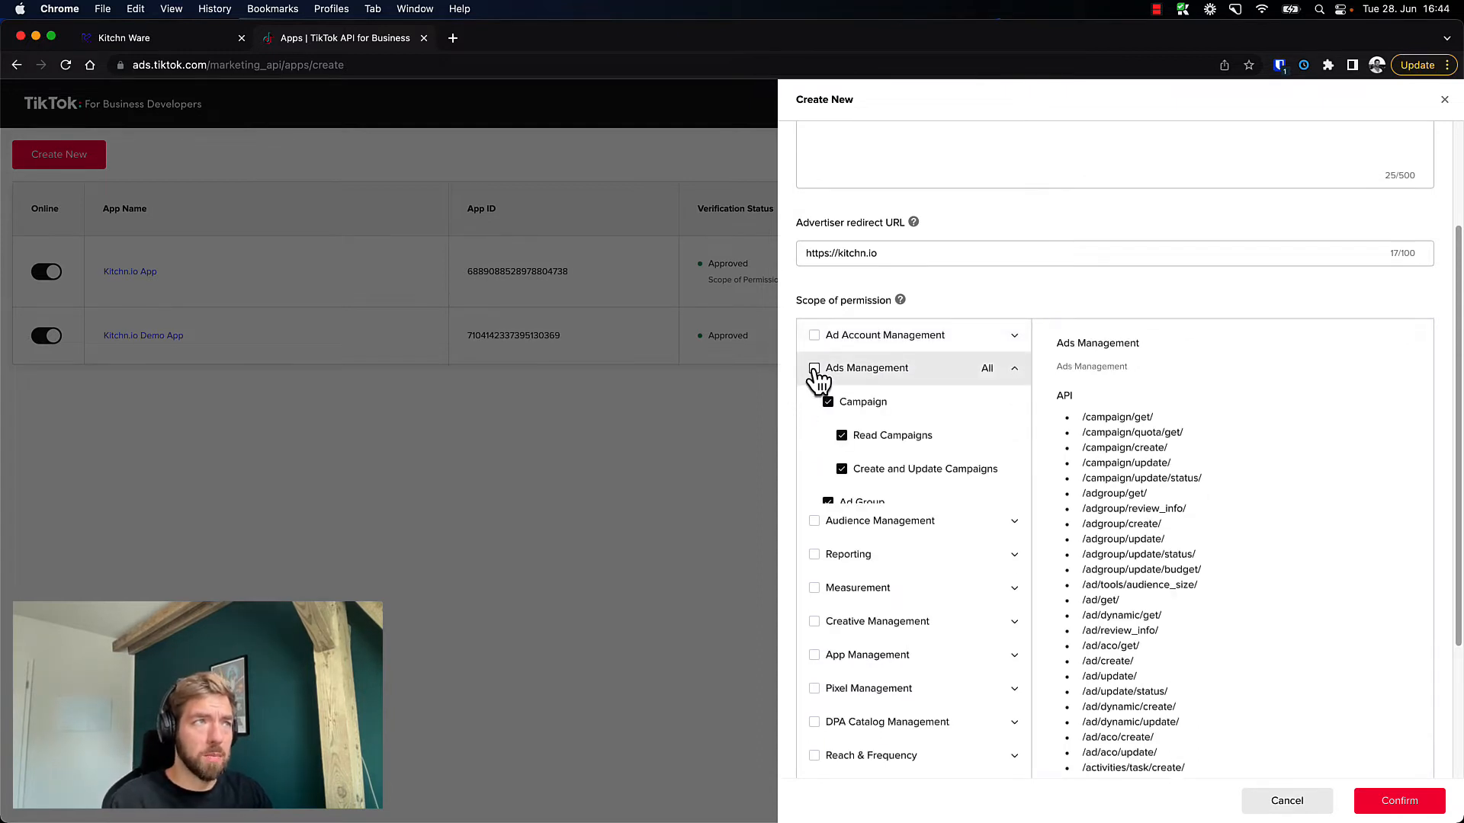
- Check the Ads Management and Creative Management permission groups alongside Reporting
{"action": "left_click", "coordinate": [814, 368]}
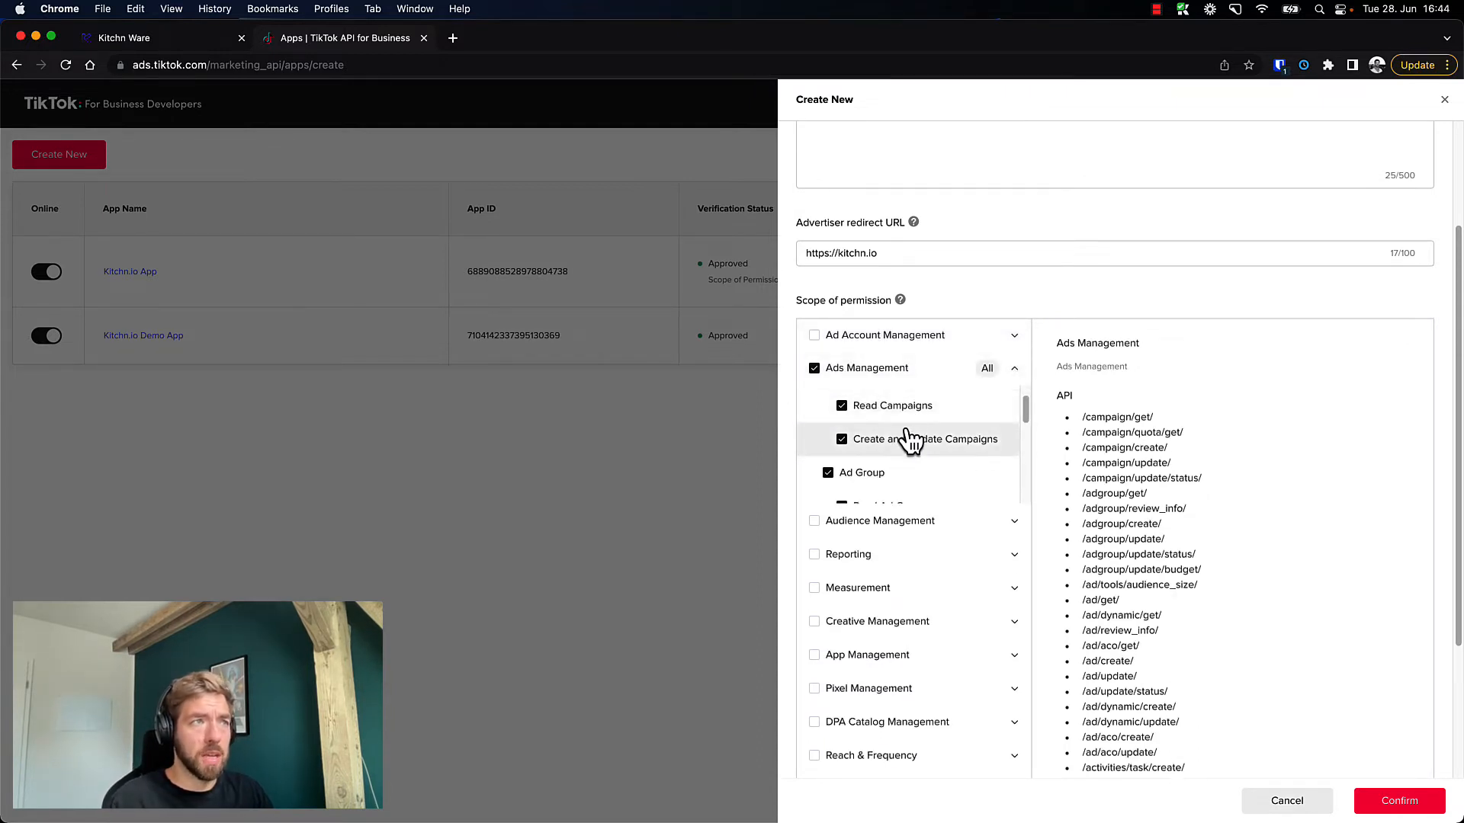
{"action": "scroll", "scroll_direction": "down", "scroll_amount": 3}
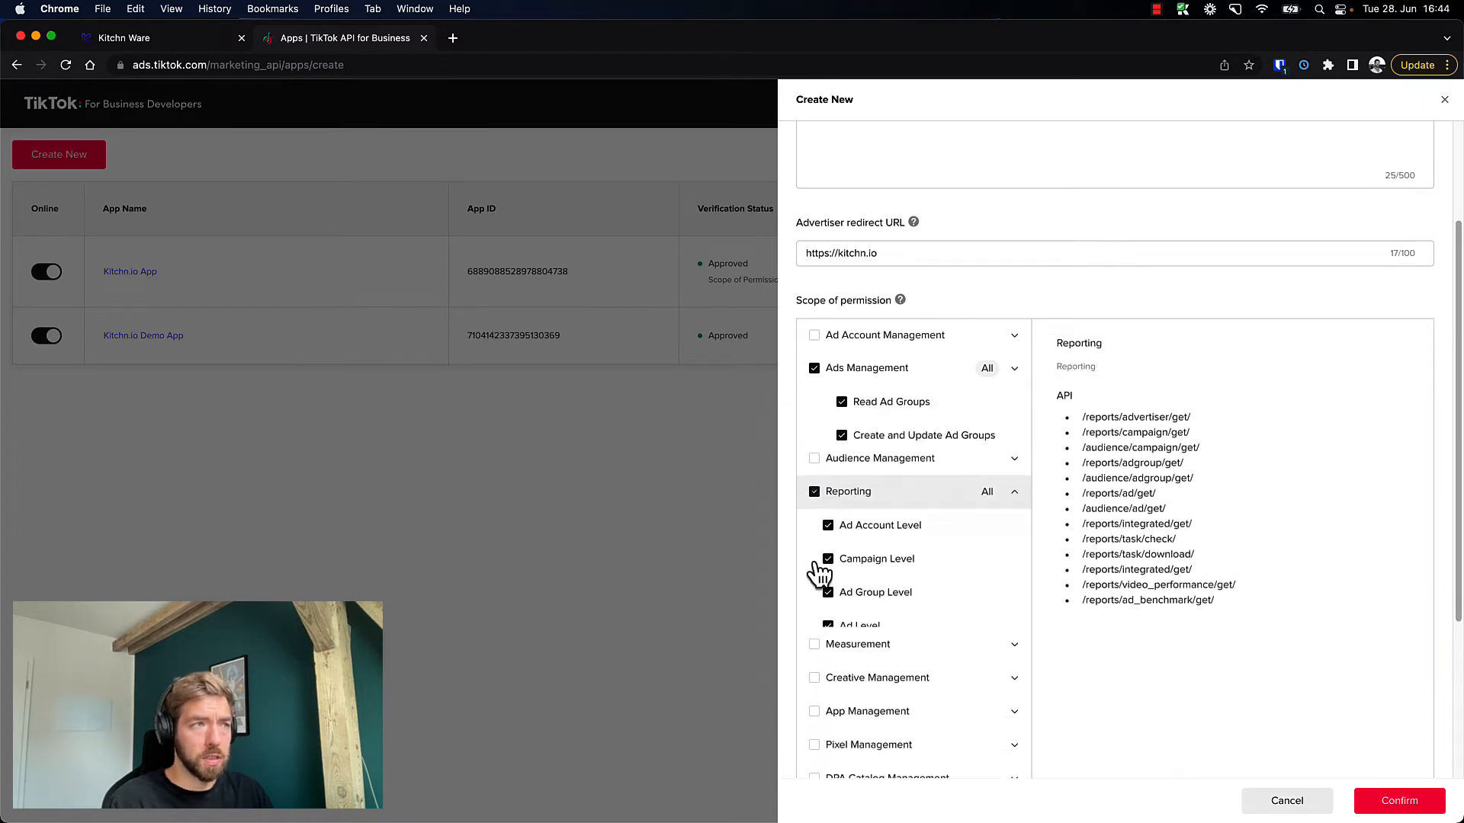
{"action": "scroll", "scroll_direction": "down", "scroll_amount": 3}
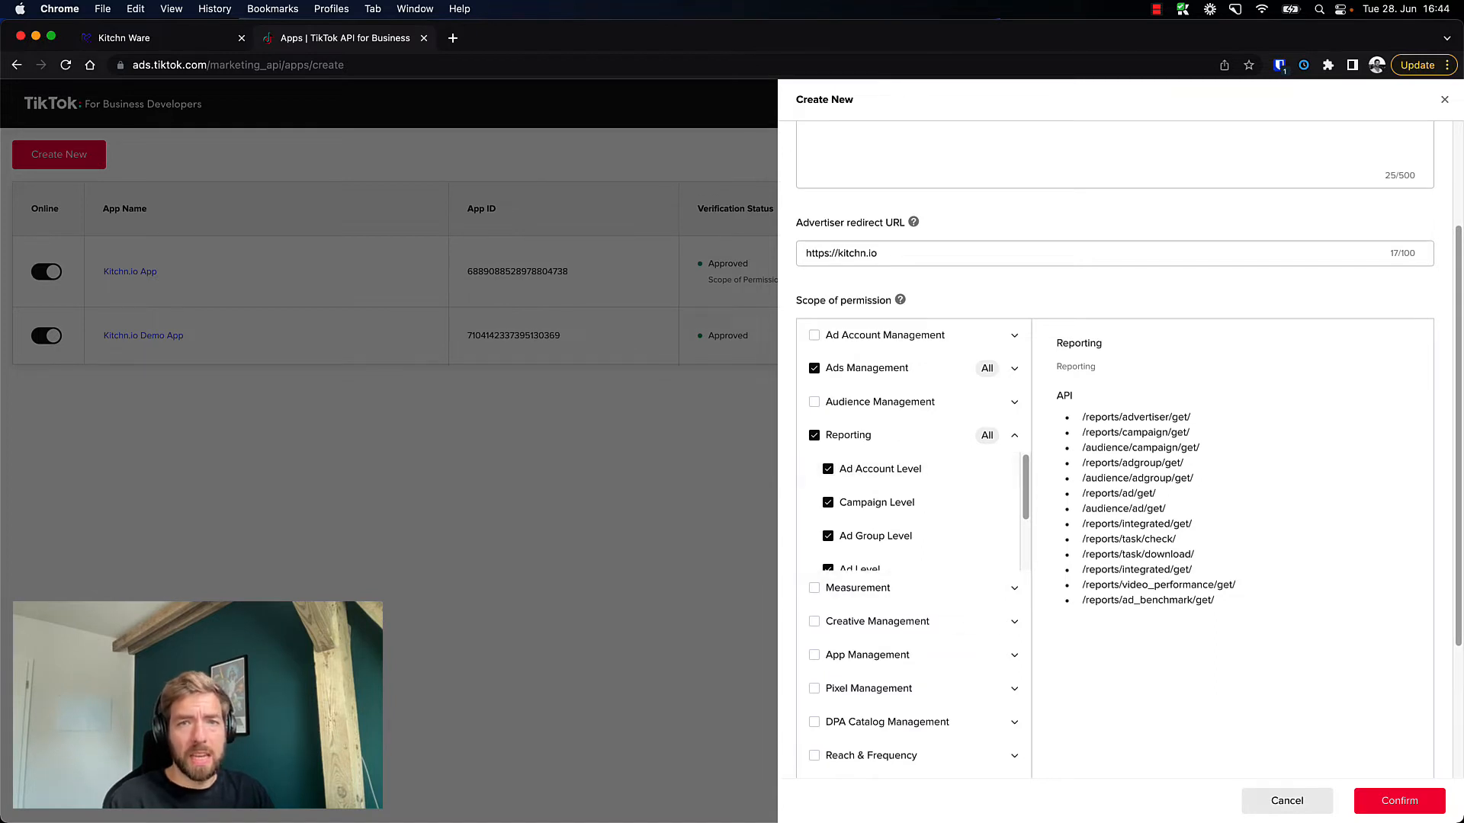
{"action": "scroll", "scroll_direction": "down", "scroll_amount": 3}
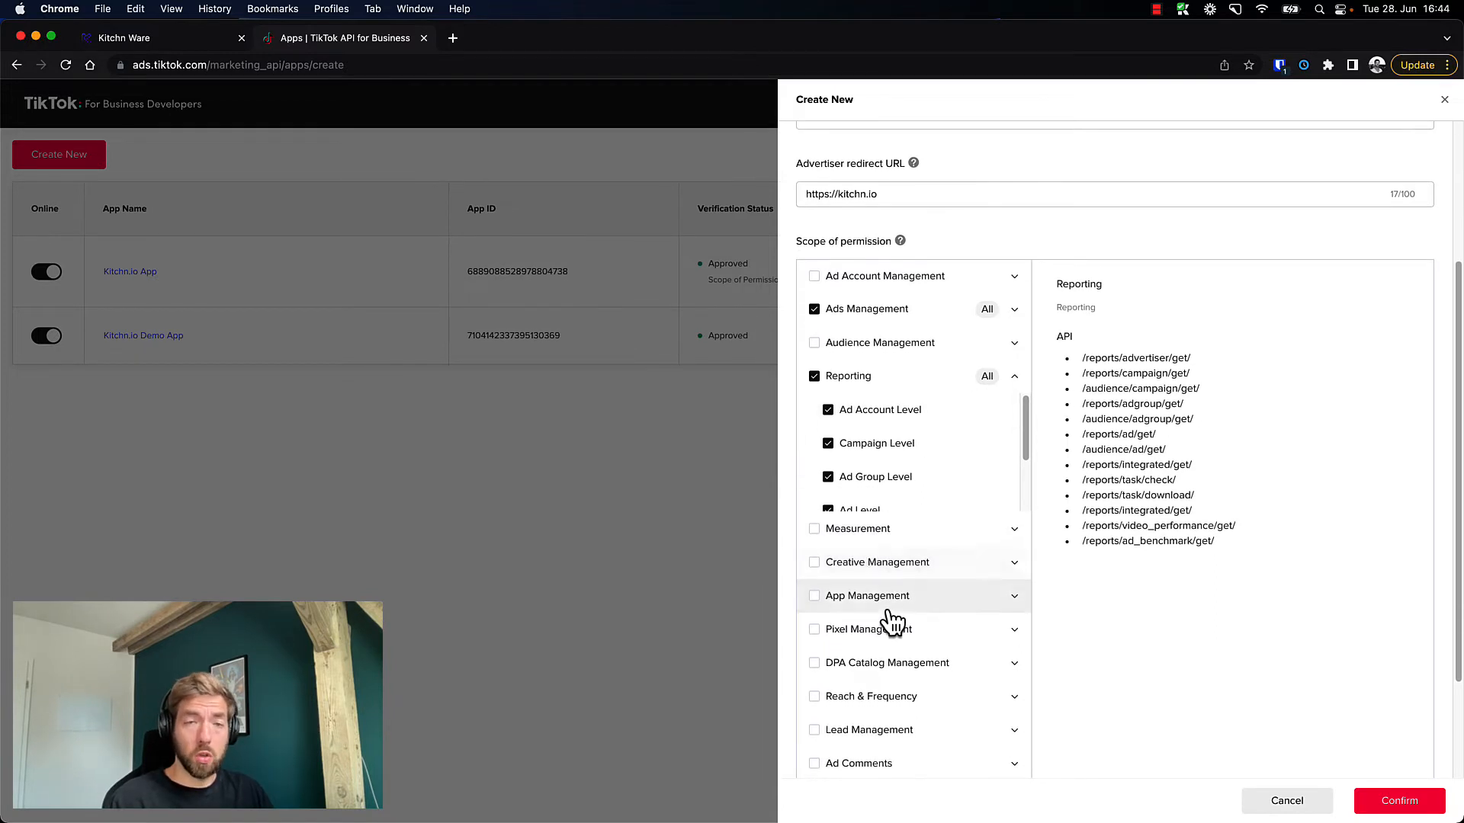
{"action": "mouse_move", "coordinate": [849, 584]}
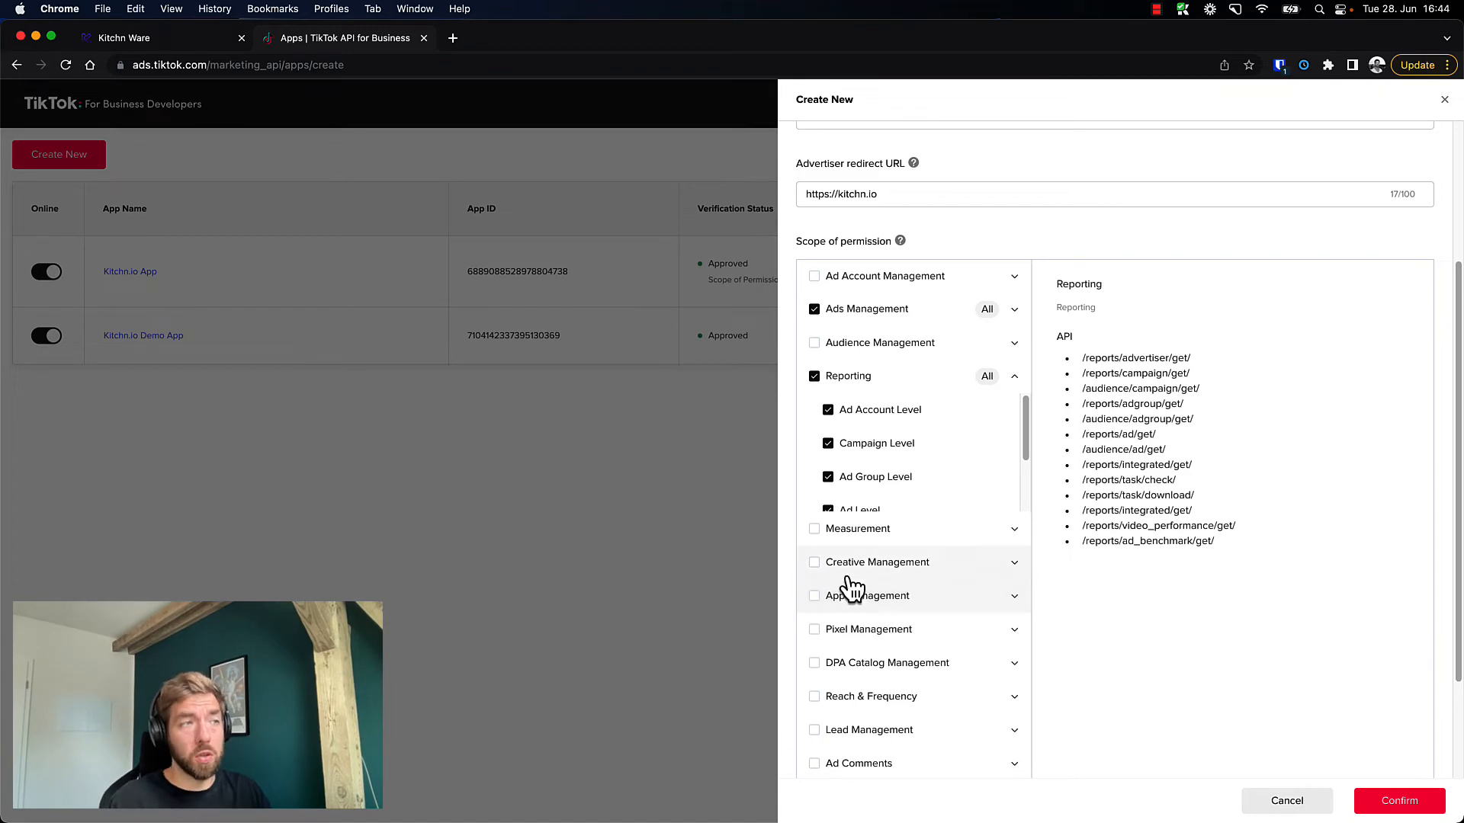
{"action": "left_click", "coordinate": [814, 563]}
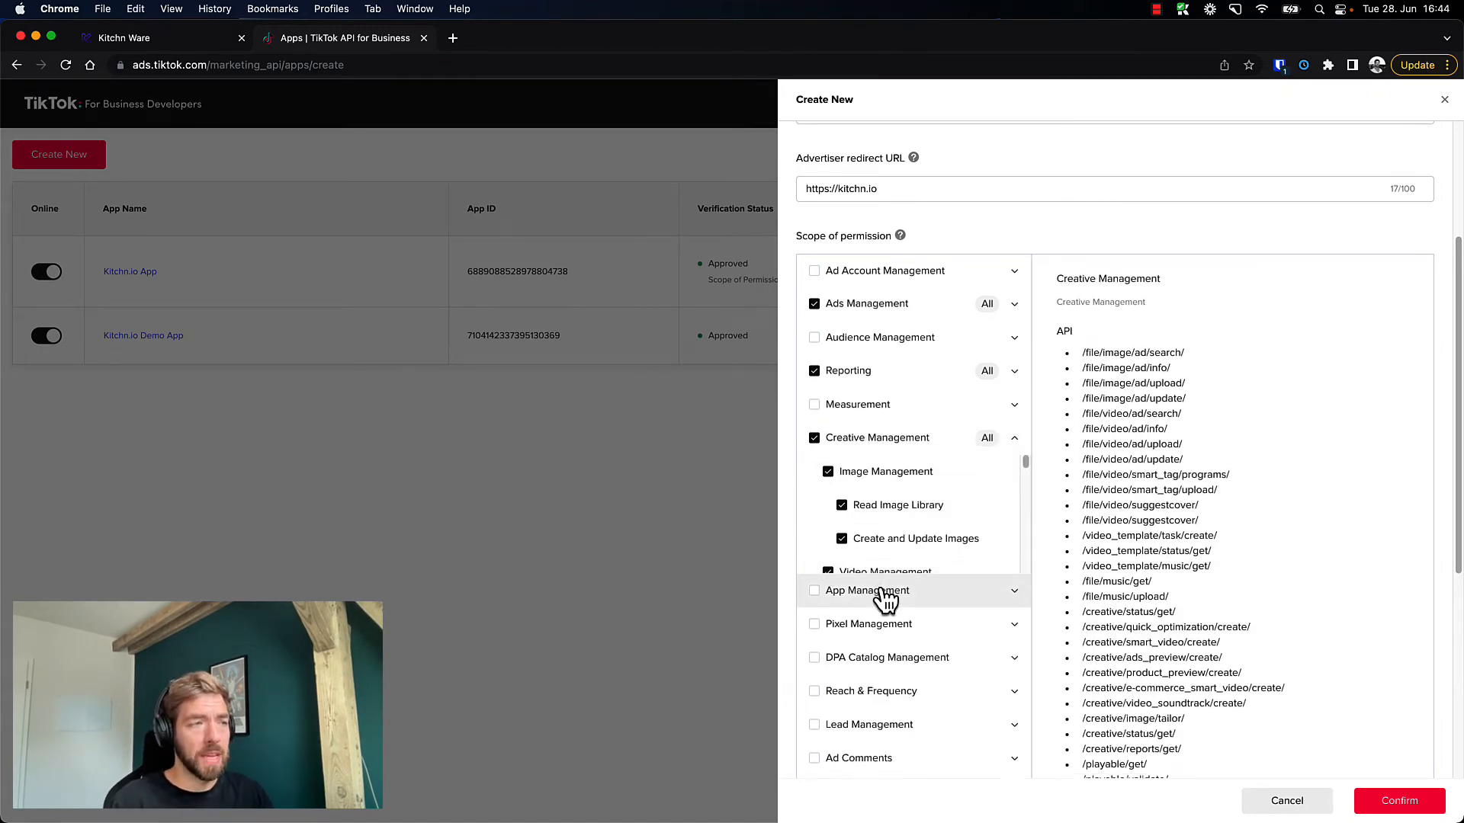
{"action": "scroll", "scroll_direction": "down", "scroll_amount": 3}
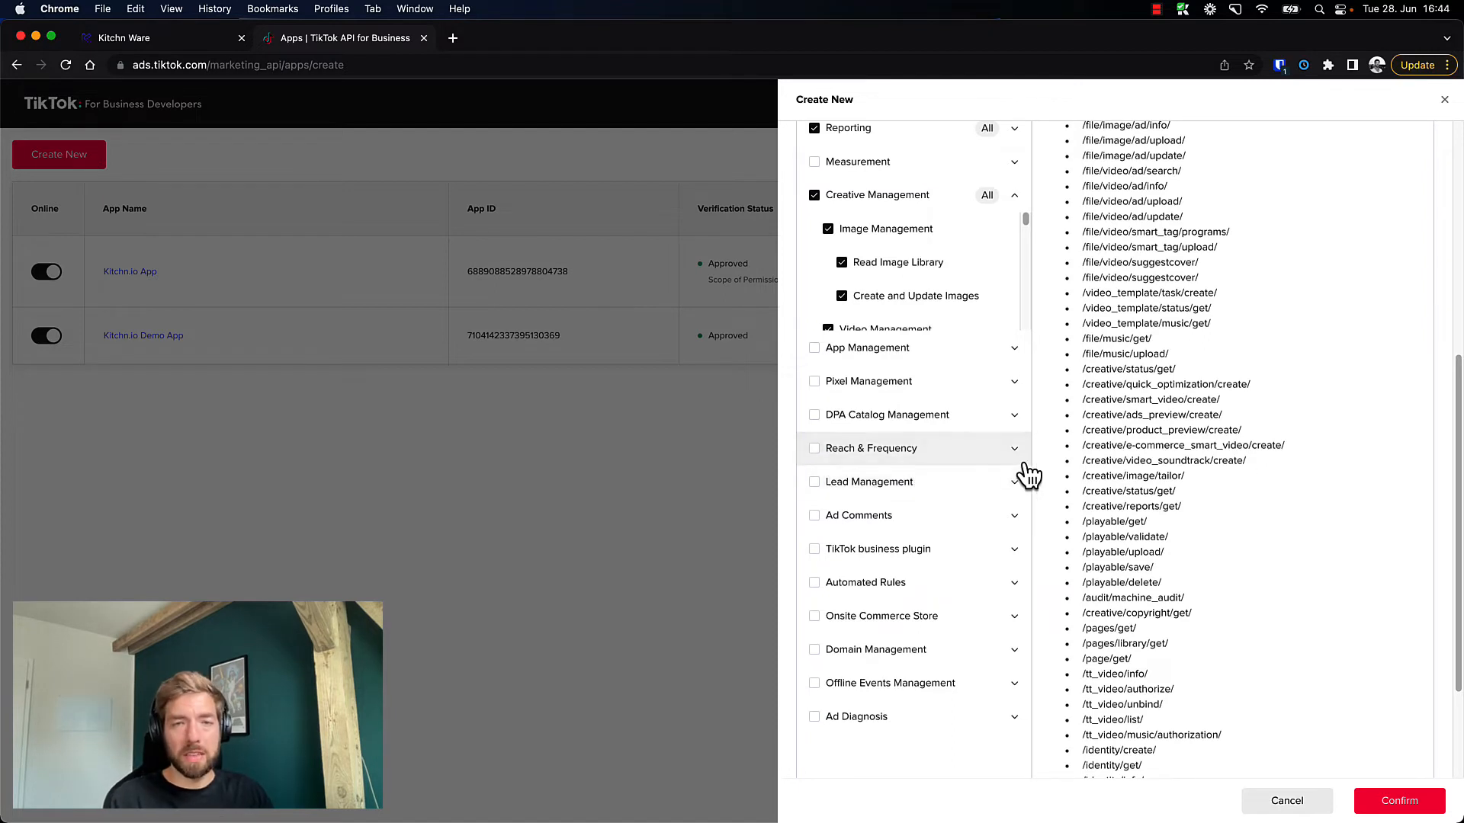
{"action": "mouse_move", "coordinate": [1336, 471]}
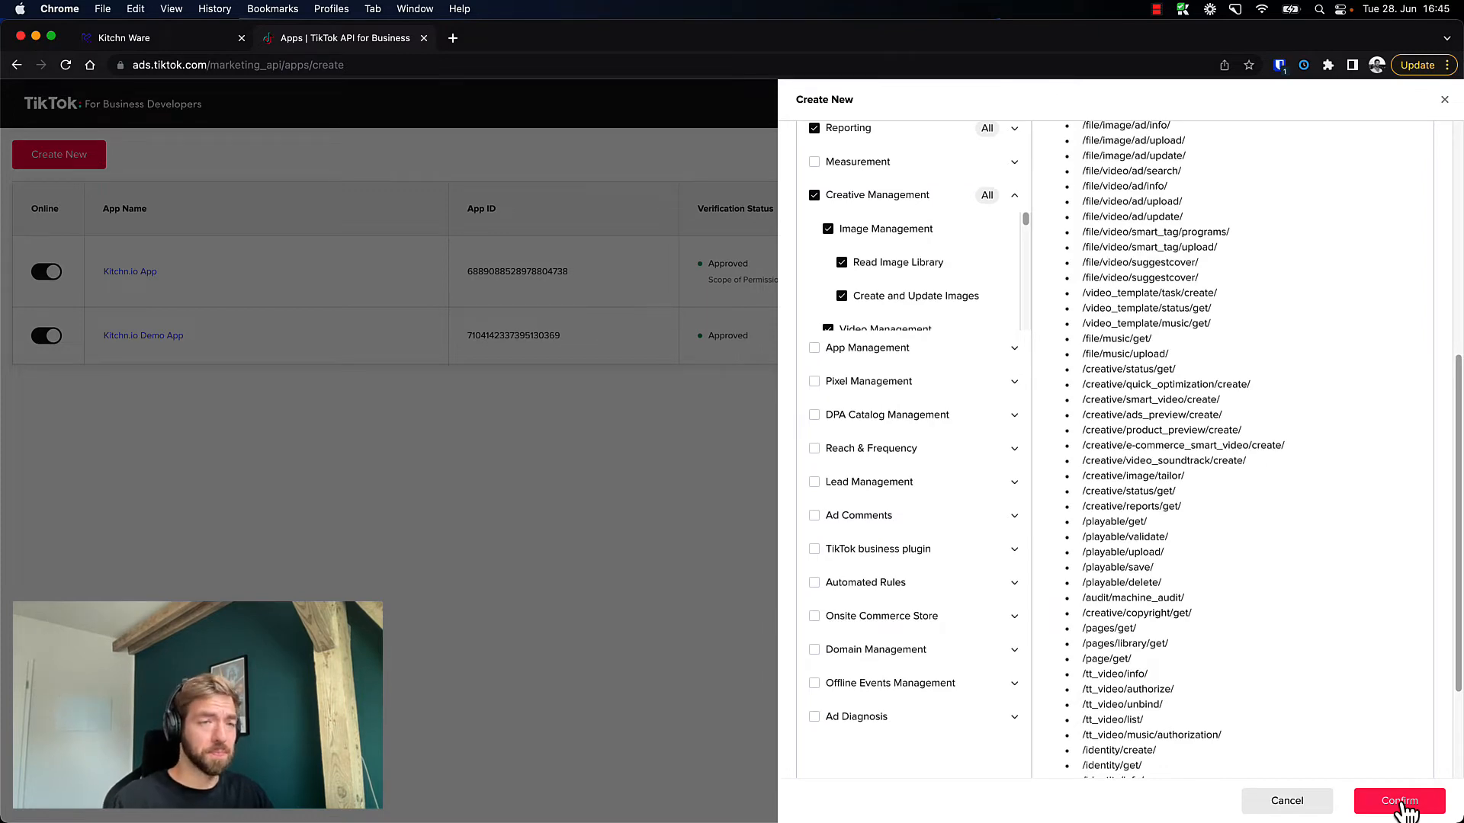
- Confirm the new app's settings and return to the My Apps list
{"action": "left_click", "coordinate": [1398, 800]}
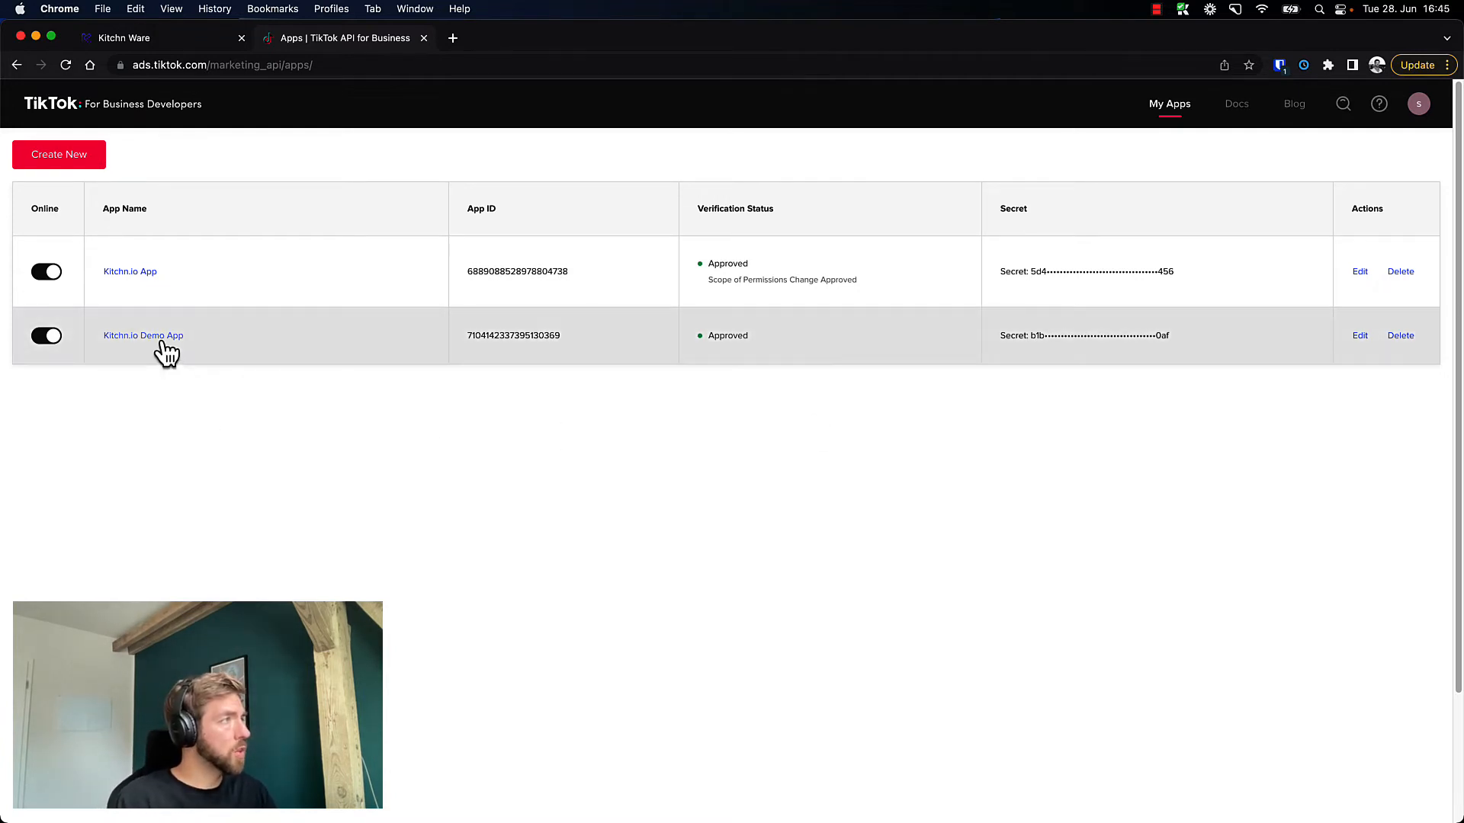
- View Kitchn.io Demo App's details: App ID, secret, authorization URL and permission scopes
{"action": "left_click", "coordinate": [143, 335]}
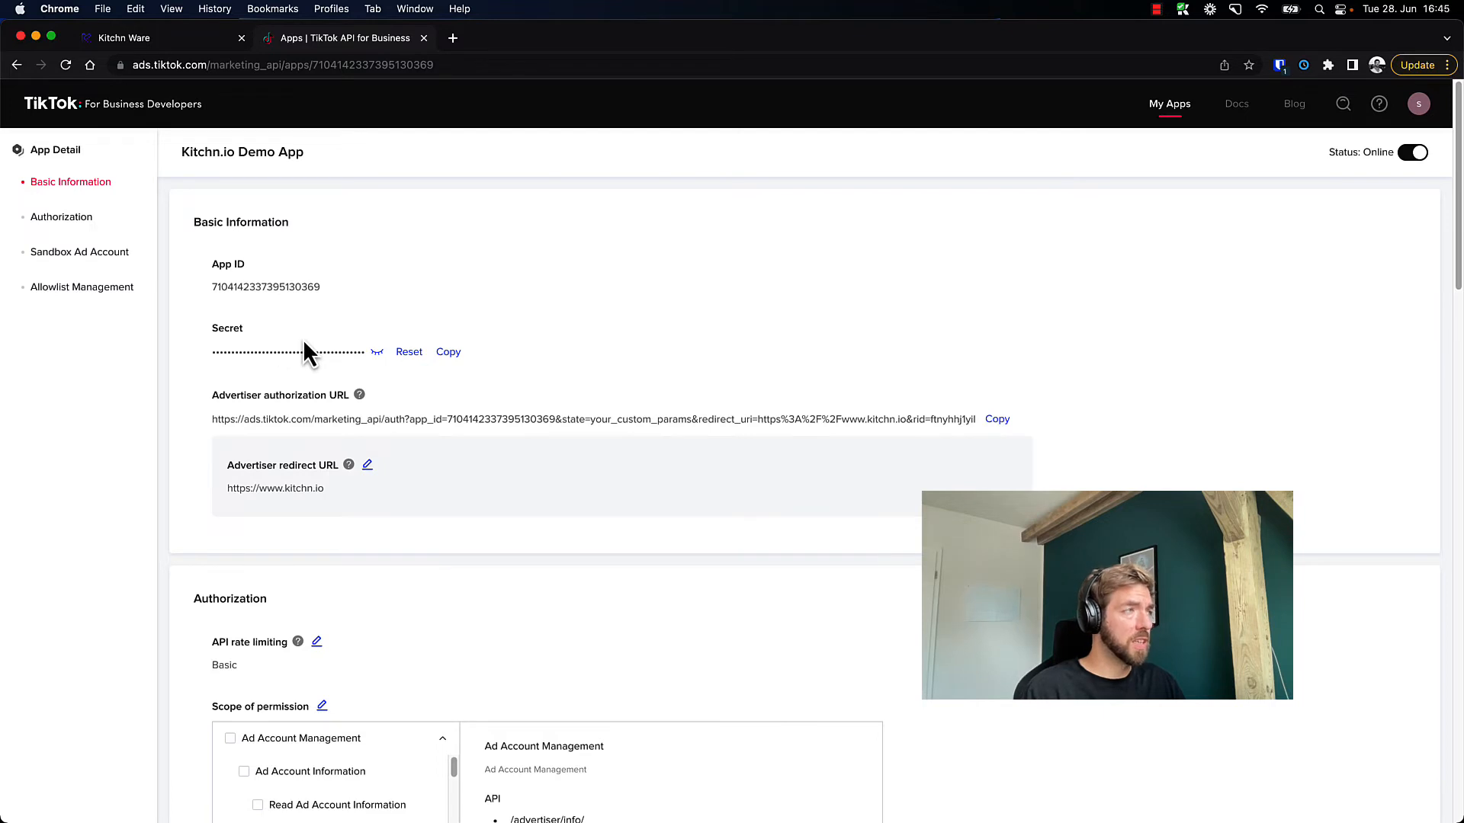
{"action": "mouse_move", "coordinate": [323, 401]}
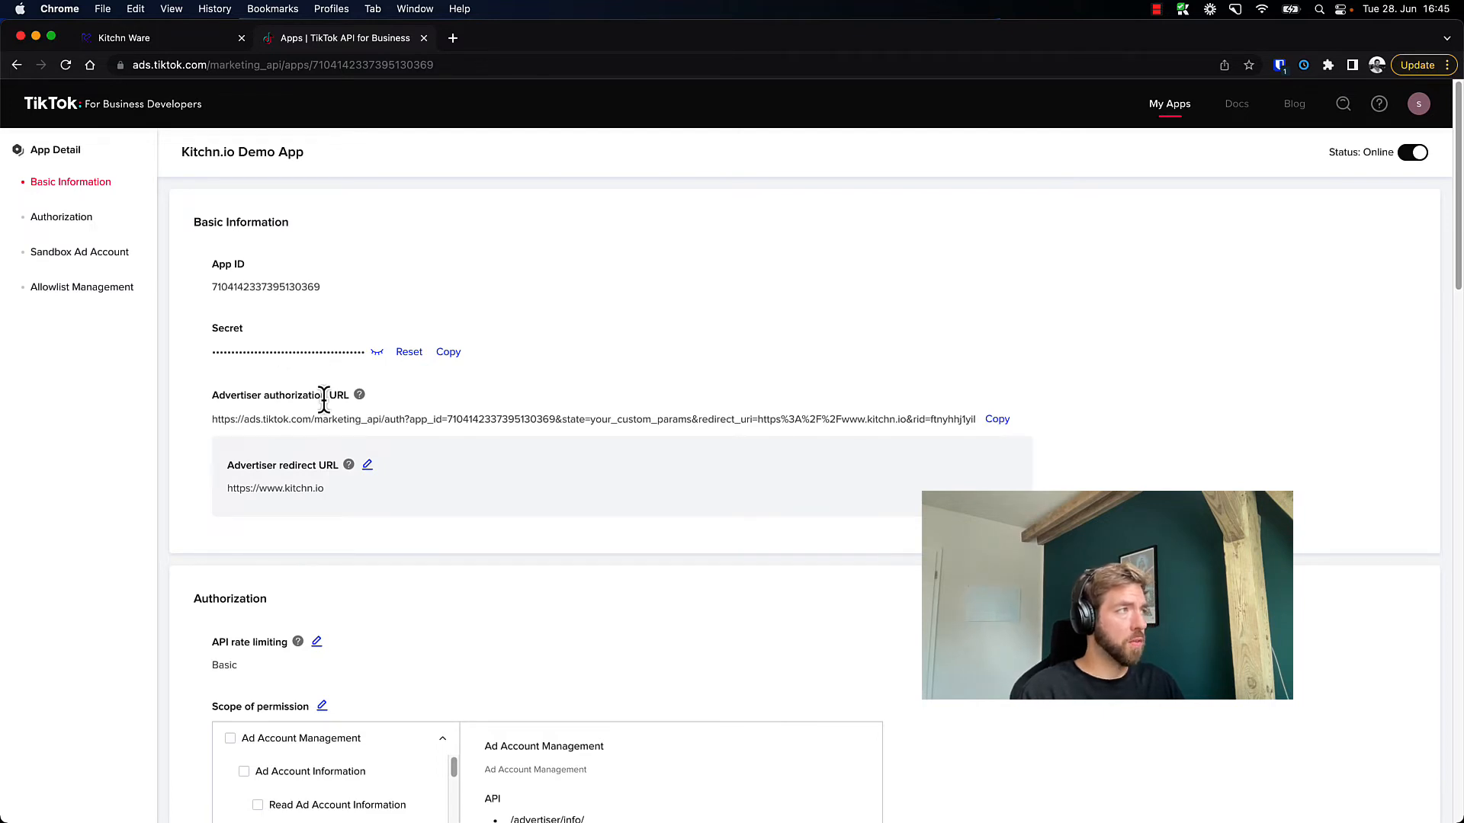
{"action": "mouse_move", "coordinate": [348, 464]}
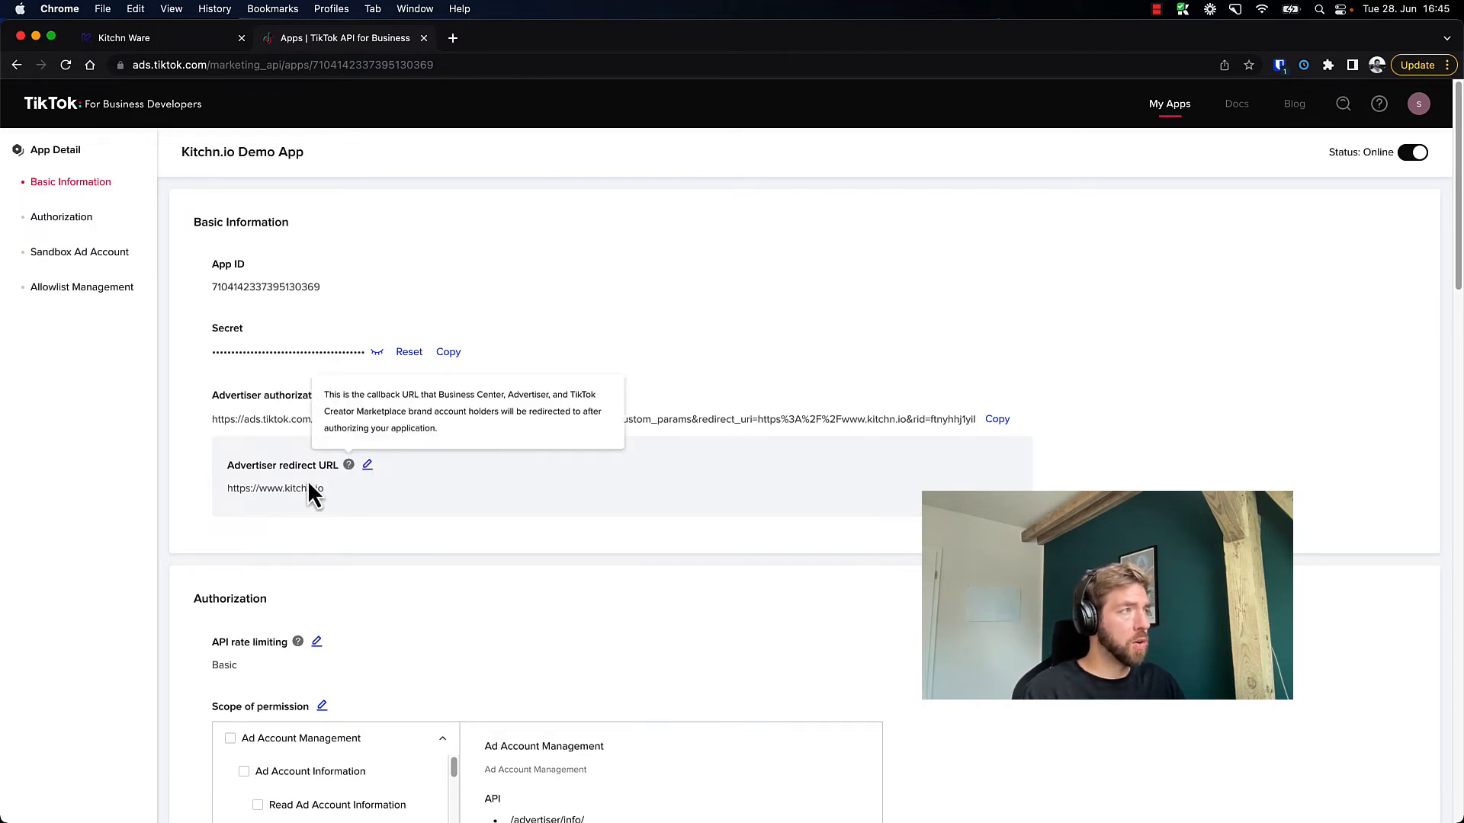
{"action": "mouse_move", "coordinate": [189, 573]}
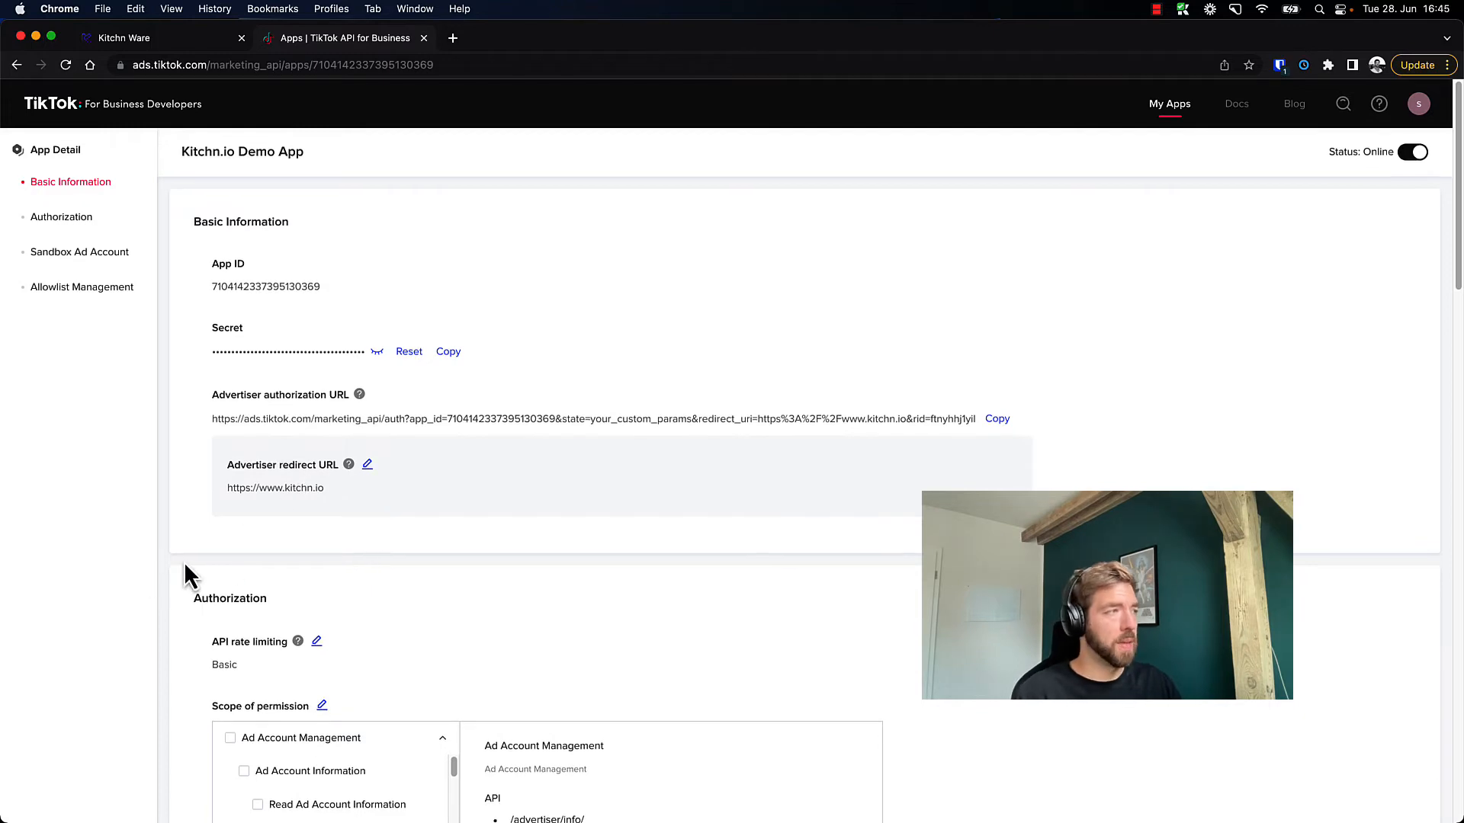
{"action": "scroll", "scroll_direction": "down", "scroll_amount": 3}
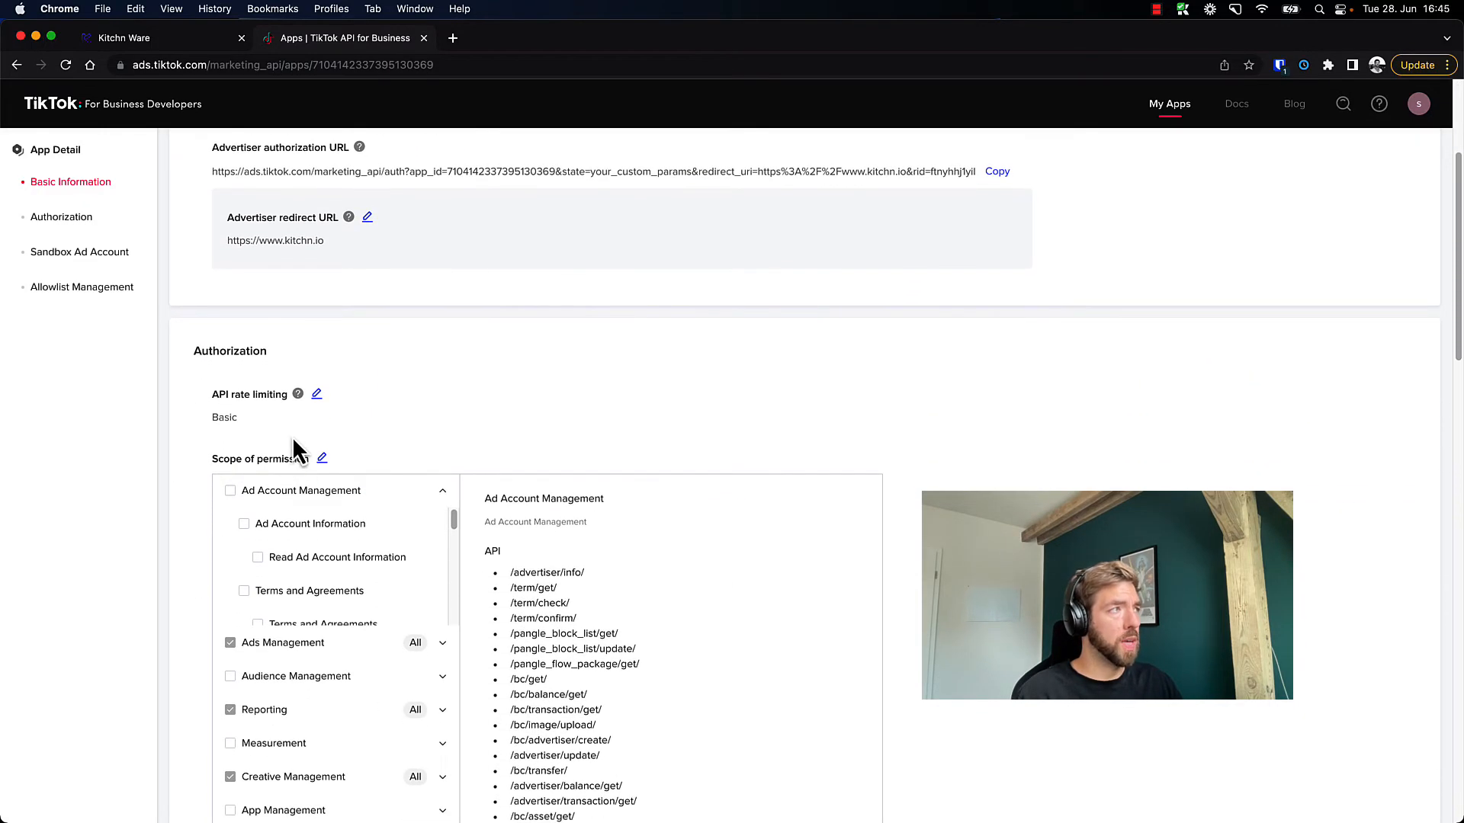
{"action": "scroll", "scroll_direction": "down", "scroll_amount": 3}
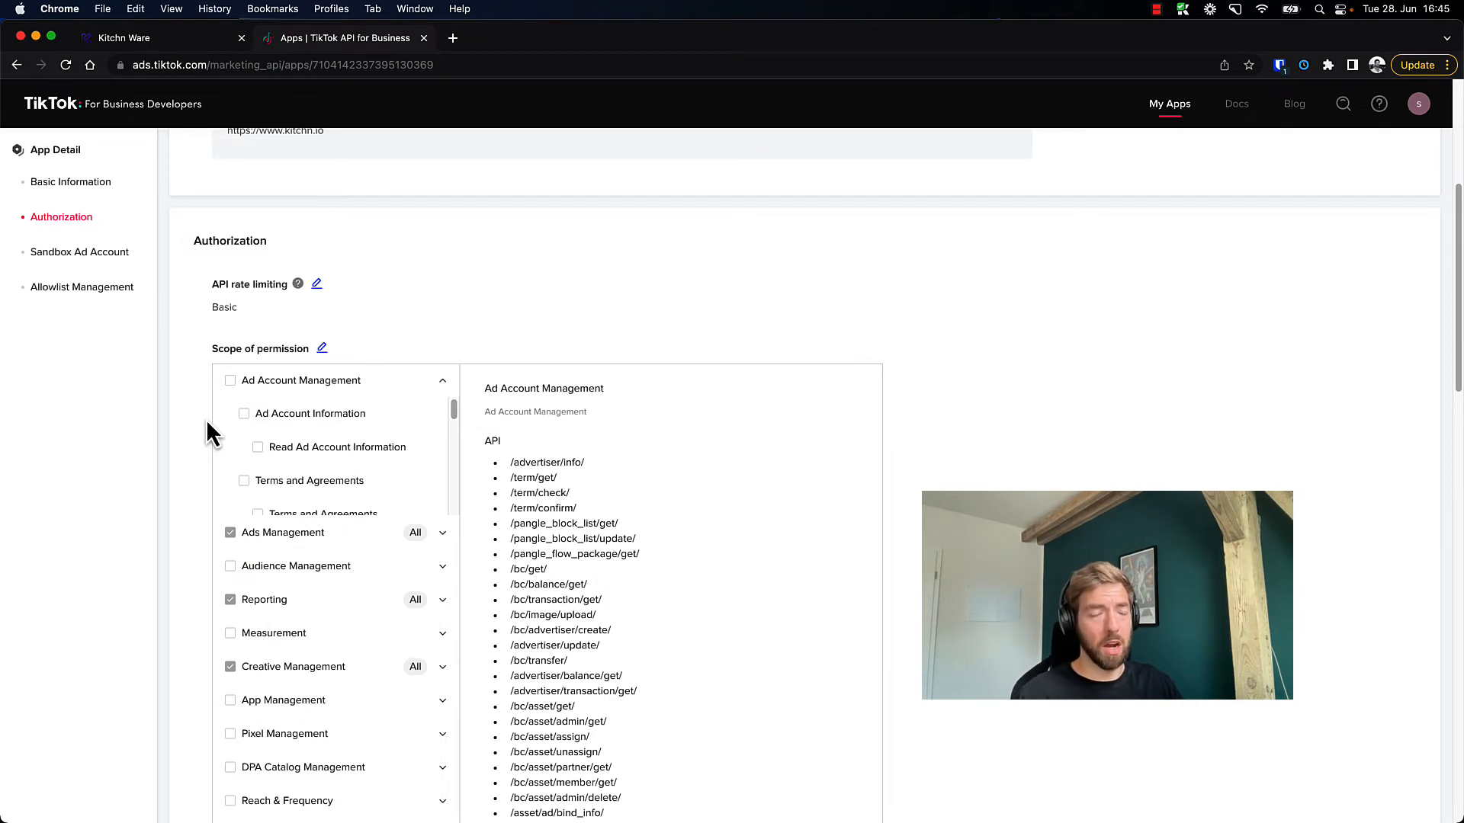
{"action": "mouse_move", "coordinate": [335, 565]}
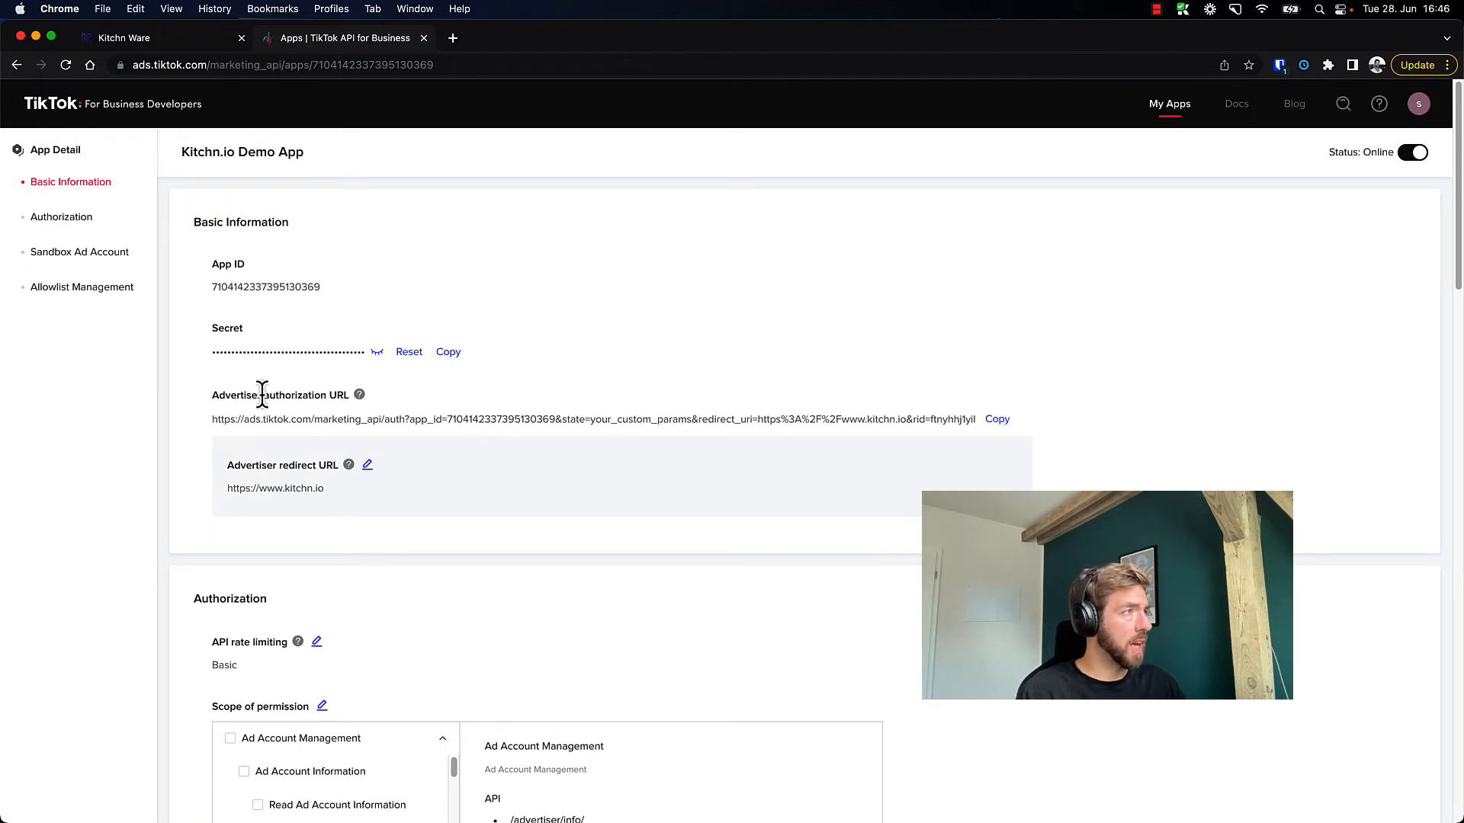
- Copy the advertiser authorization URL and confirm the demo app's access to the ad account
{"action": "left_click", "coordinate": [996, 418]}
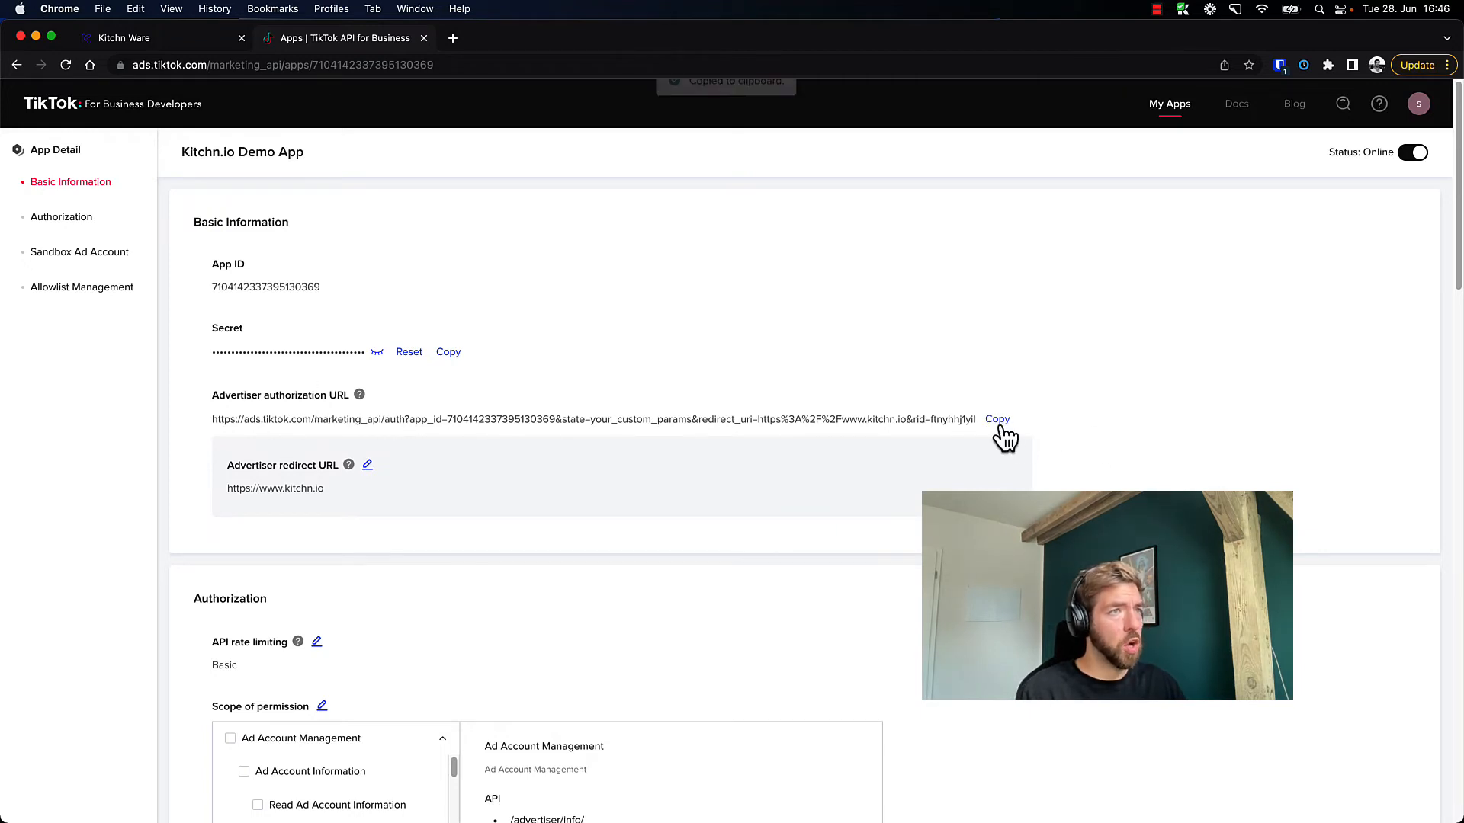
{"action": "left_click", "coordinate": [995, 418]}
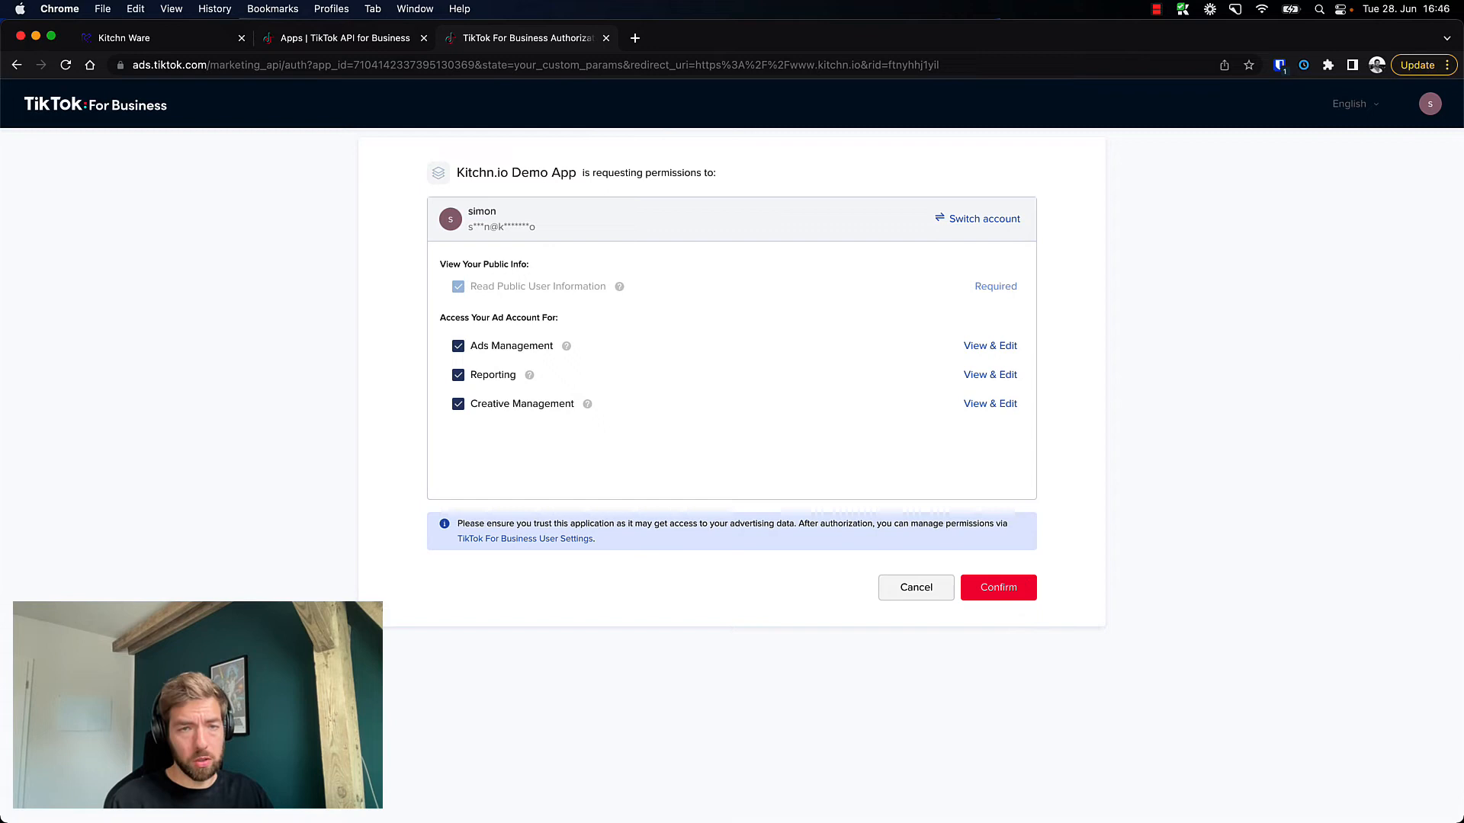
{"action": "mouse_move", "coordinate": [875, 394]}
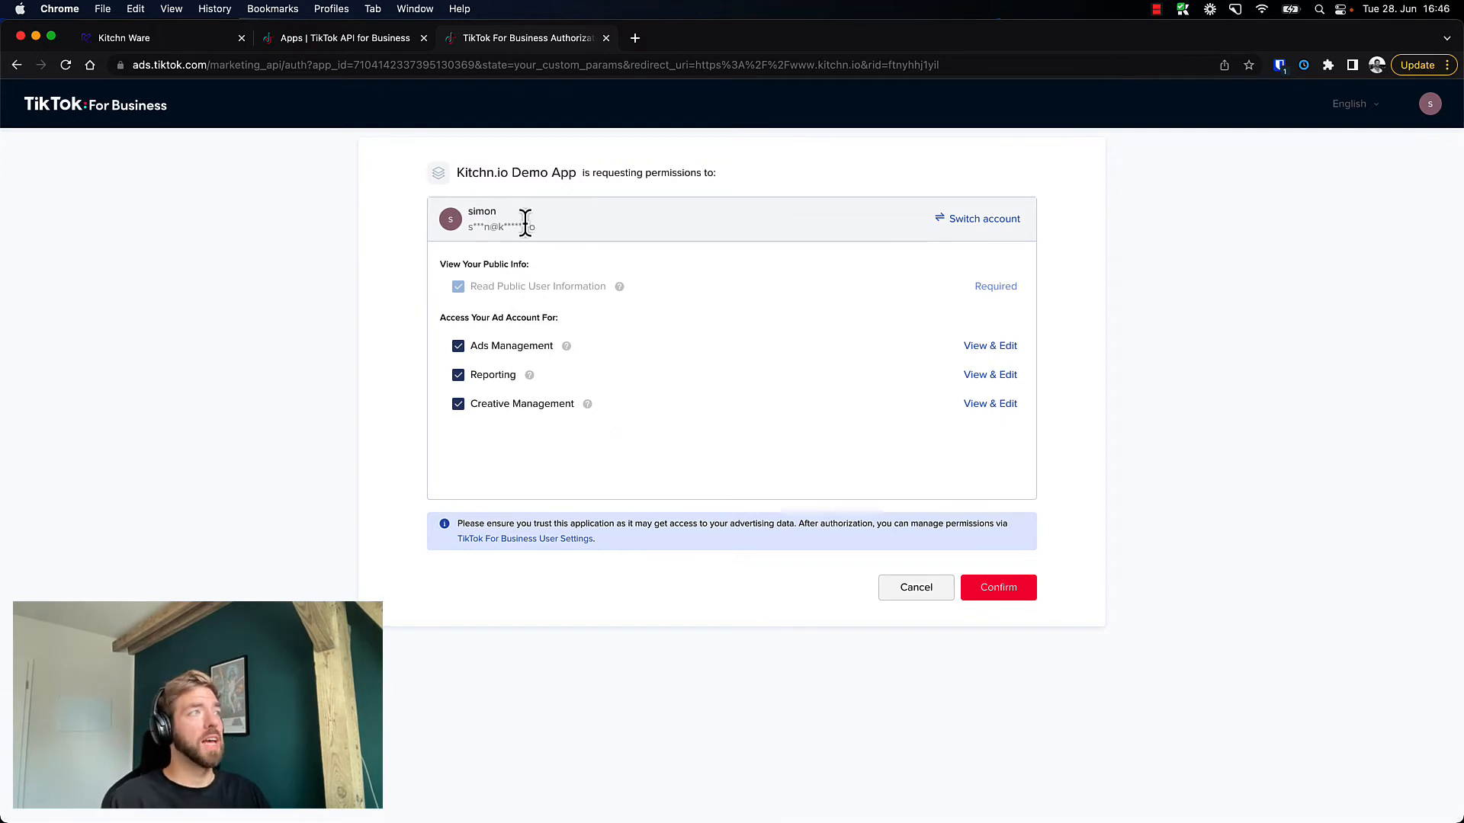
{"action": "mouse_move", "coordinate": [558, 177]}
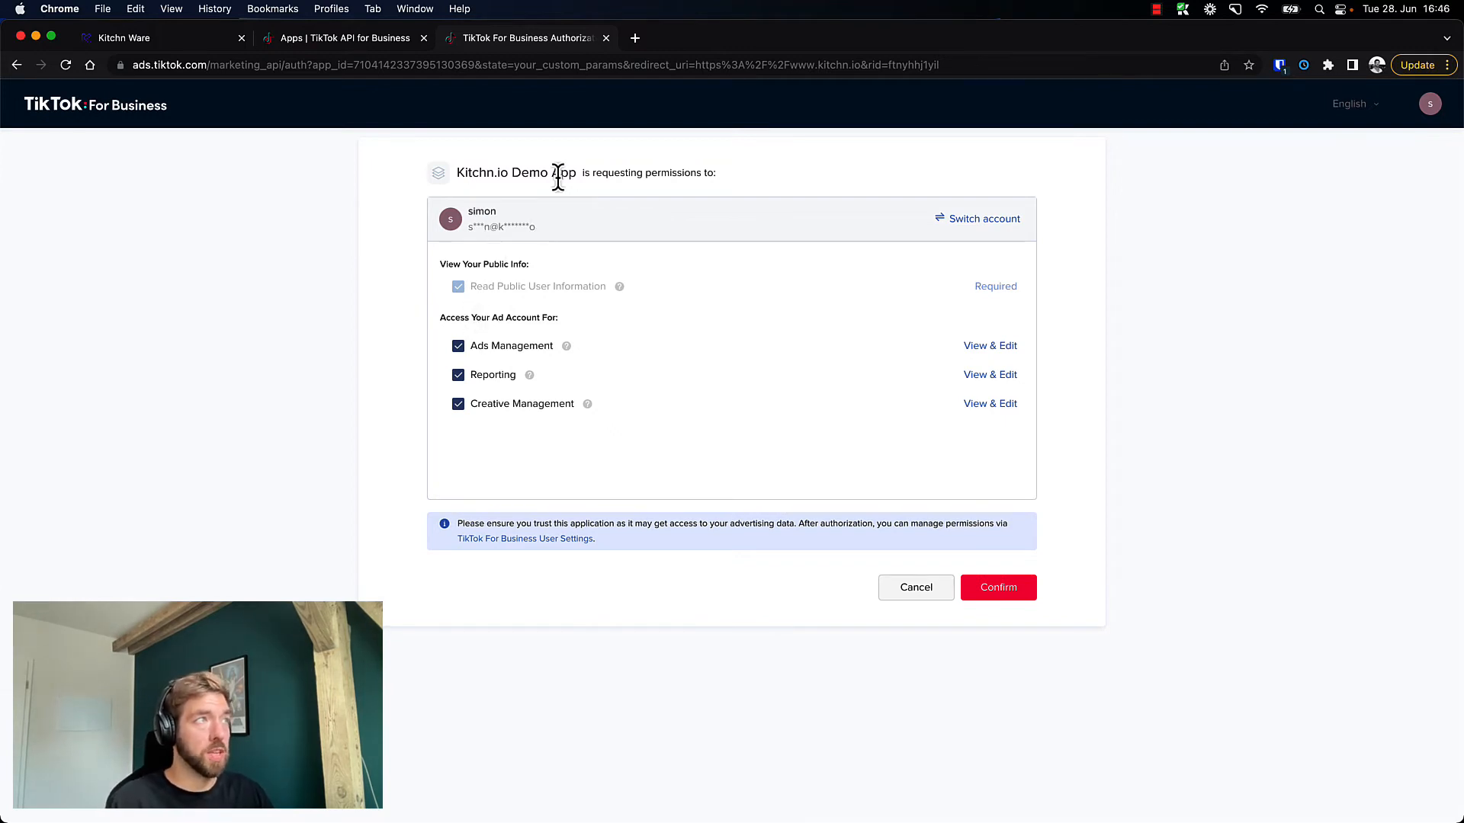
{"action": "mouse_move", "coordinate": [514, 350]}
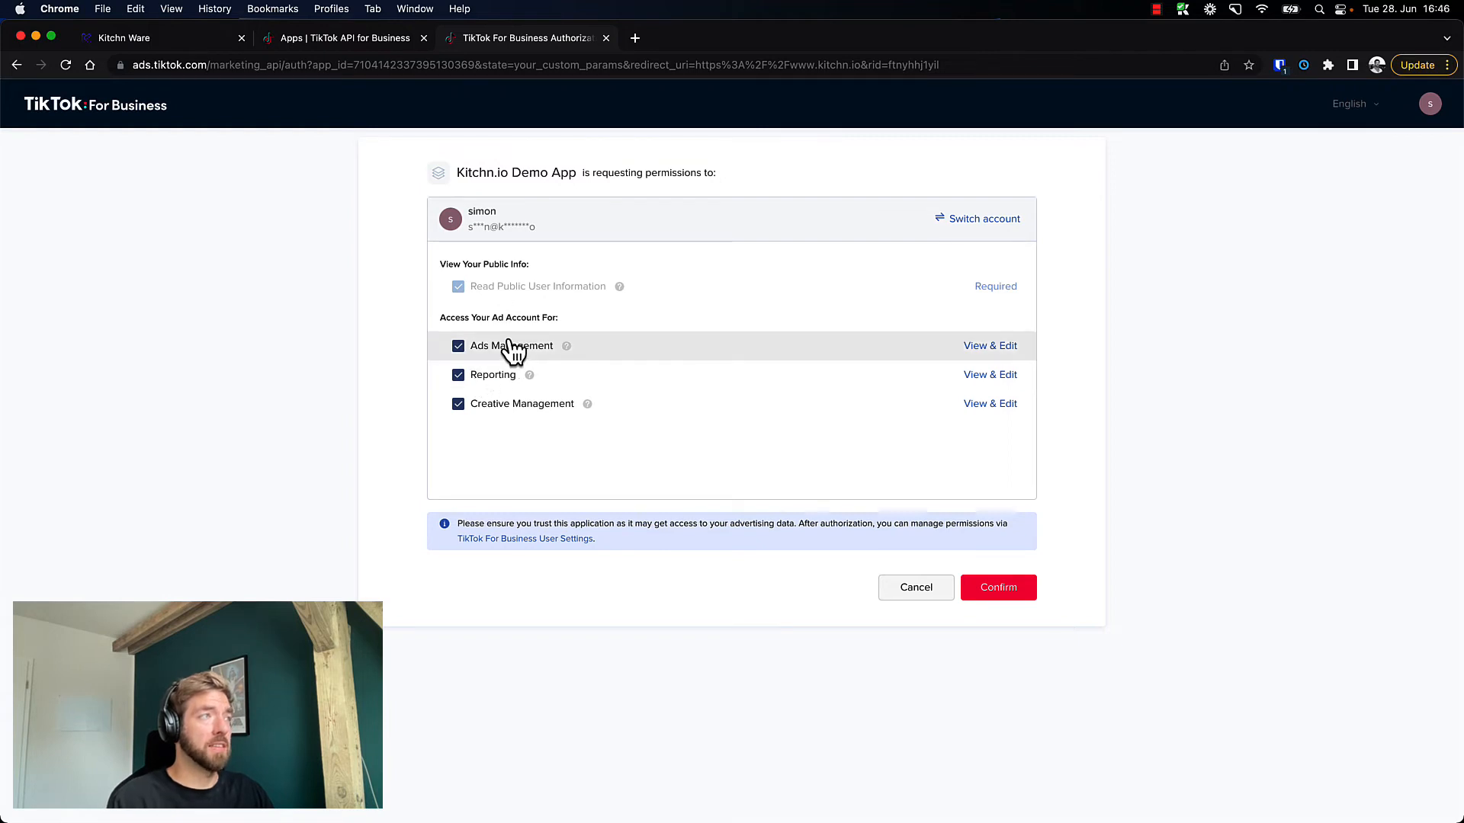
{"action": "mouse_move", "coordinate": [546, 422]}
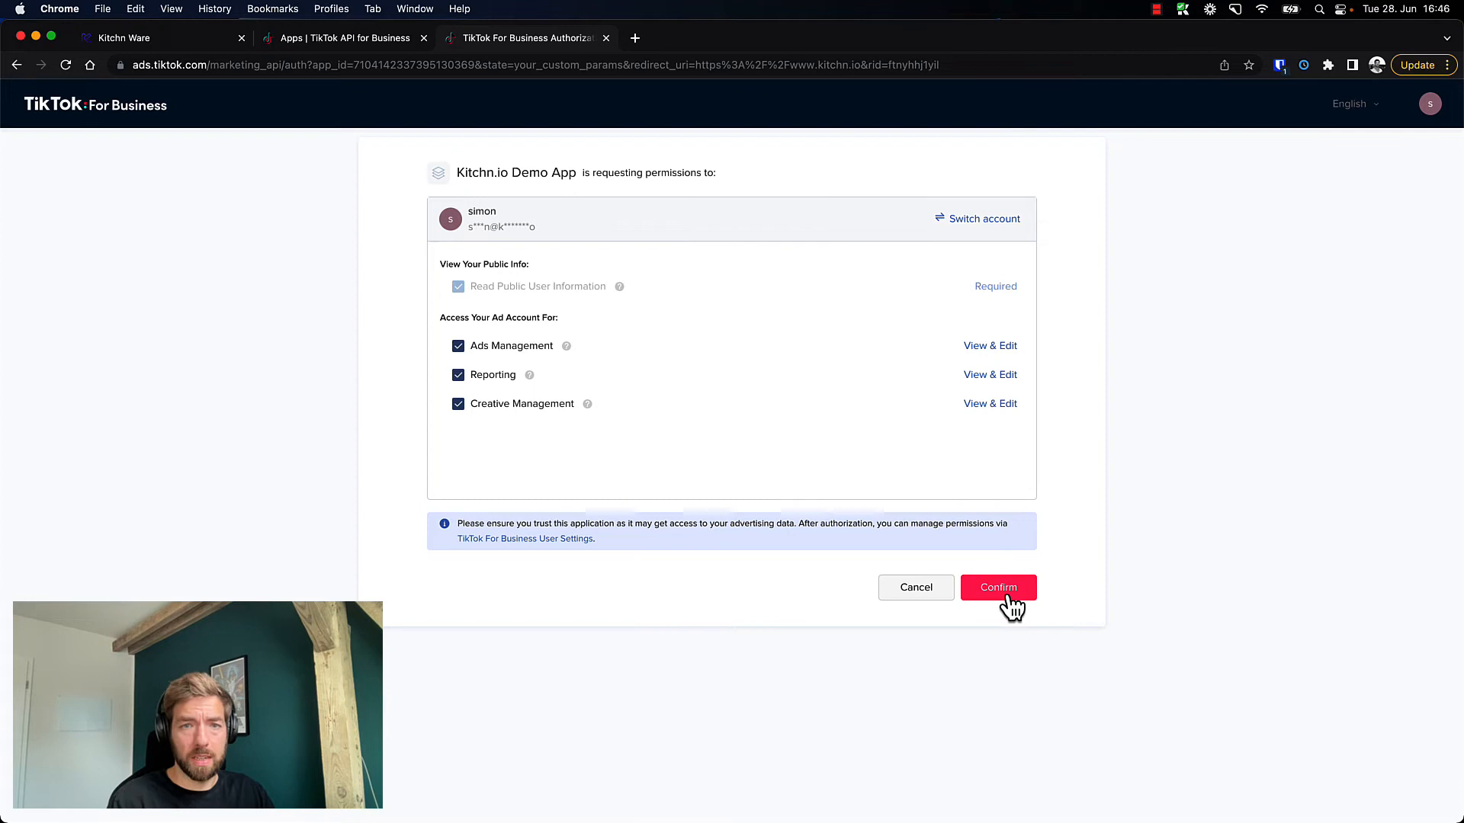
{"action": "left_click", "coordinate": [997, 587]}
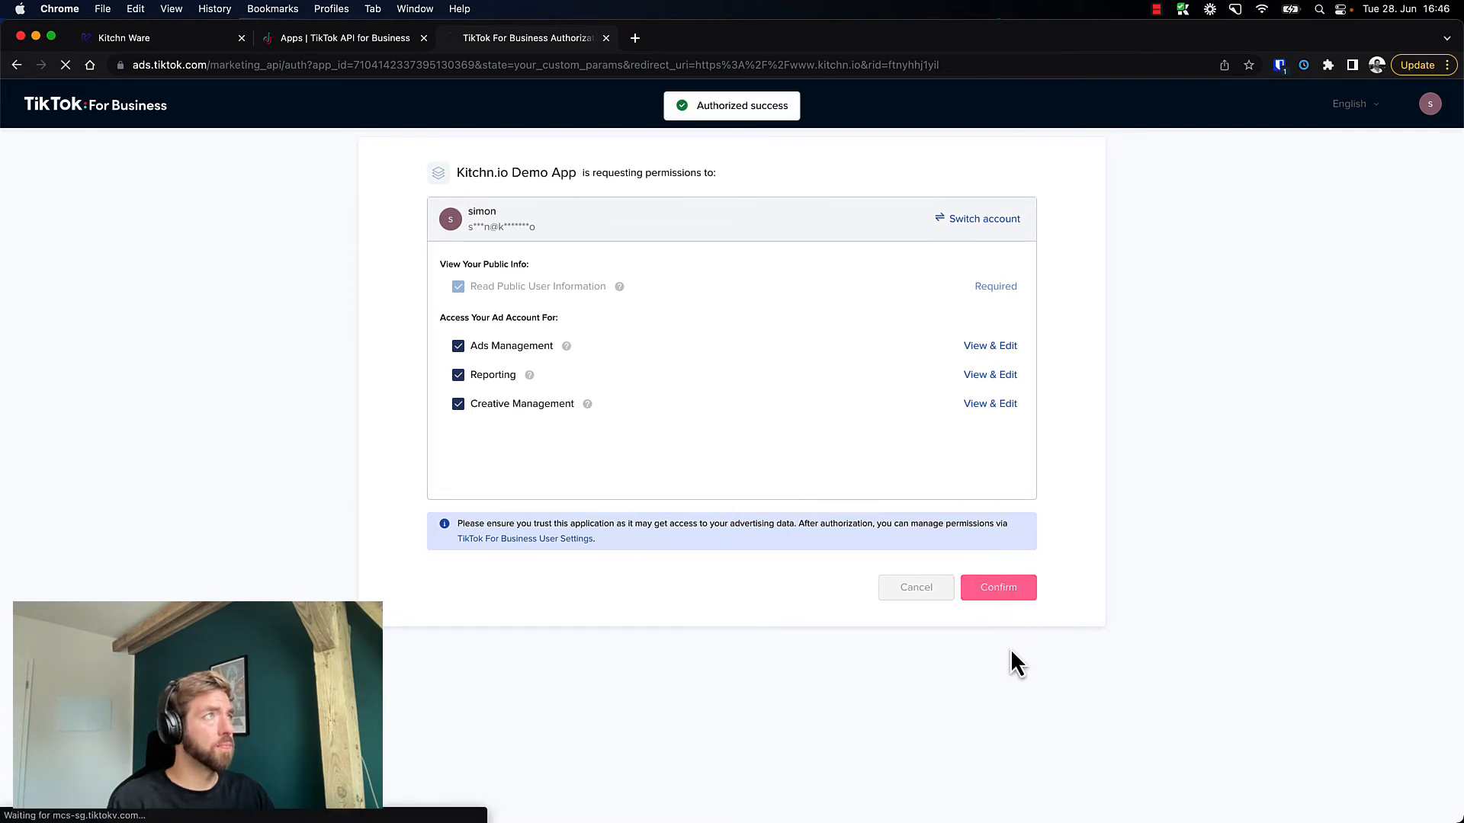
{"action": "left_click", "coordinate": [997, 587]}
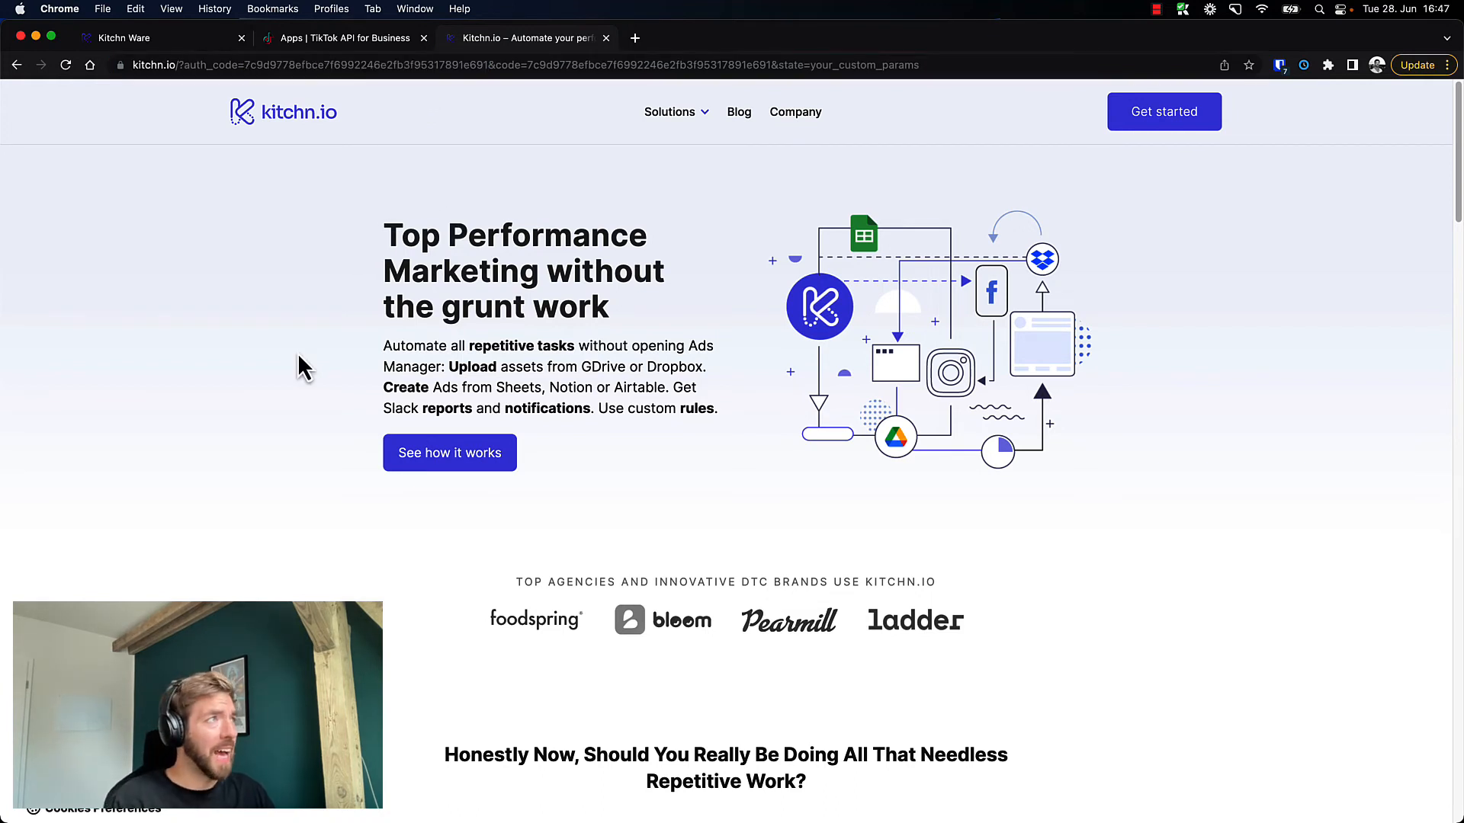
- Review the kitchn.io redirect page carrying the auth_code and move to another browser tab
{"action": "scroll", "scroll_direction": "down", "scroll_amount": 3}
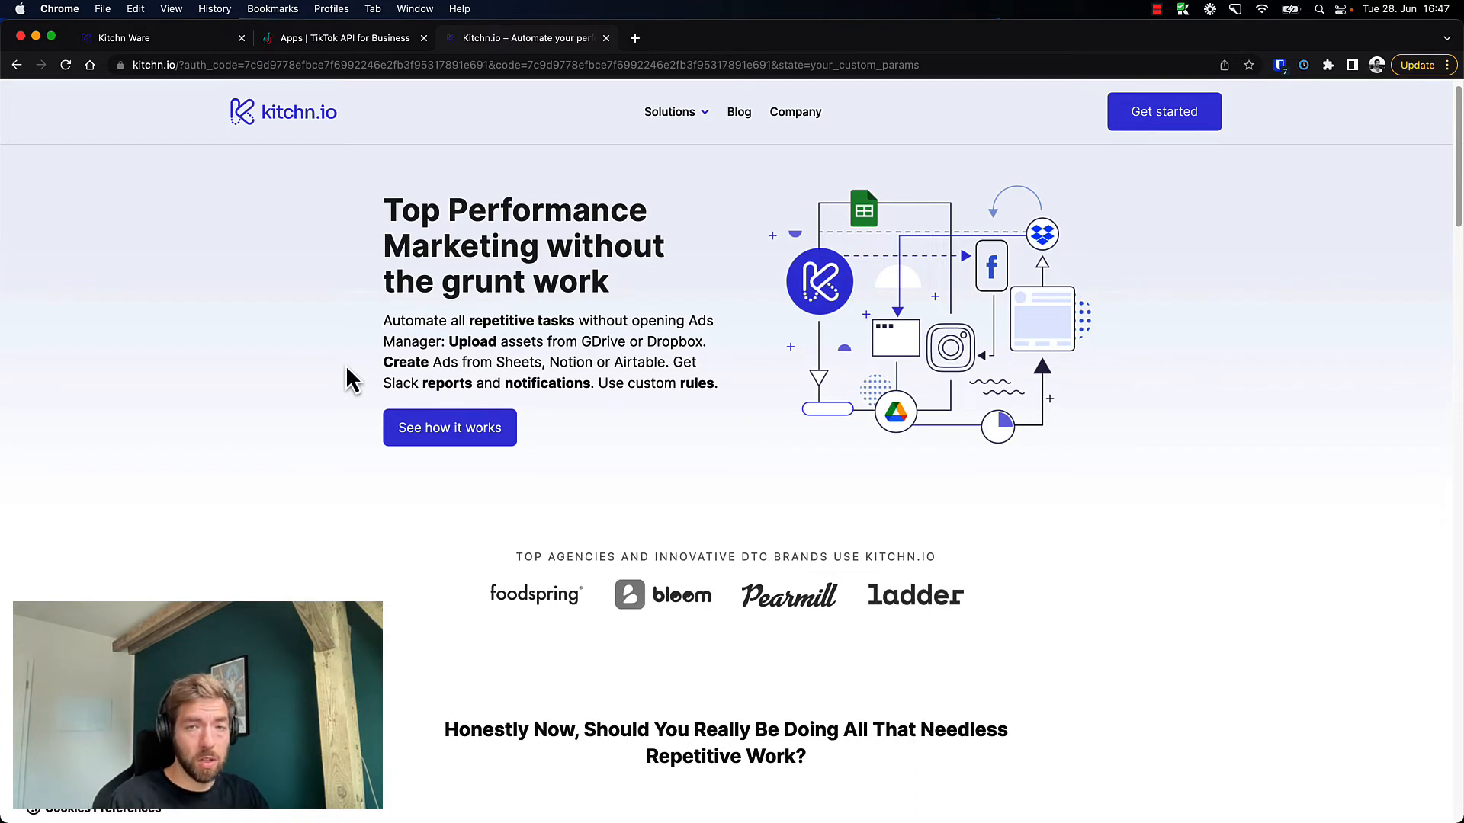
{"action": "scroll", "scroll_direction": "down", "scroll_amount": 3}
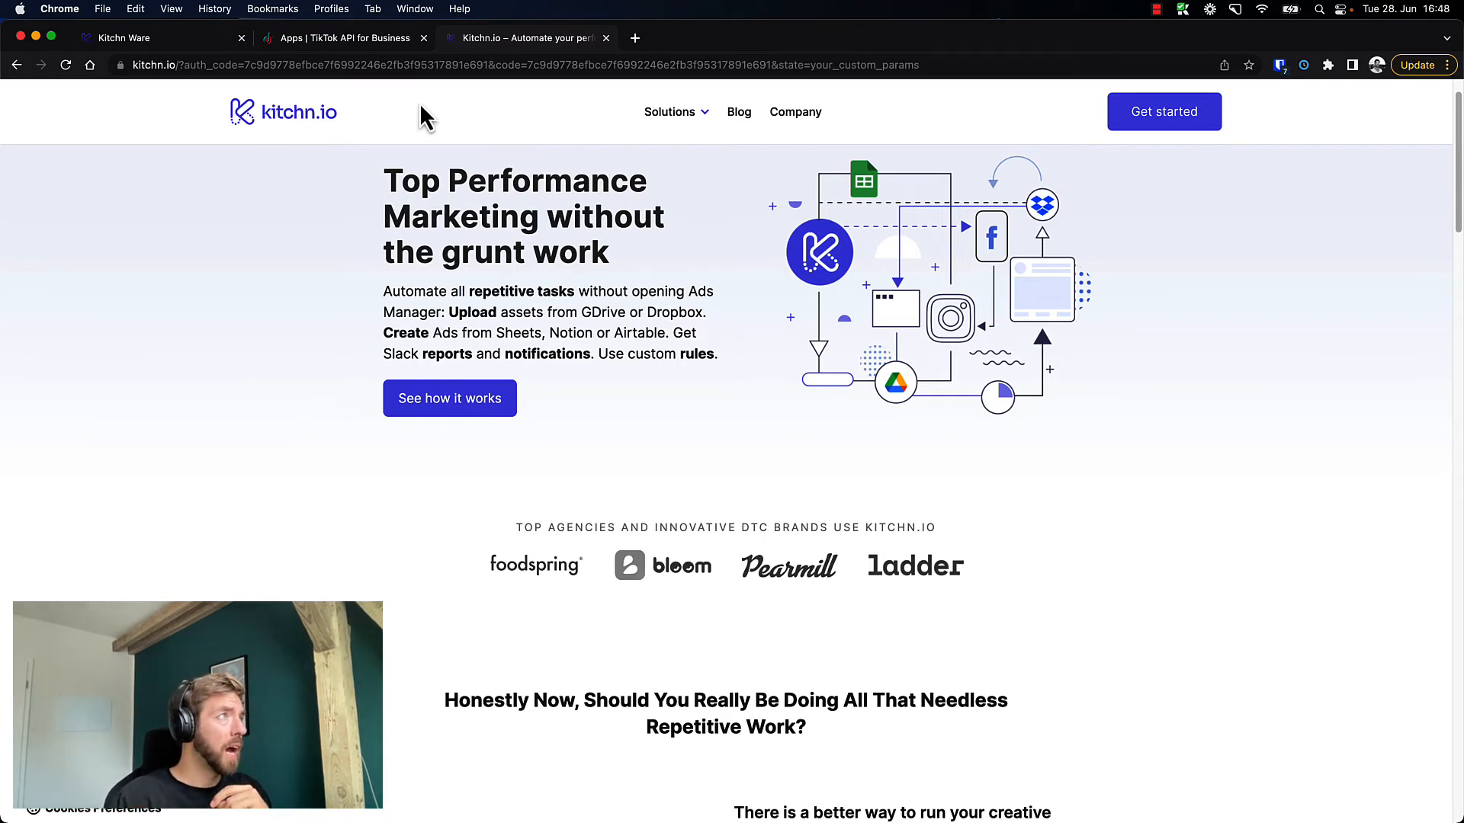
{"action": "left_click", "coordinate": [343, 37]}
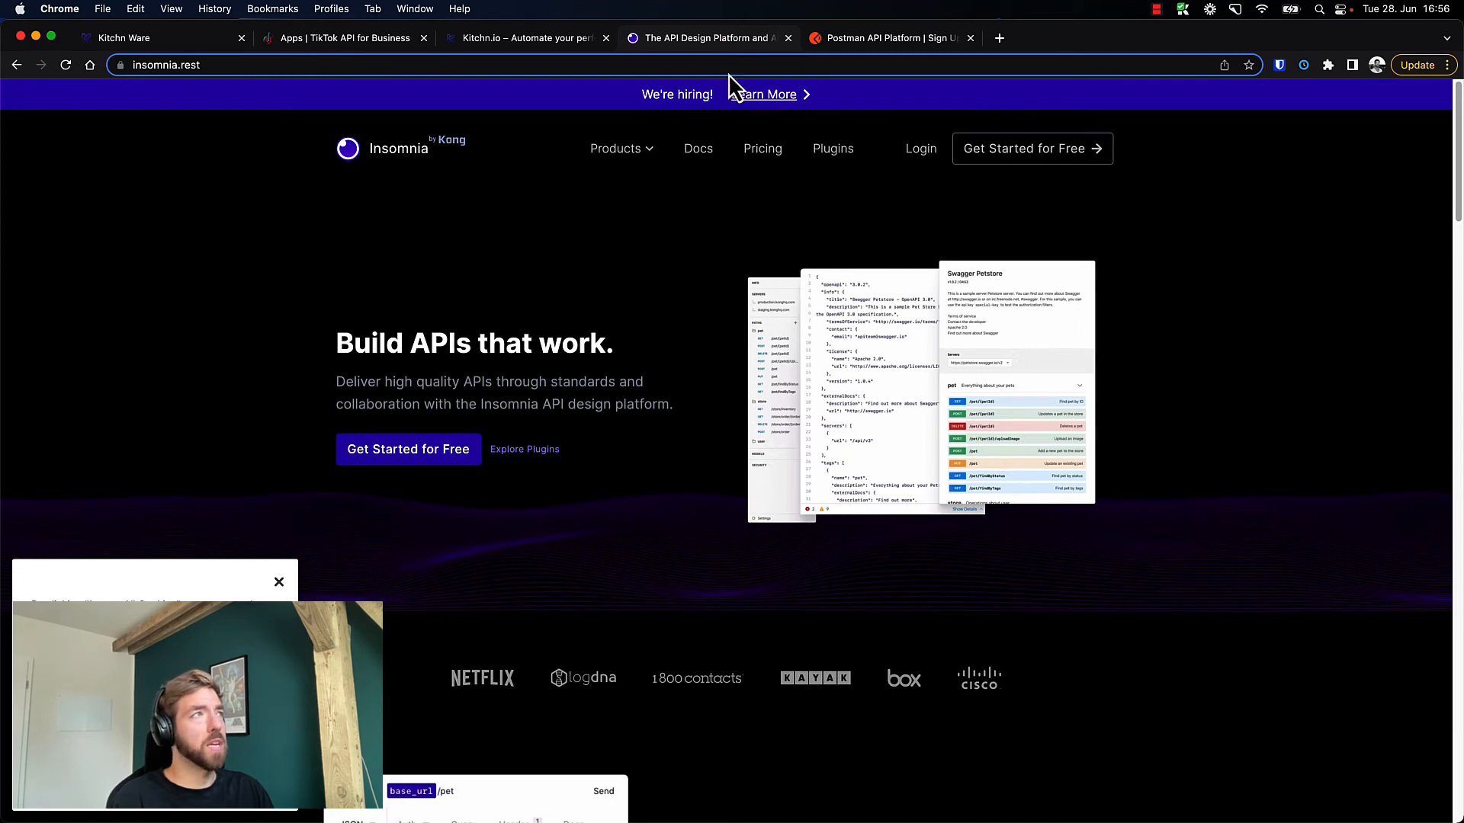
- Switch to the Postman website tab beside the Insomnia site
{"action": "left_click", "coordinate": [872, 37]}
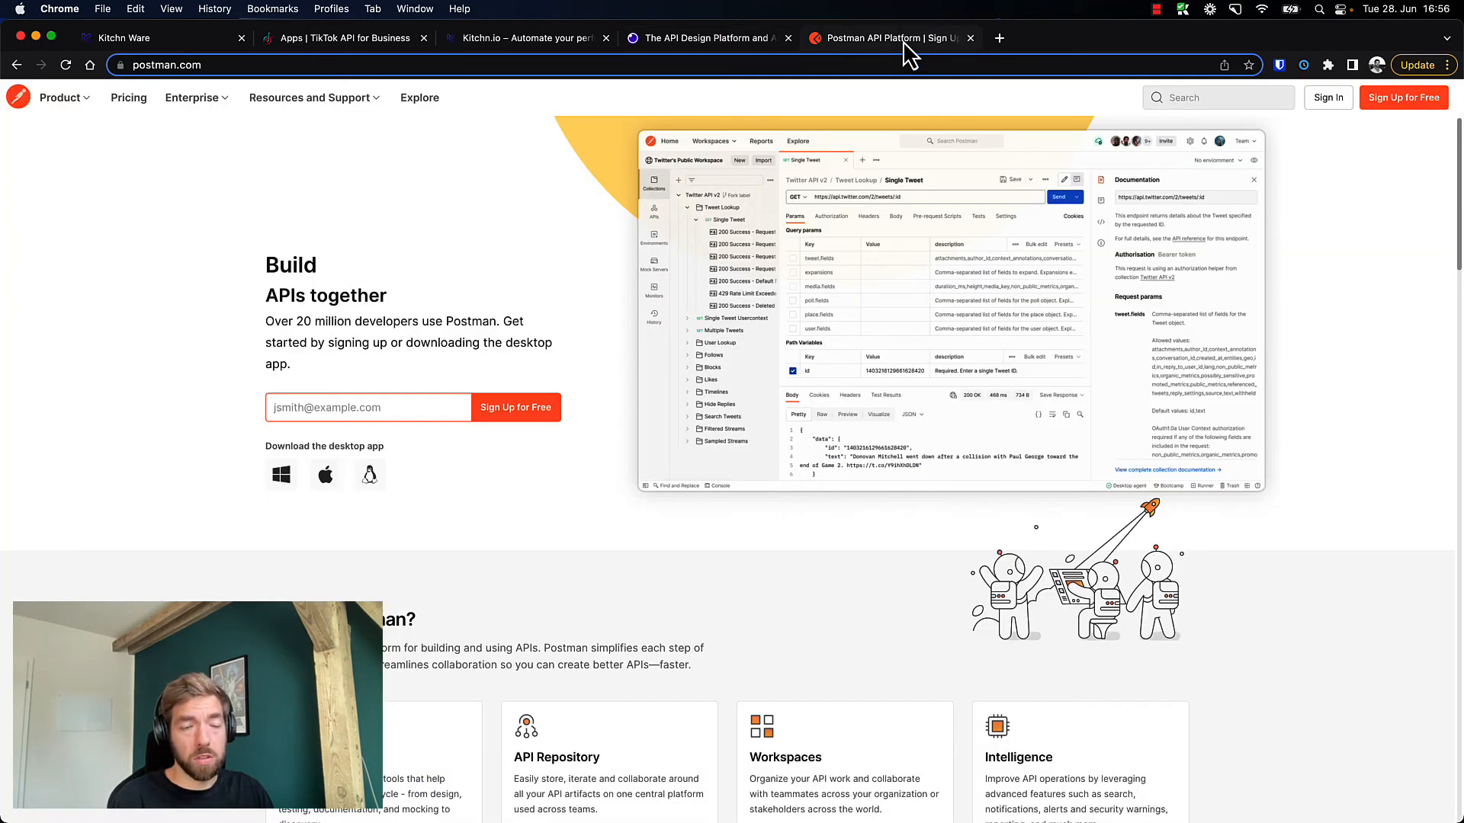
{"action": "mouse_move", "coordinate": [347, 224]}
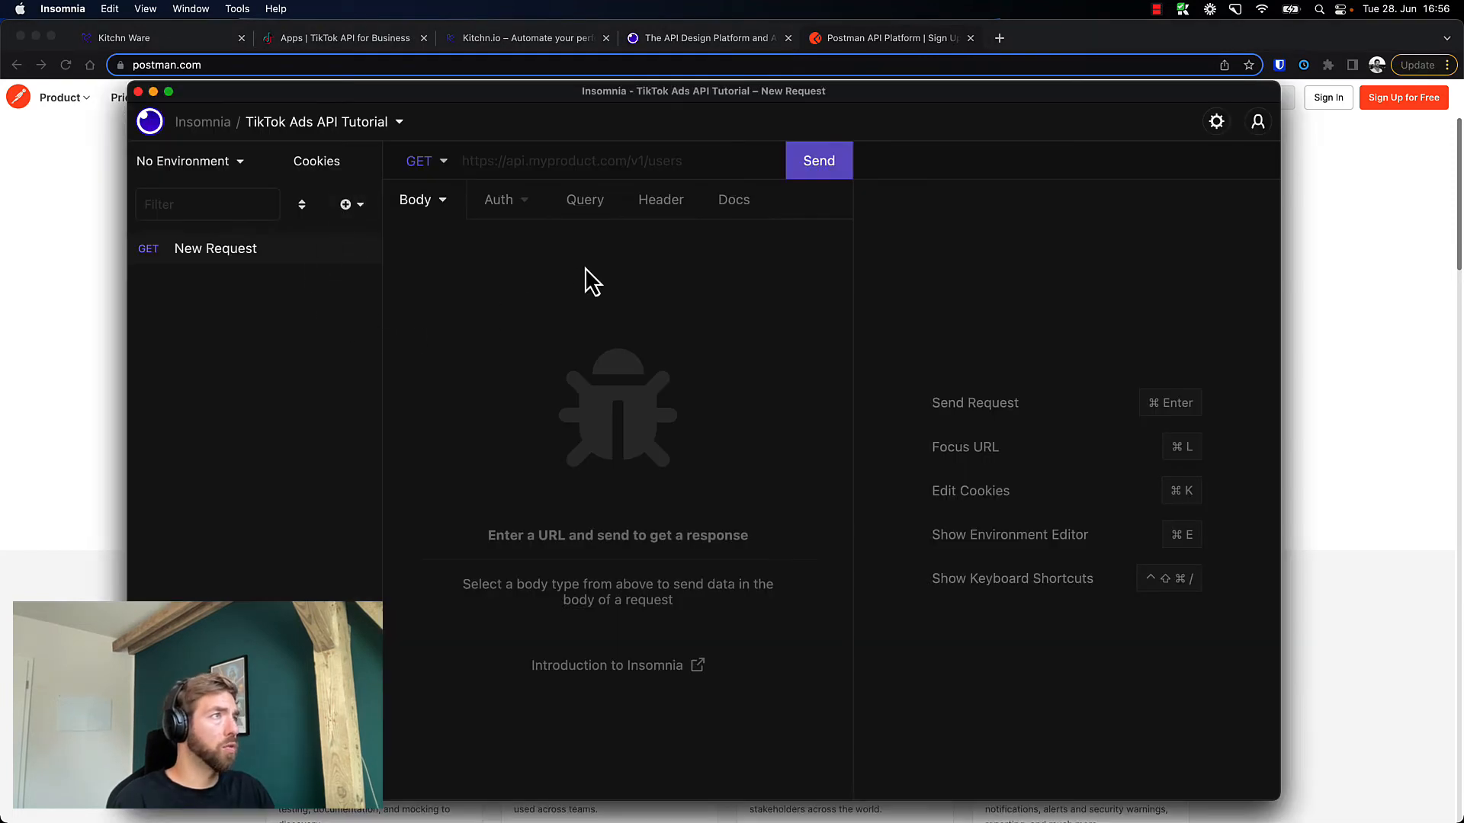
{"action": "mouse_move", "coordinate": [430, 168]}
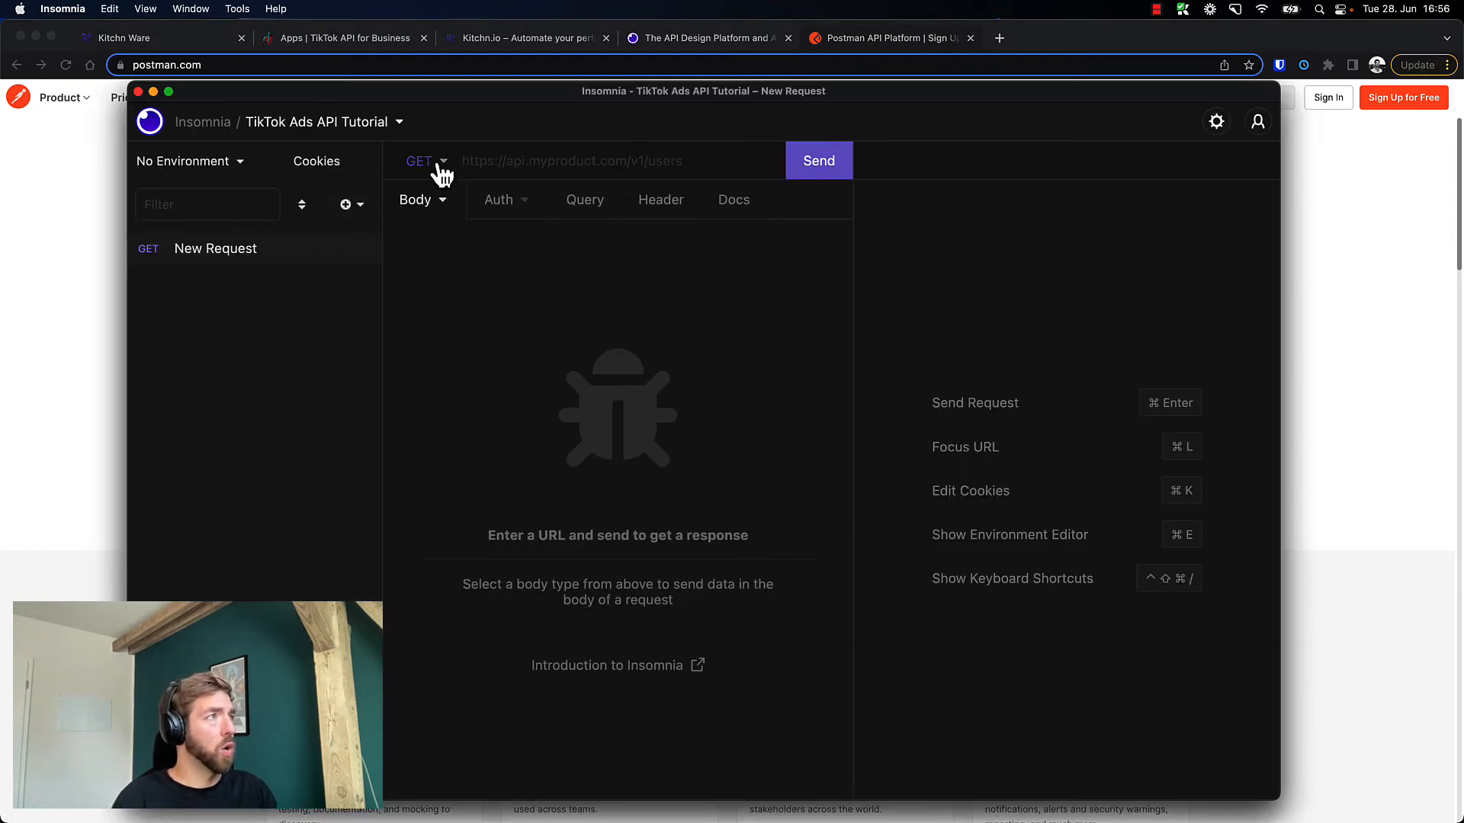
{"action": "left_click", "coordinate": [419, 160]}
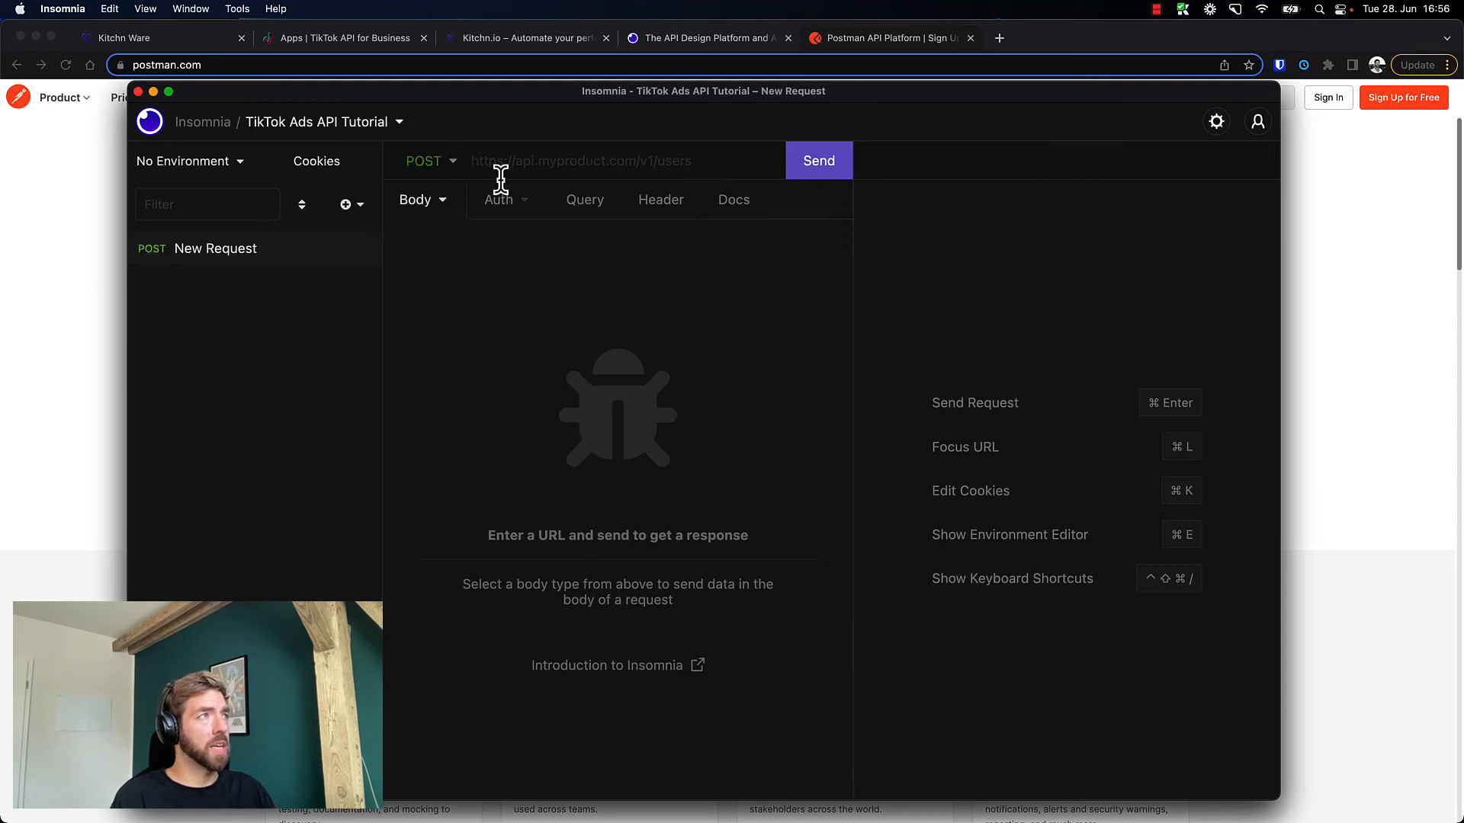
{"action": "left_click", "coordinate": [580, 160]}
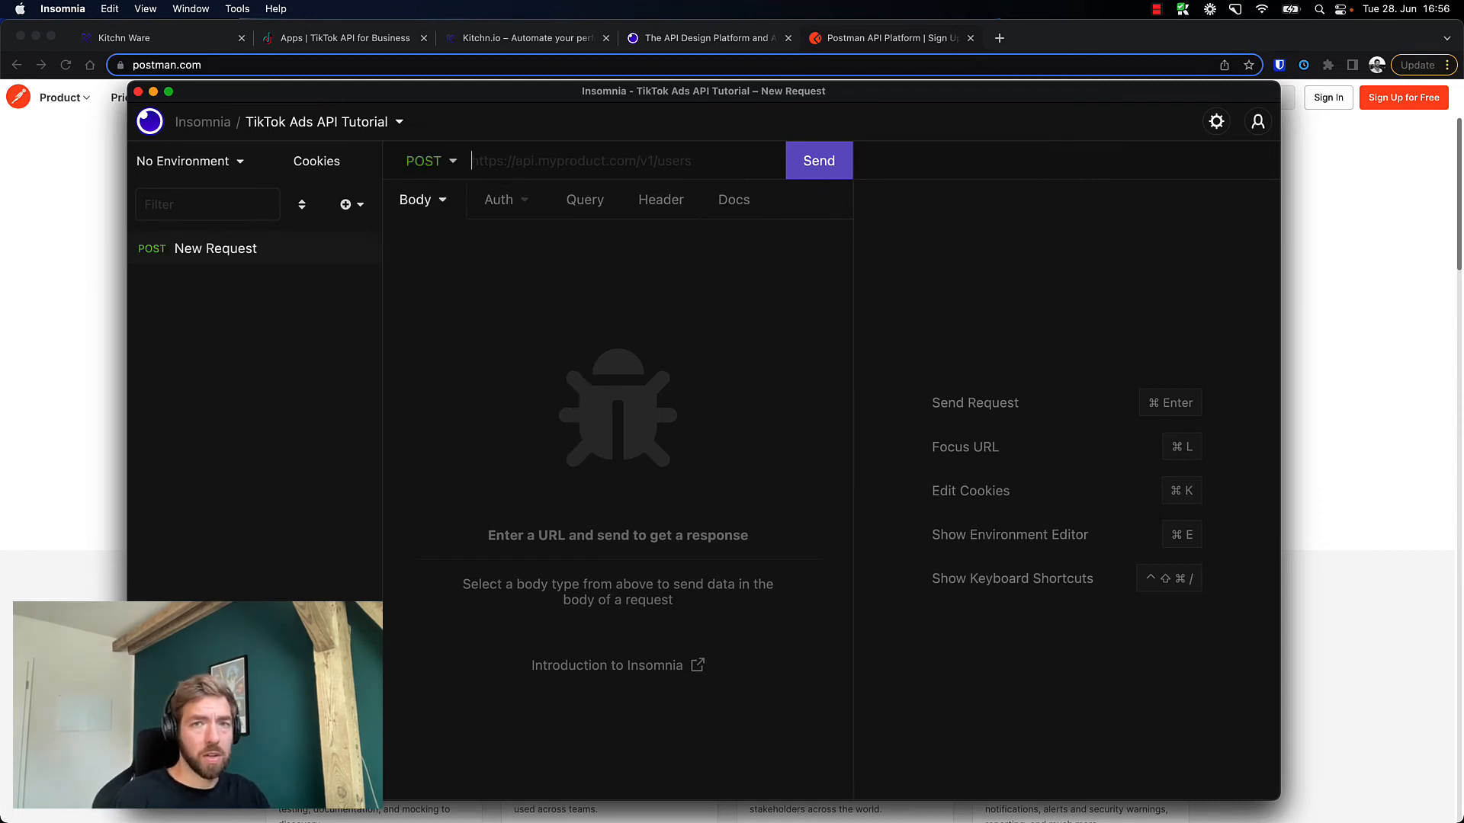
{"action": "type", "text": "https"}
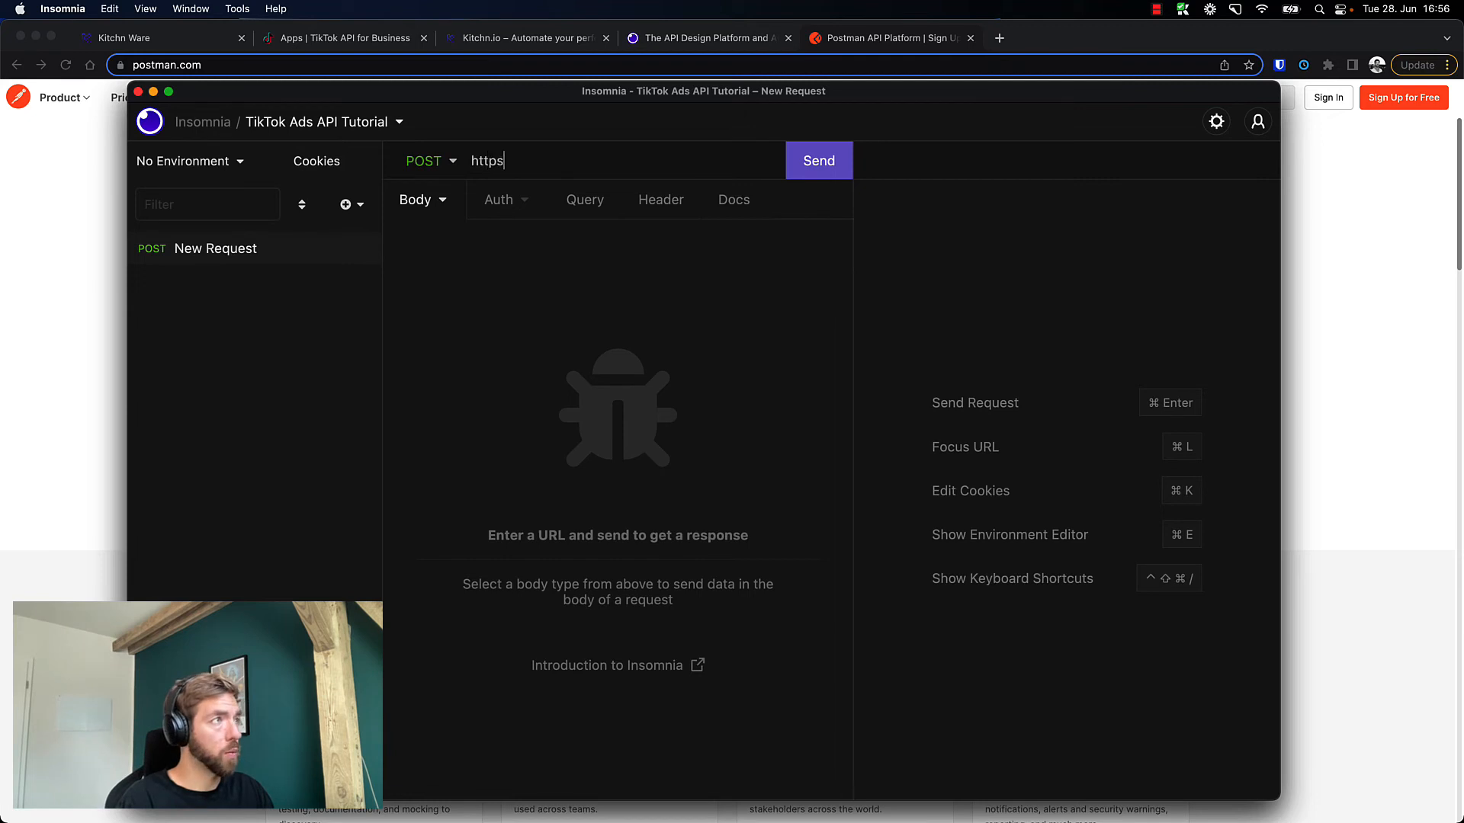
{"action": "type", "text": "://"}
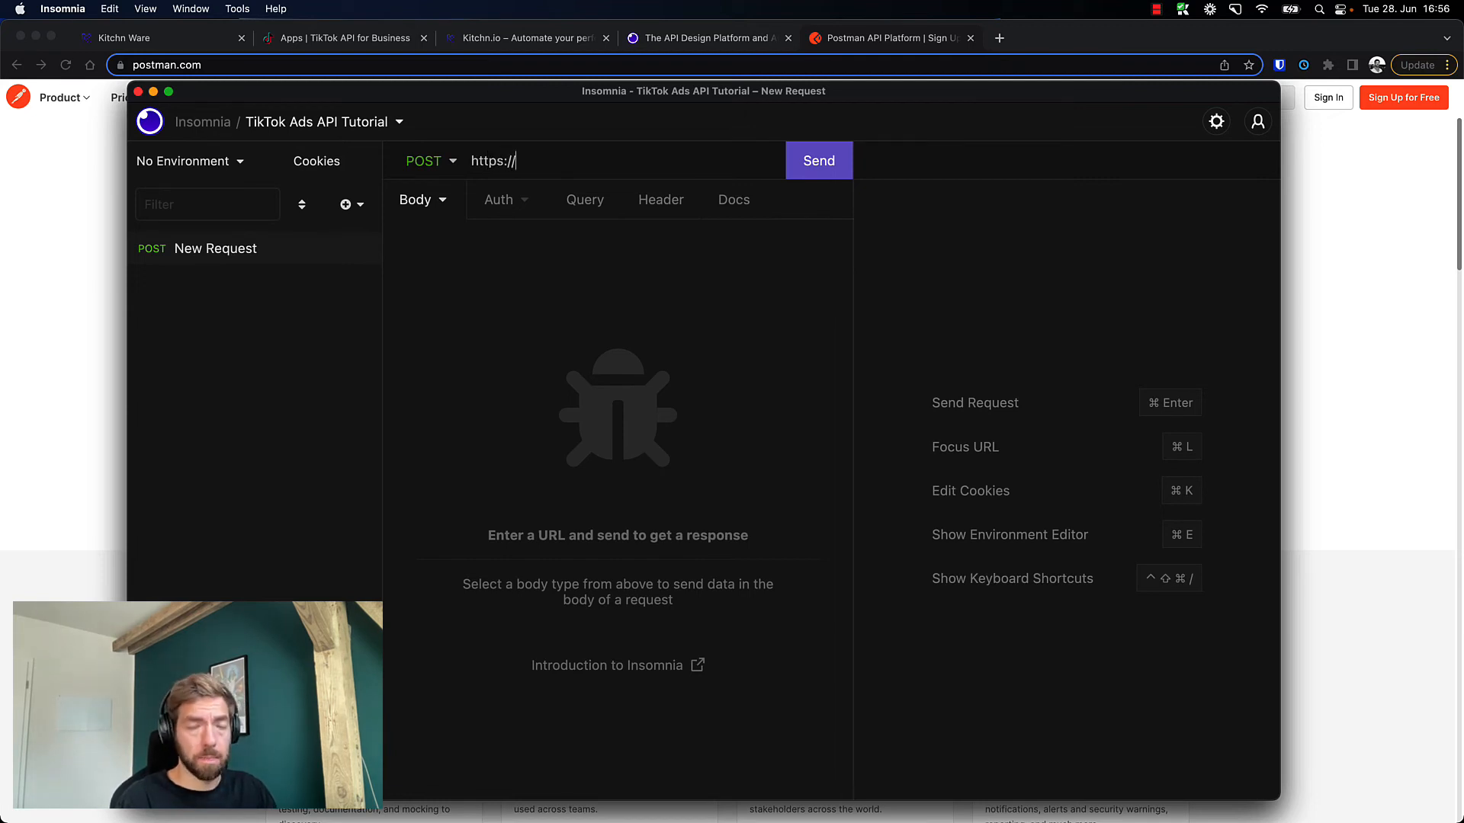
{"action": "type", "text": "business-ap"}
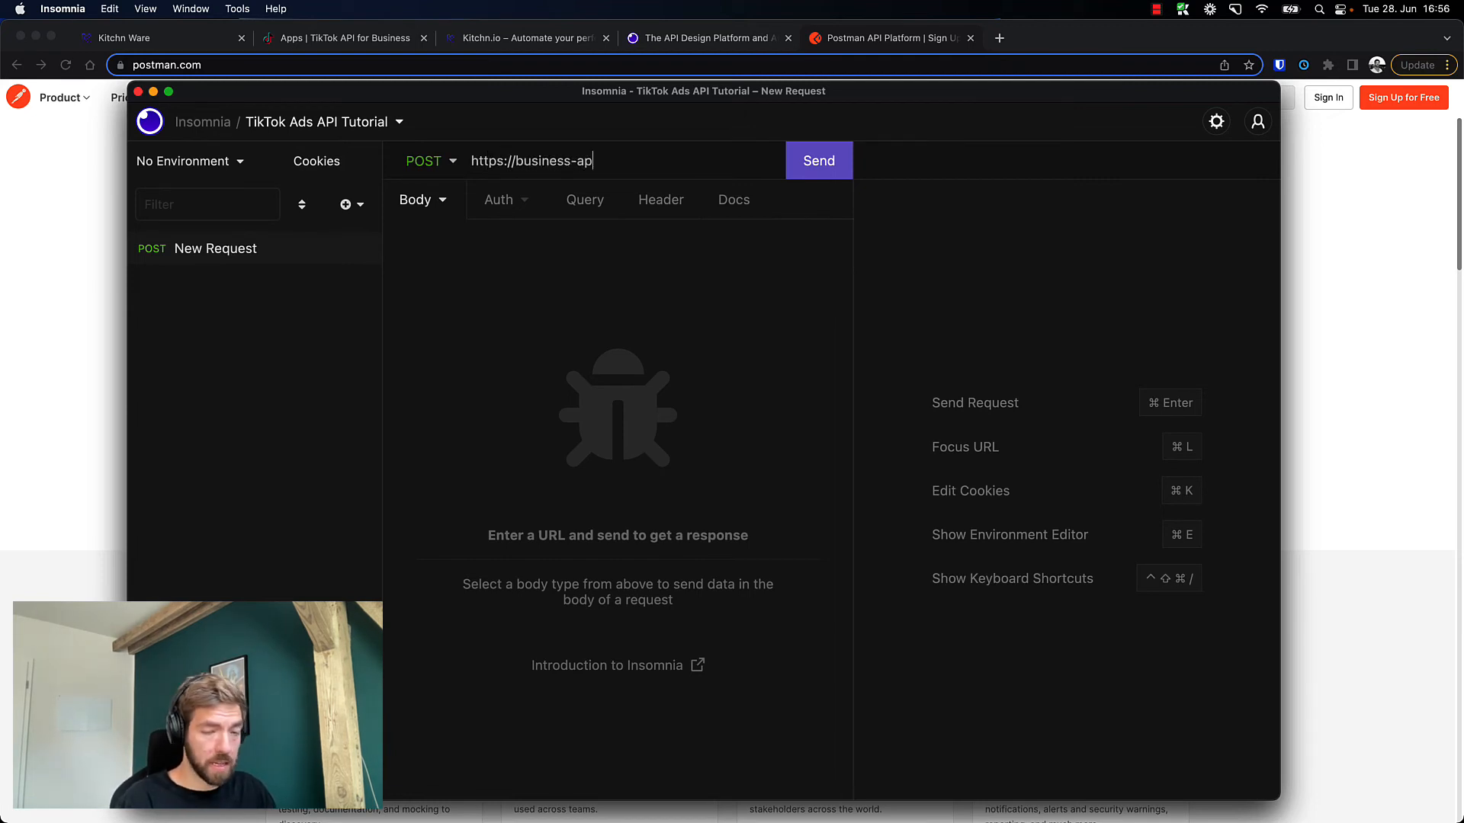
{"action": "type", "text": "i.tiktok"}
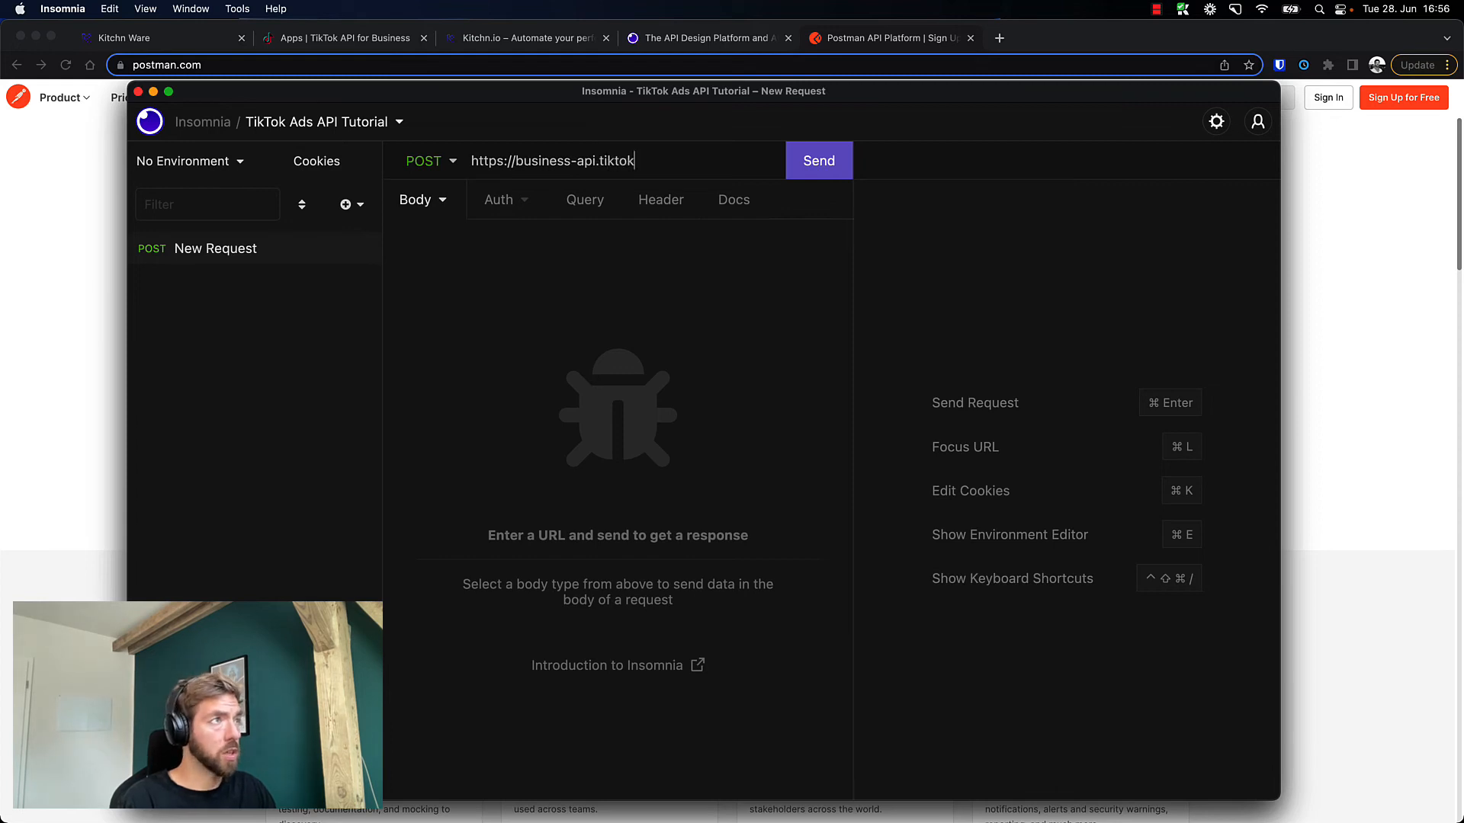
{"action": "type", "text": ".com"}
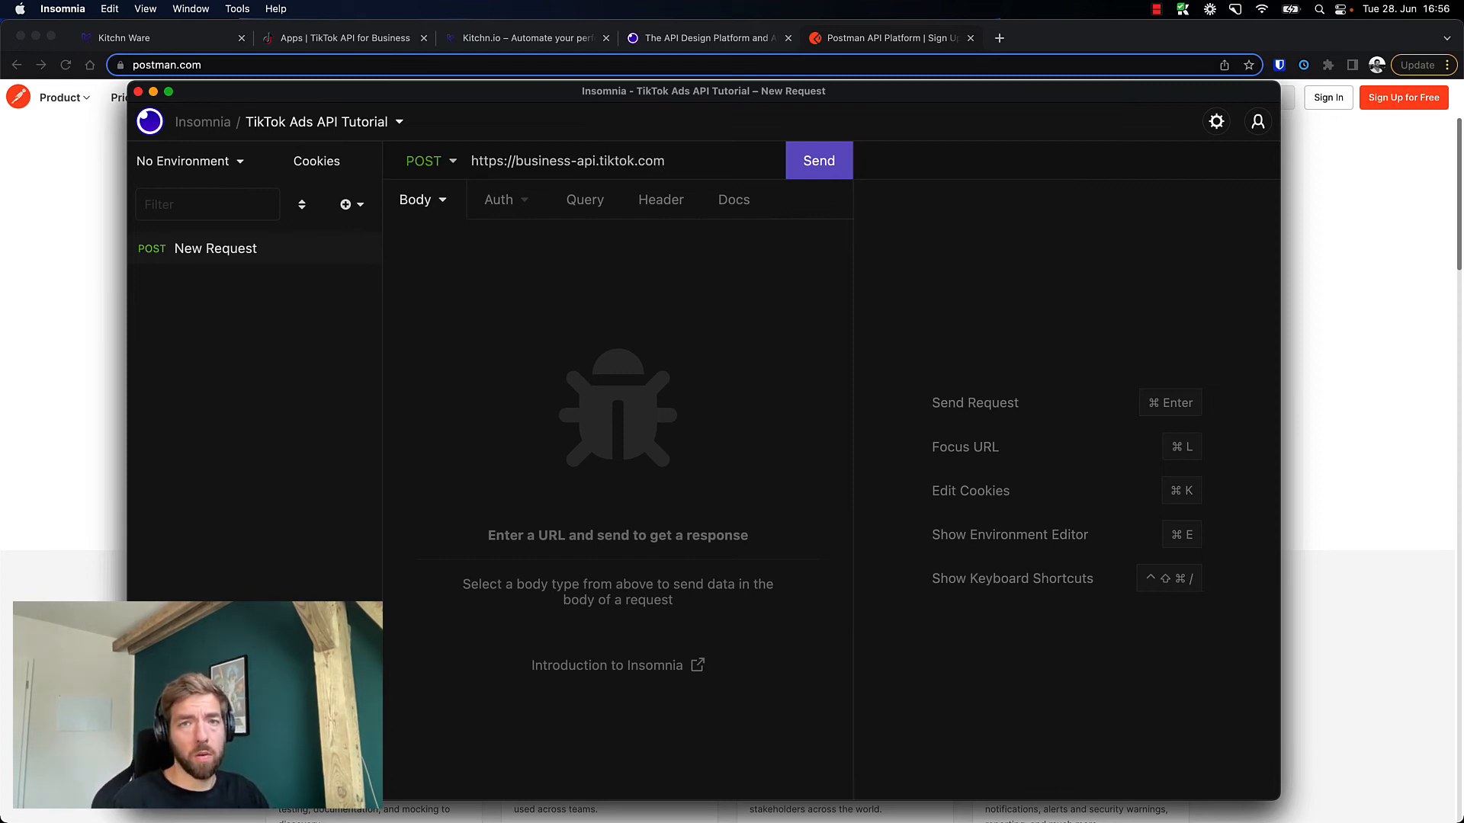
{"action": "type", "text": "open_"}
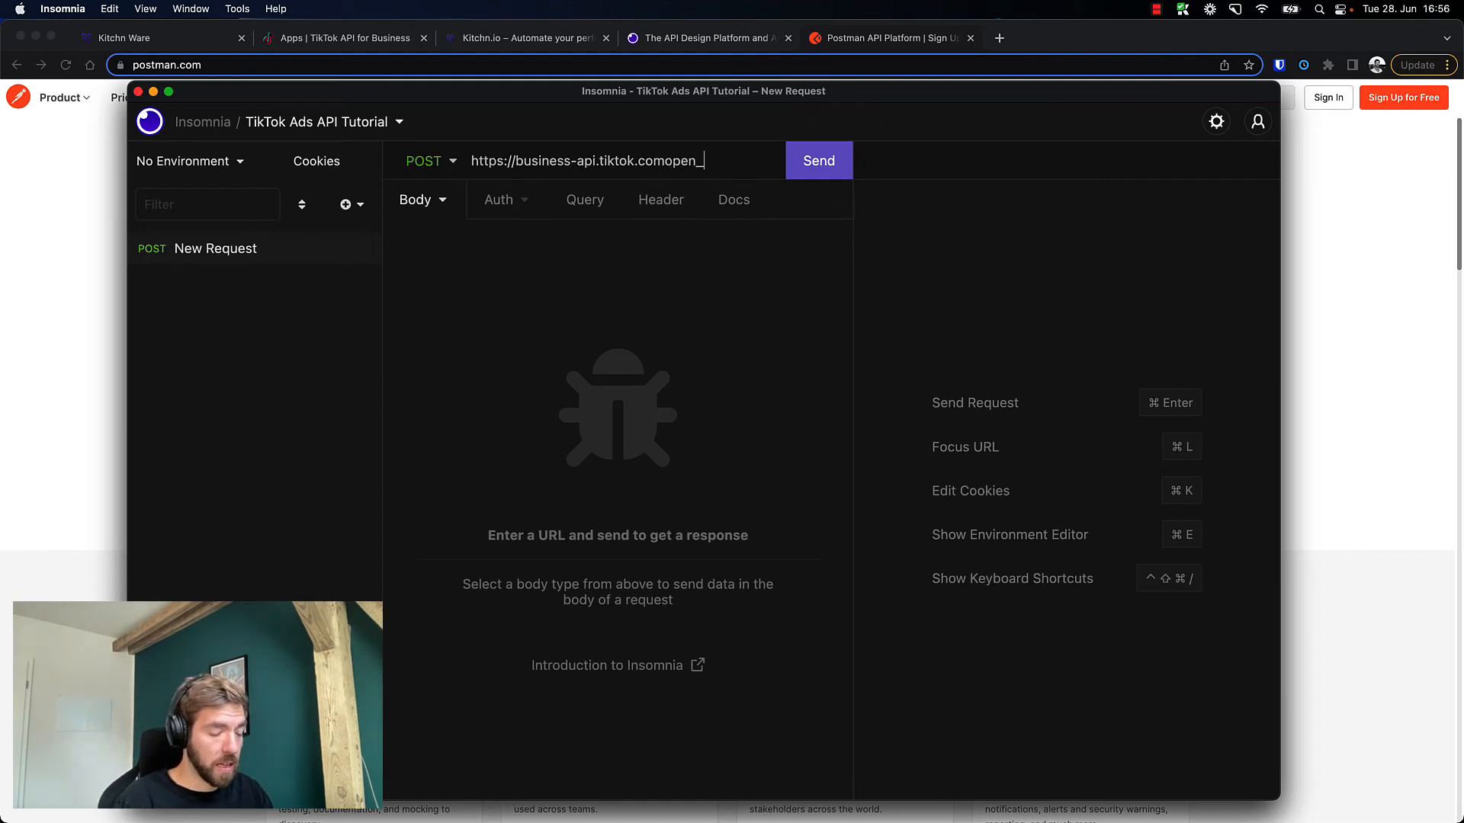
{"action": "key", "text": "Backspace"}
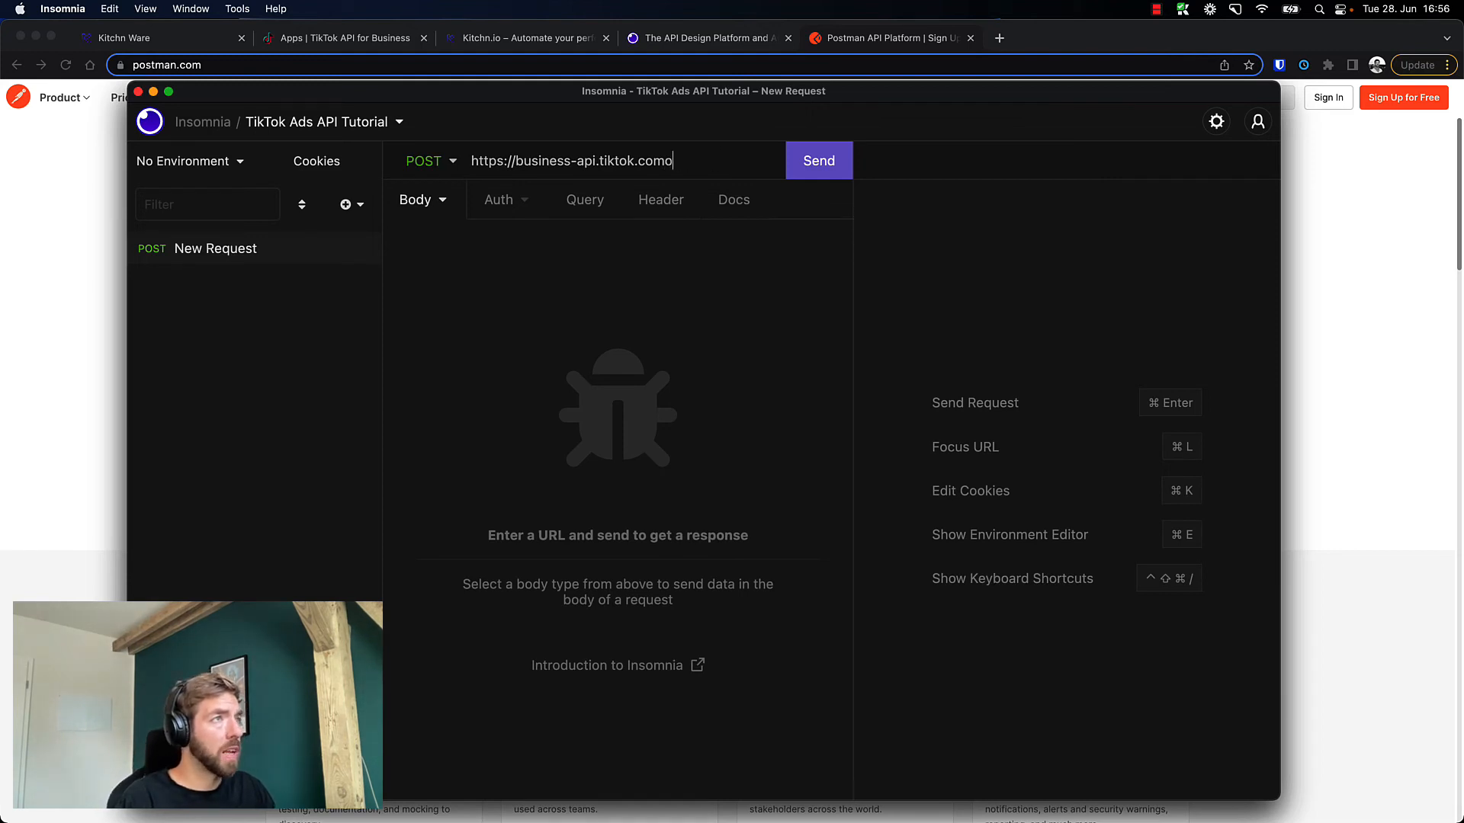
{"action": "type", "text": "/open_api"}
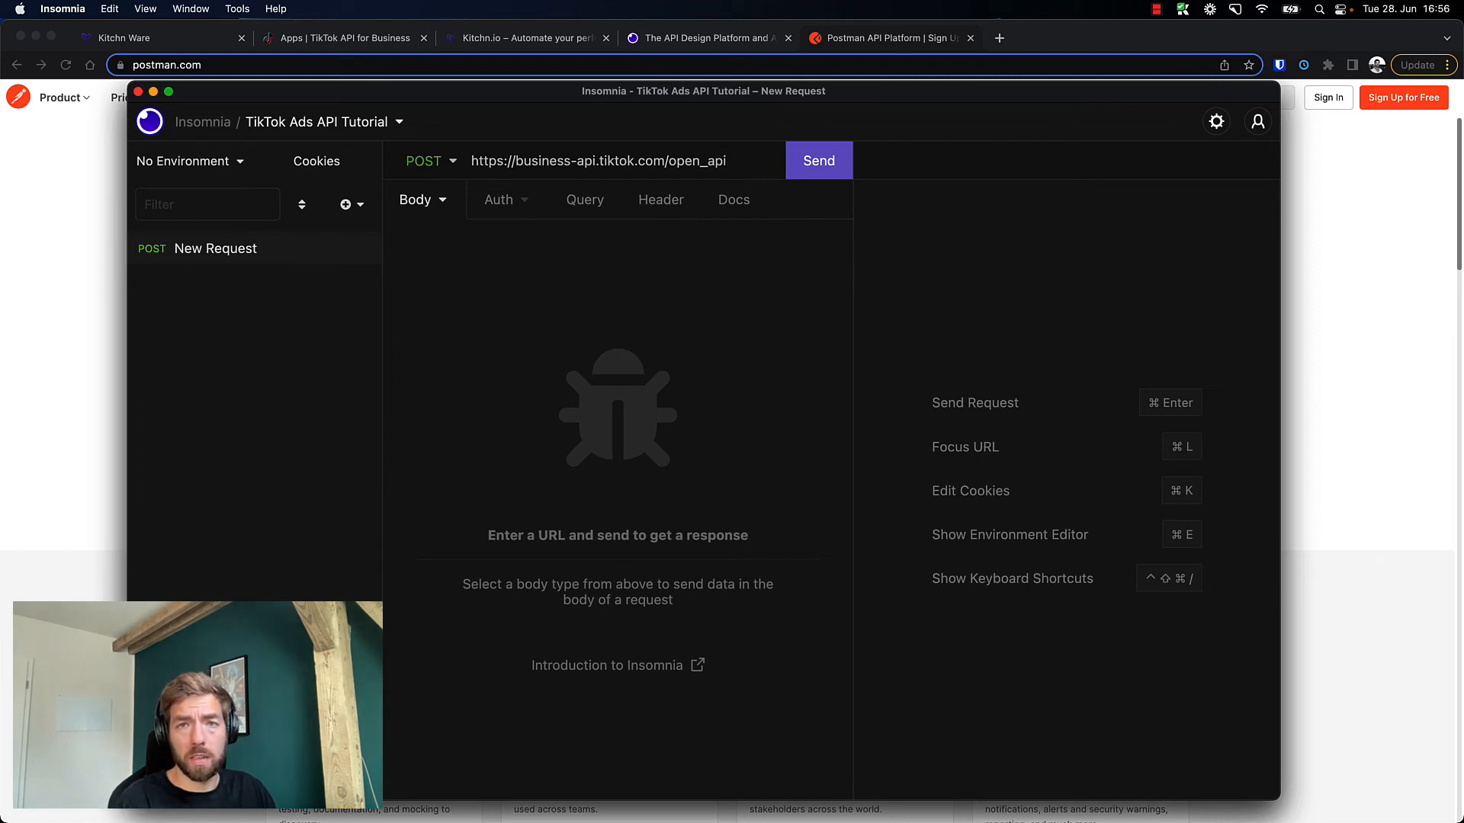
{"action": "type", "text": "/v1."}
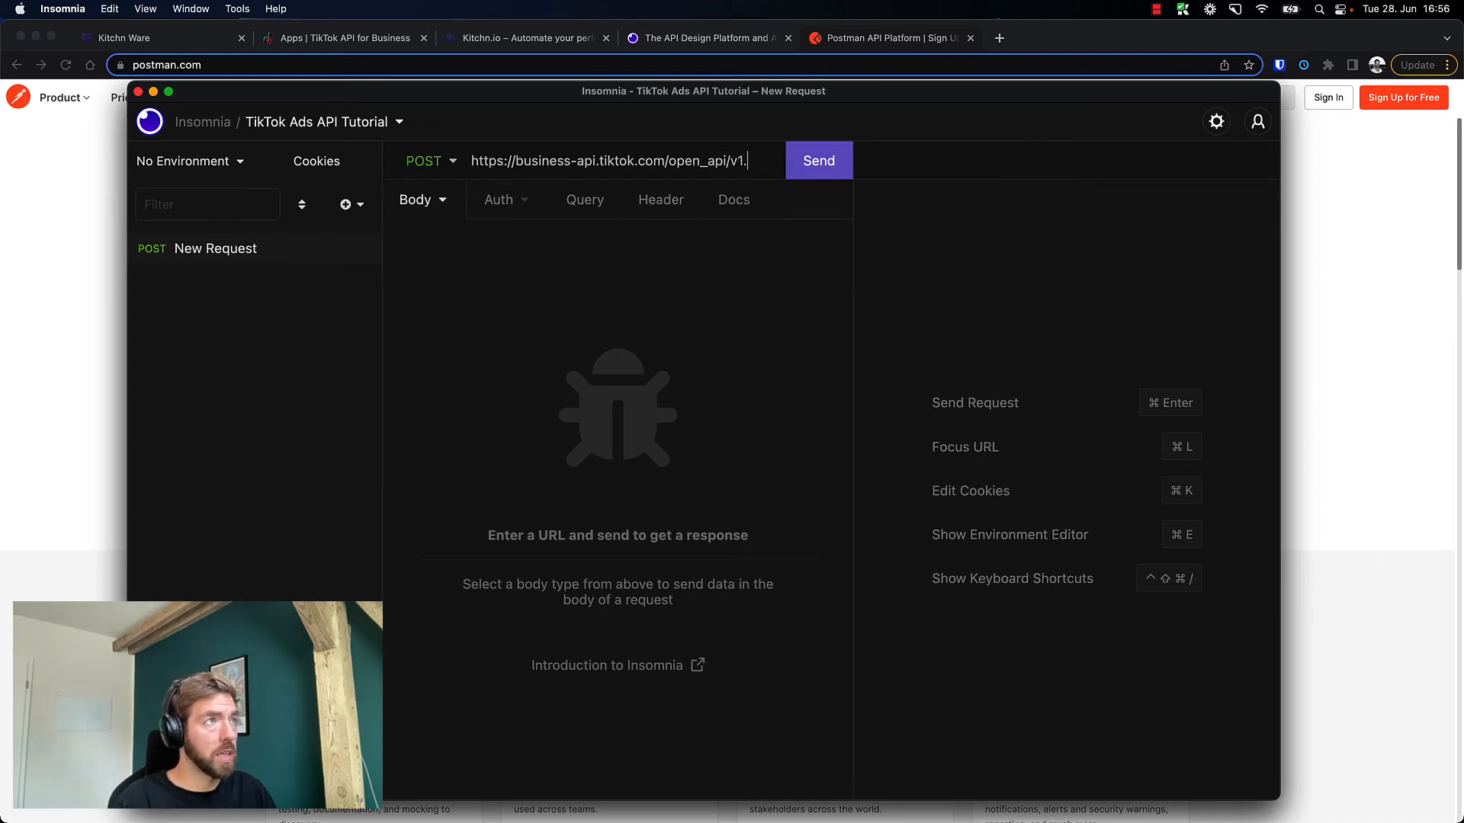
{"action": "type", "text": "2/"}
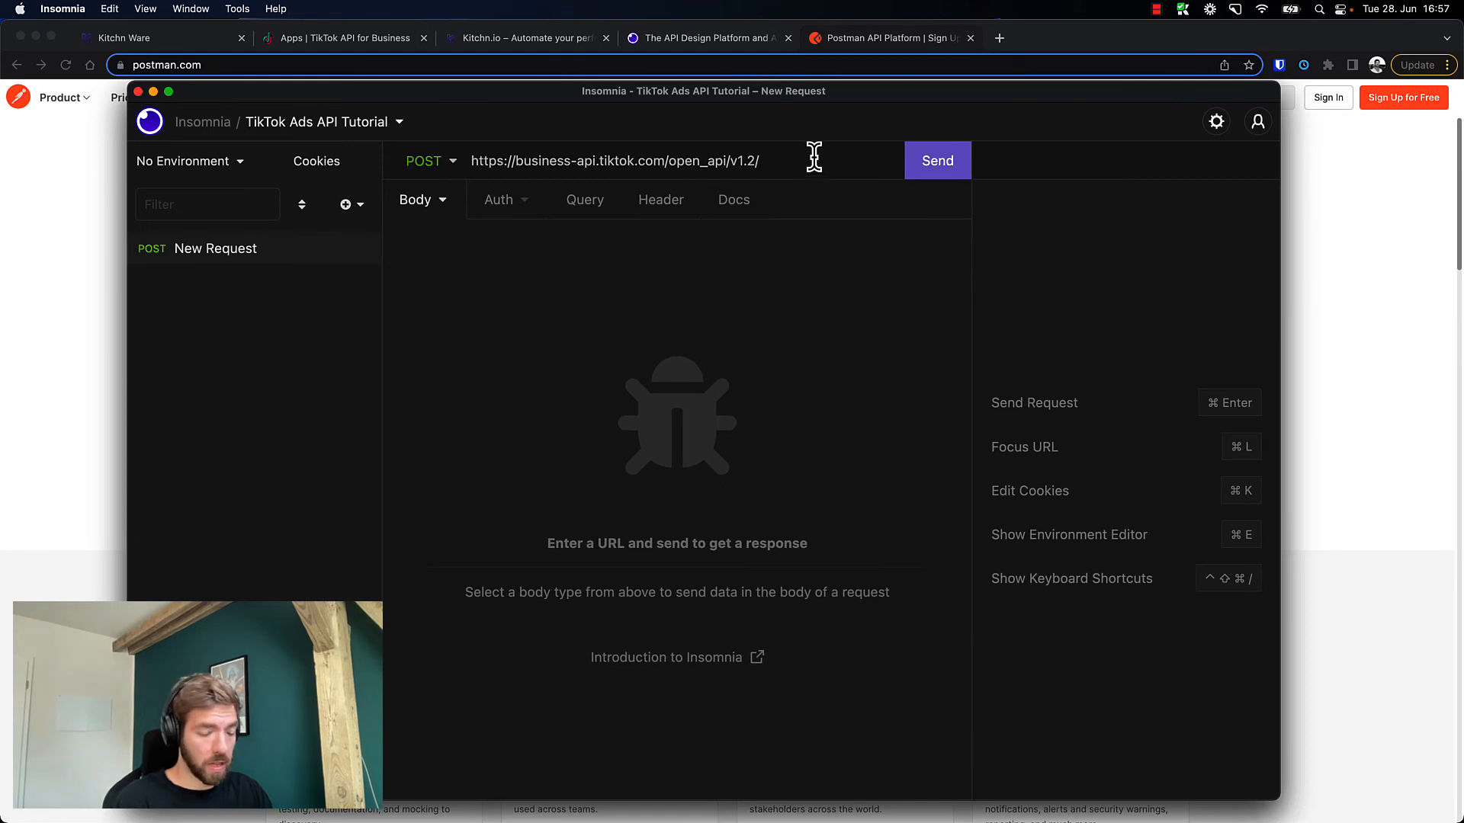
{"action": "type", "text": "oua"}
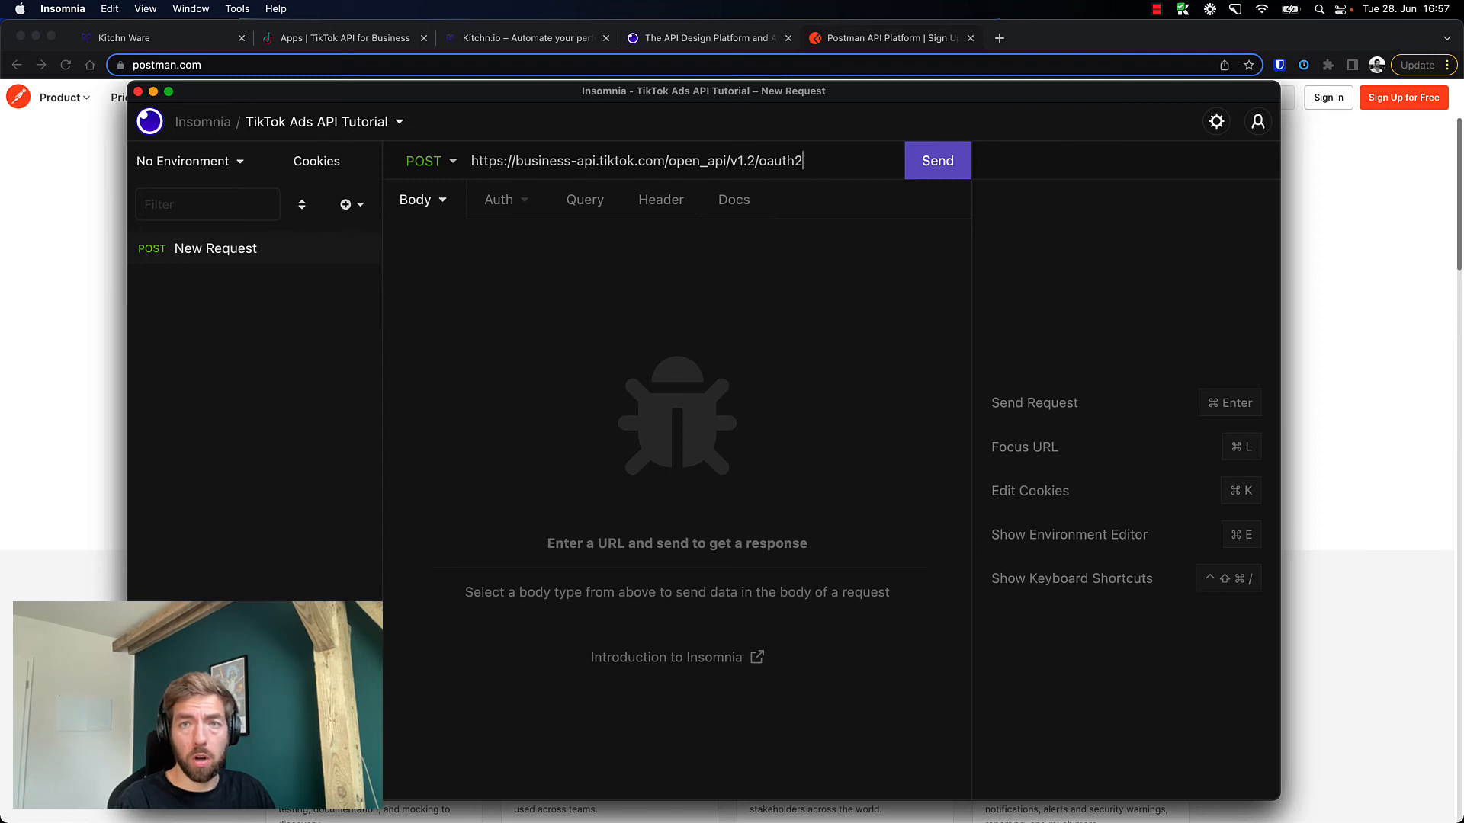
{"action": "type", "text": "/access_token/"}
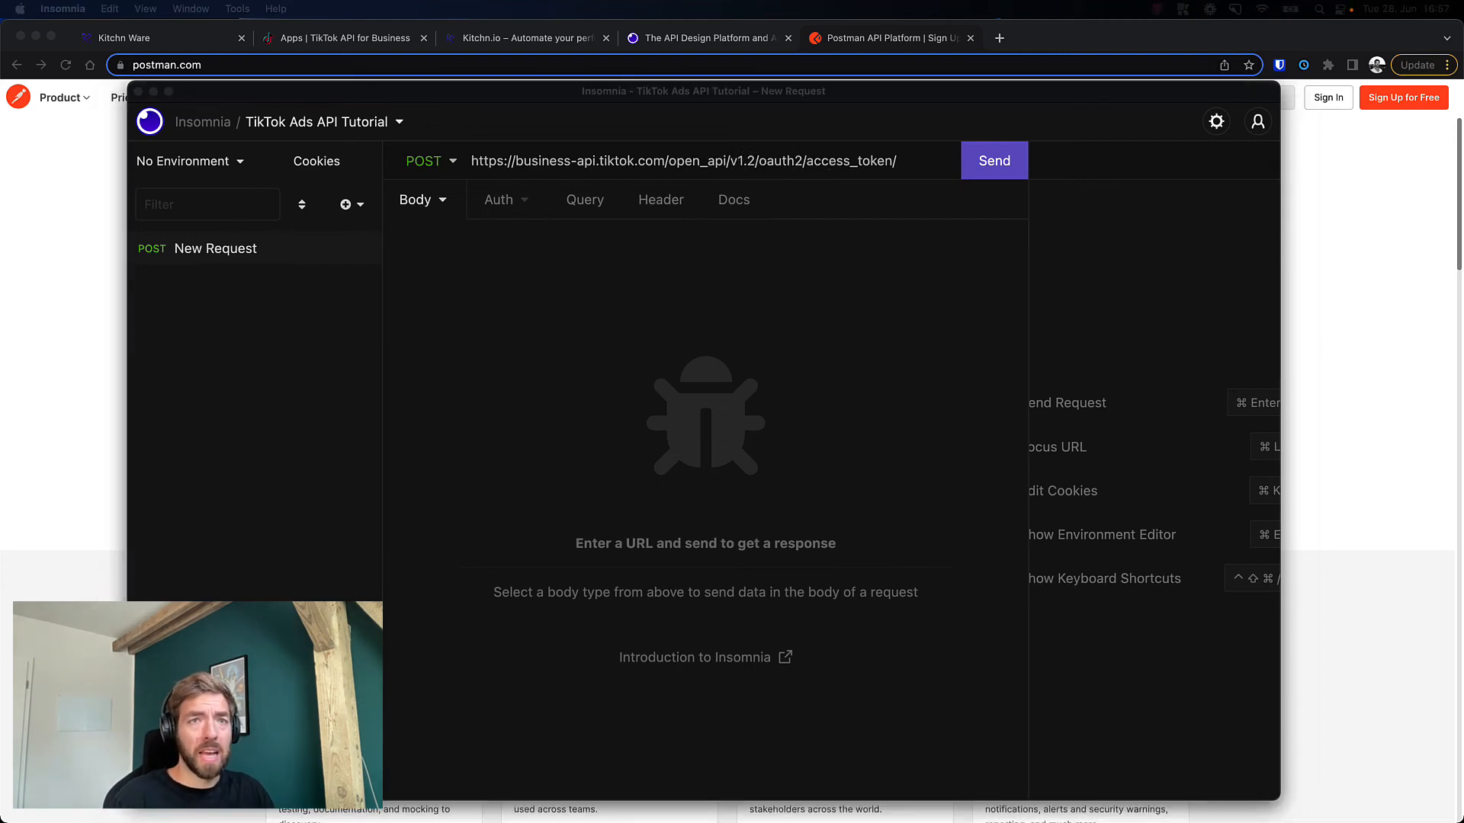
{"action": "left_click", "coordinate": [1182, 36]}
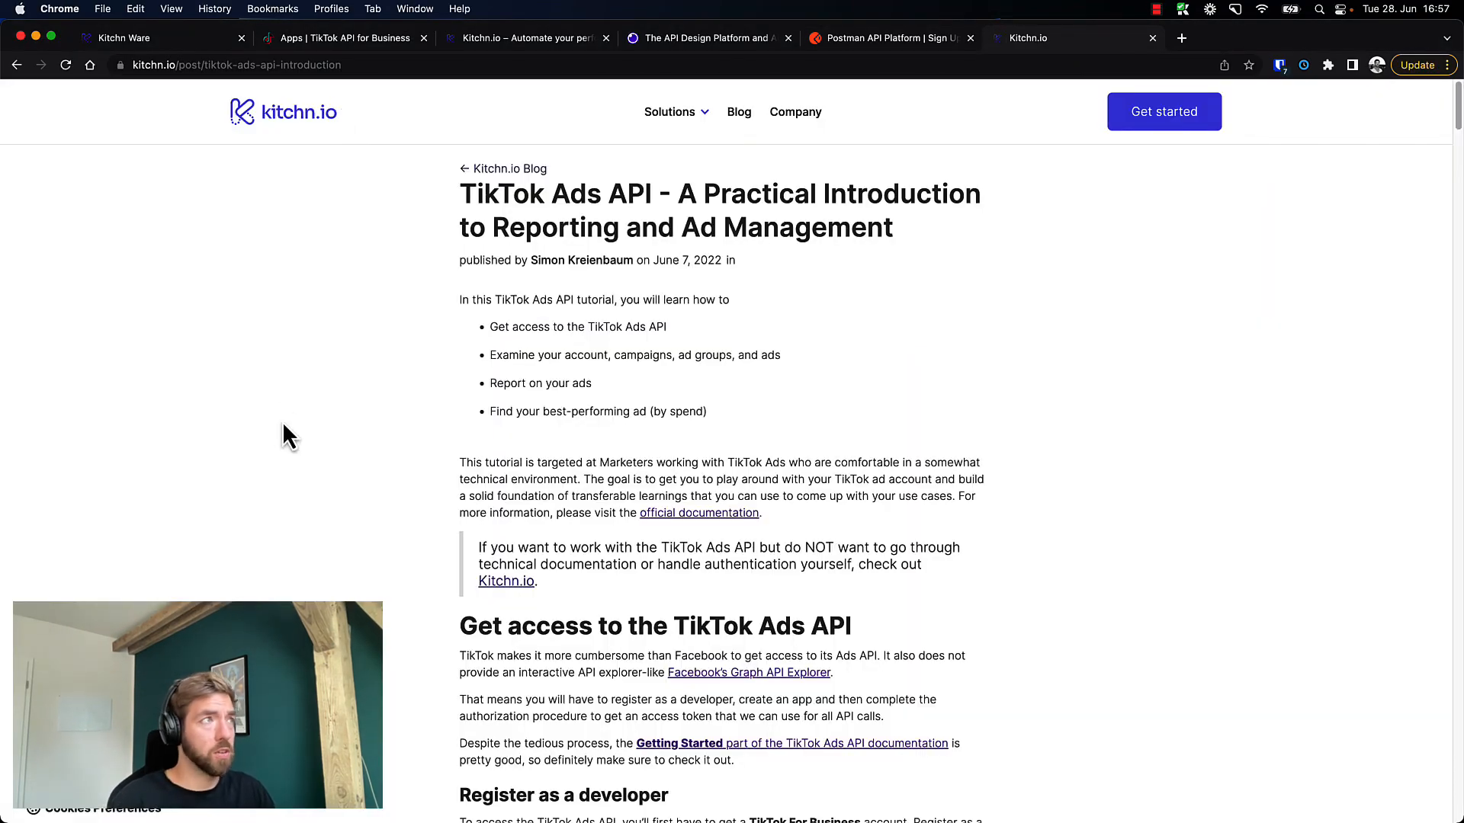
{"action": "mouse_move", "coordinate": [354, 515]}
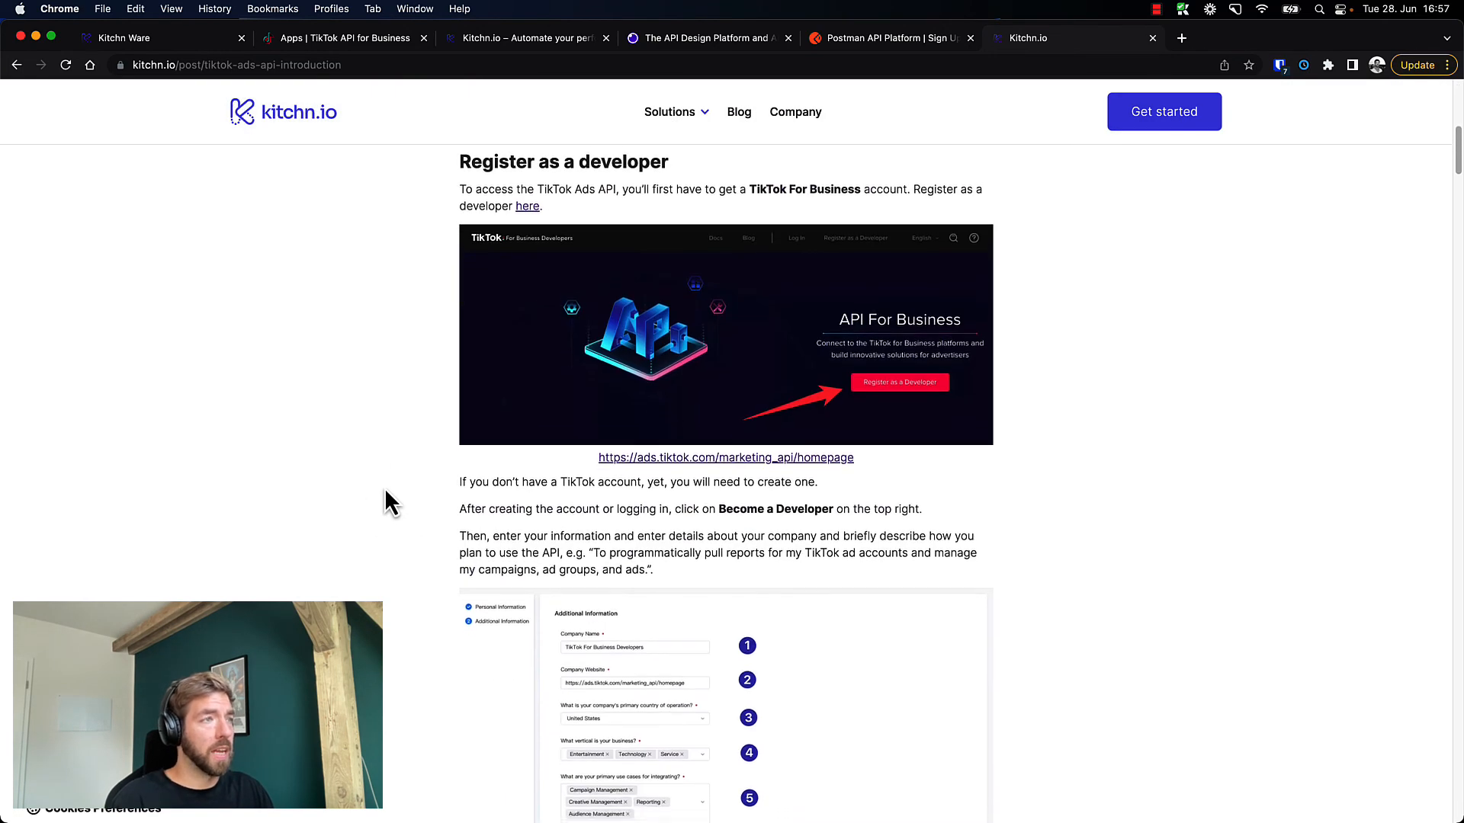
{"action": "scroll", "scroll_direction": "down", "scroll_amount": 3}
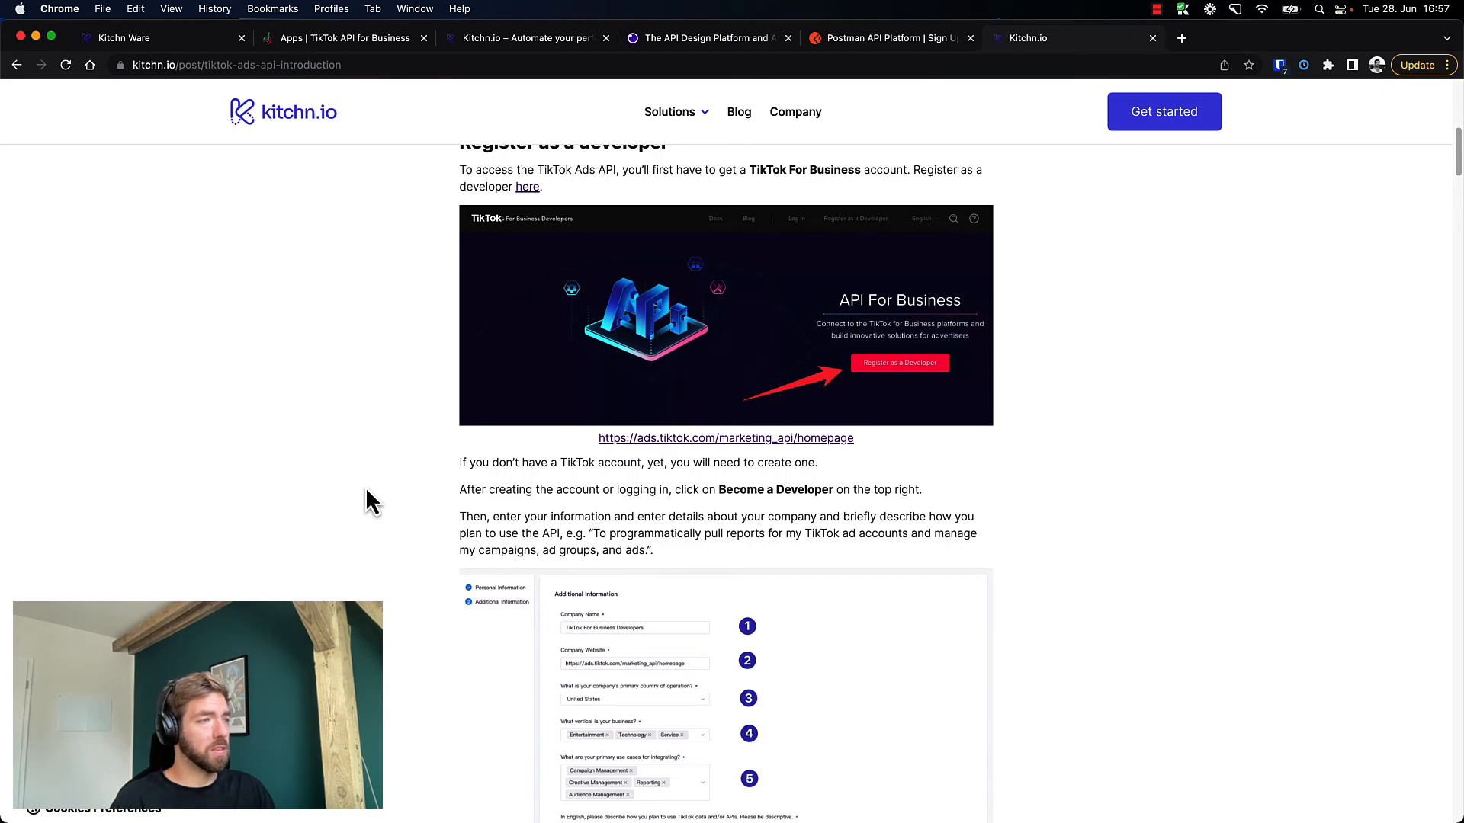
{"action": "scroll", "scroll_direction": "down", "scroll_amount": 3}
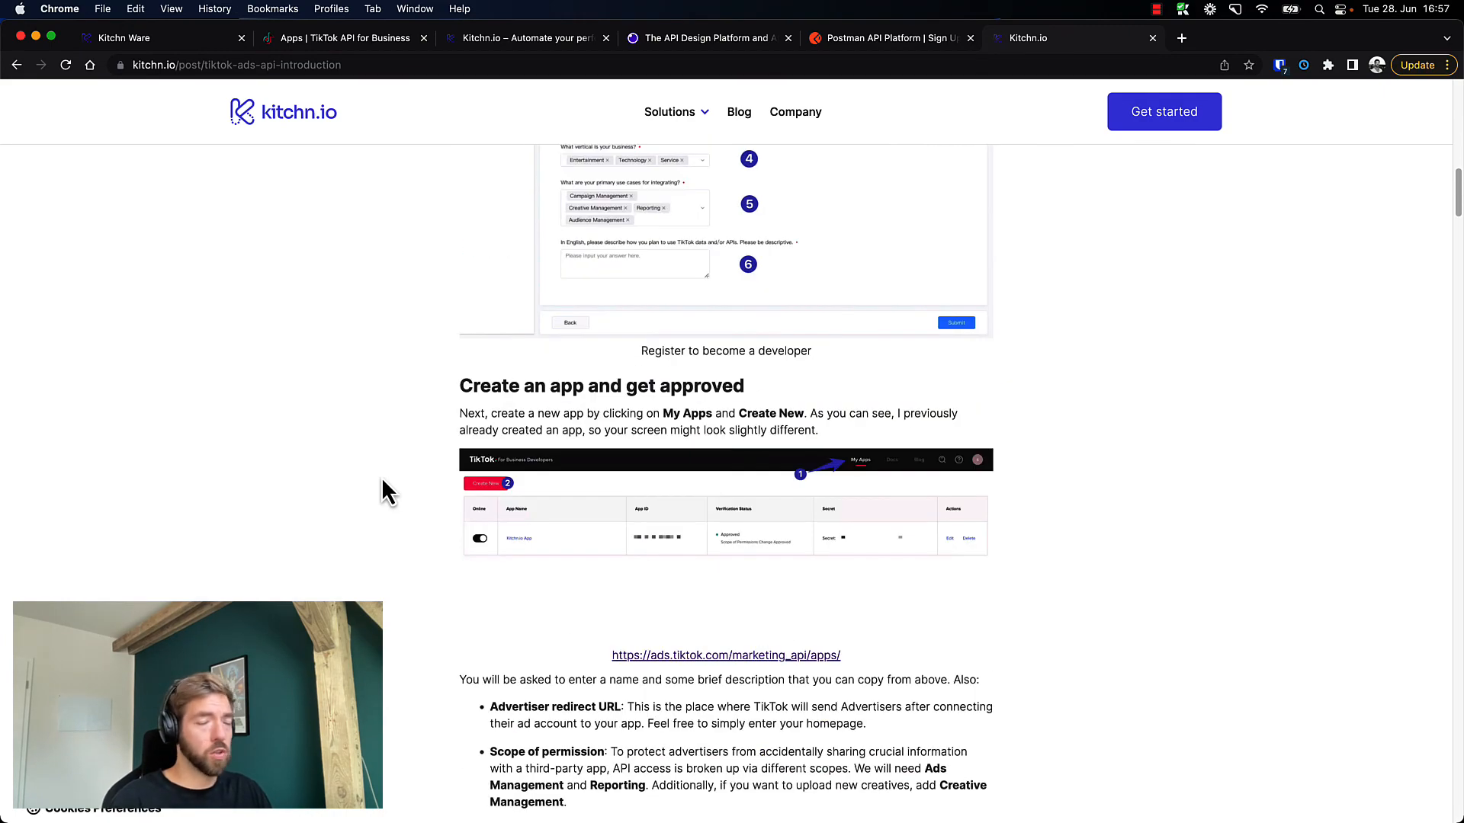
{"action": "scroll", "scroll_direction": "down", "scroll_amount": 3}
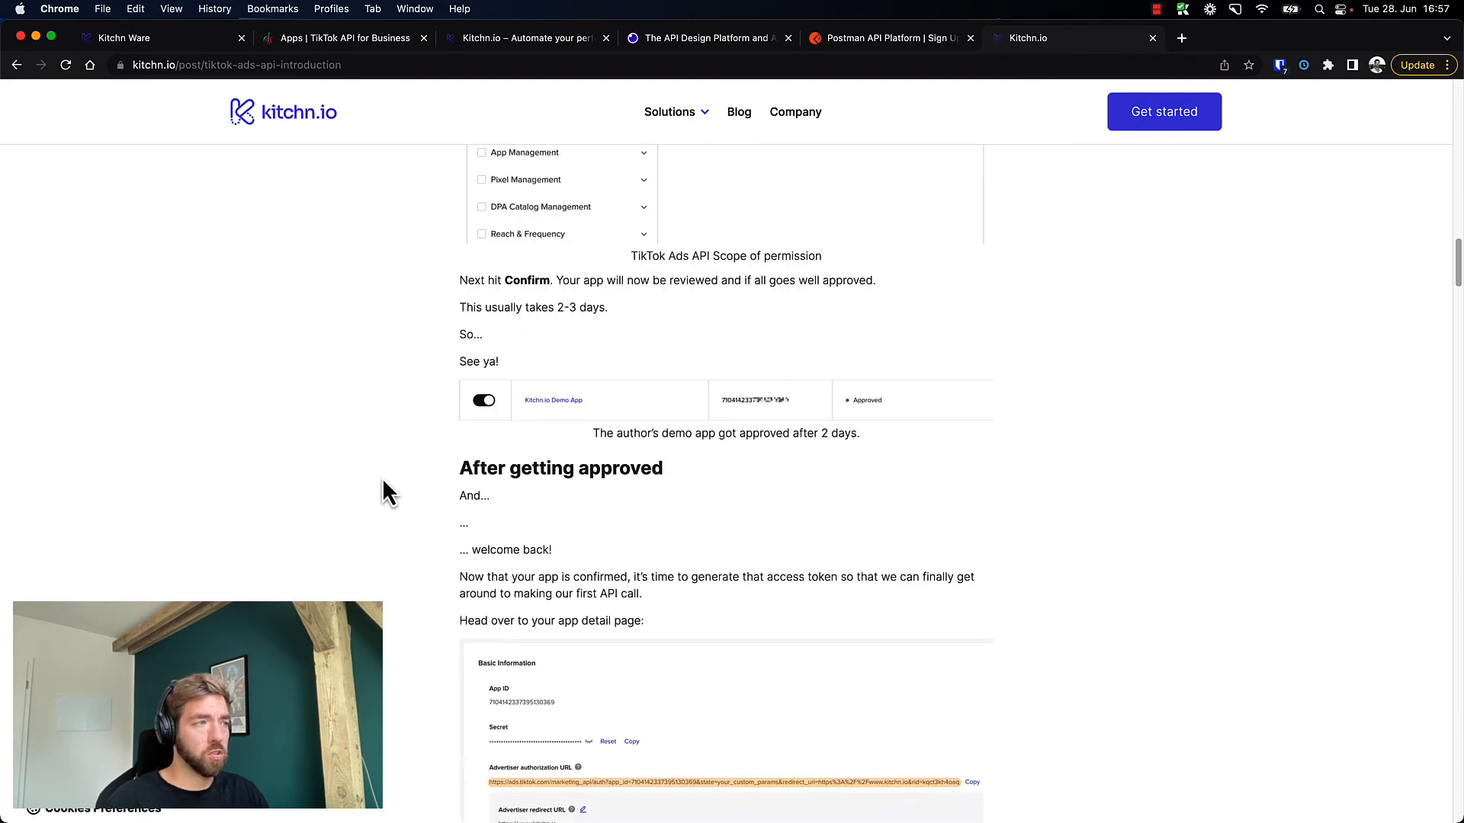
{"action": "scroll", "scroll_direction": "down", "scroll_amount": 3}
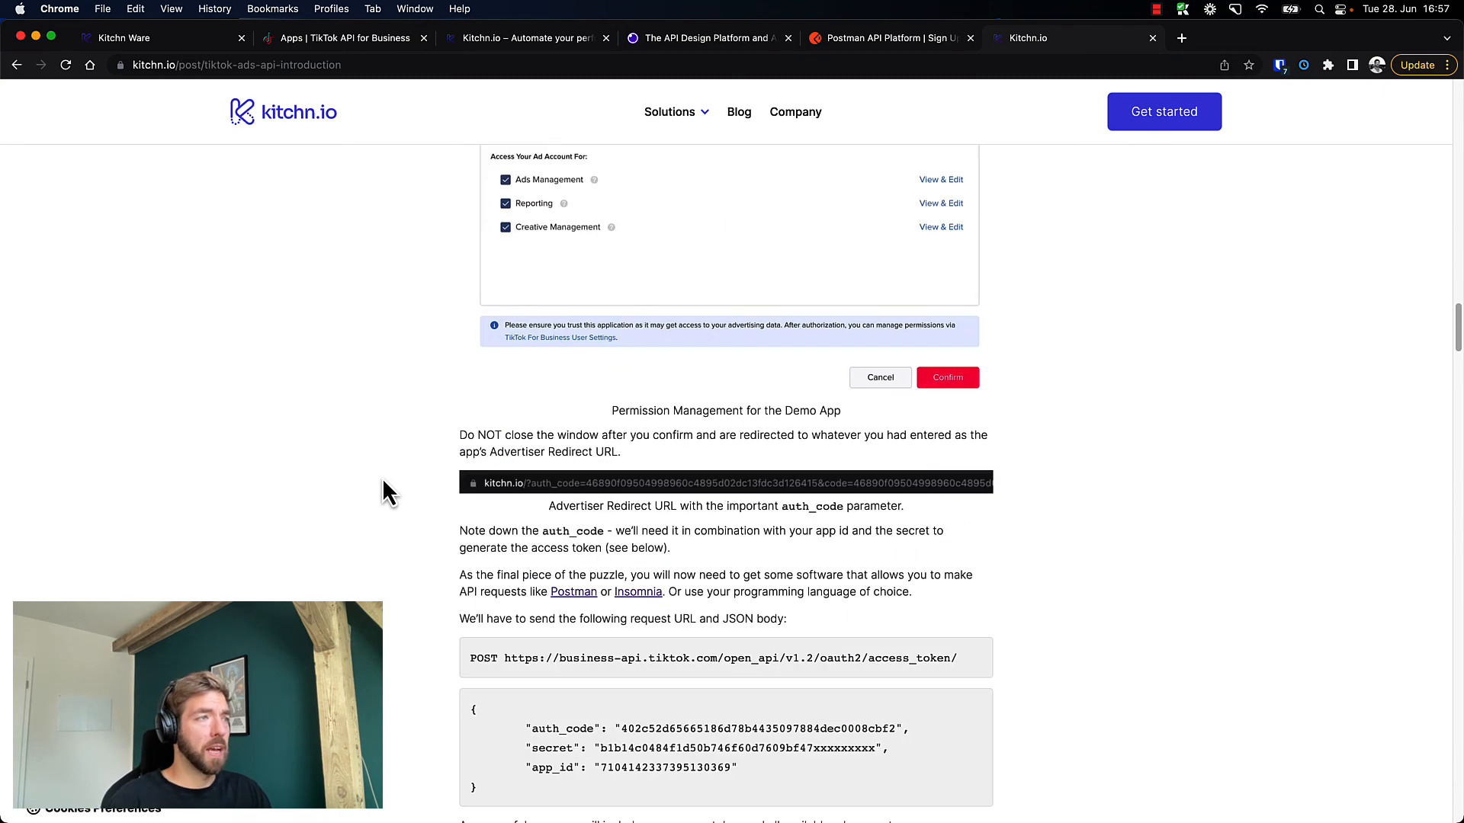
{"action": "scroll", "scroll_direction": "down", "scroll_amount": 3}
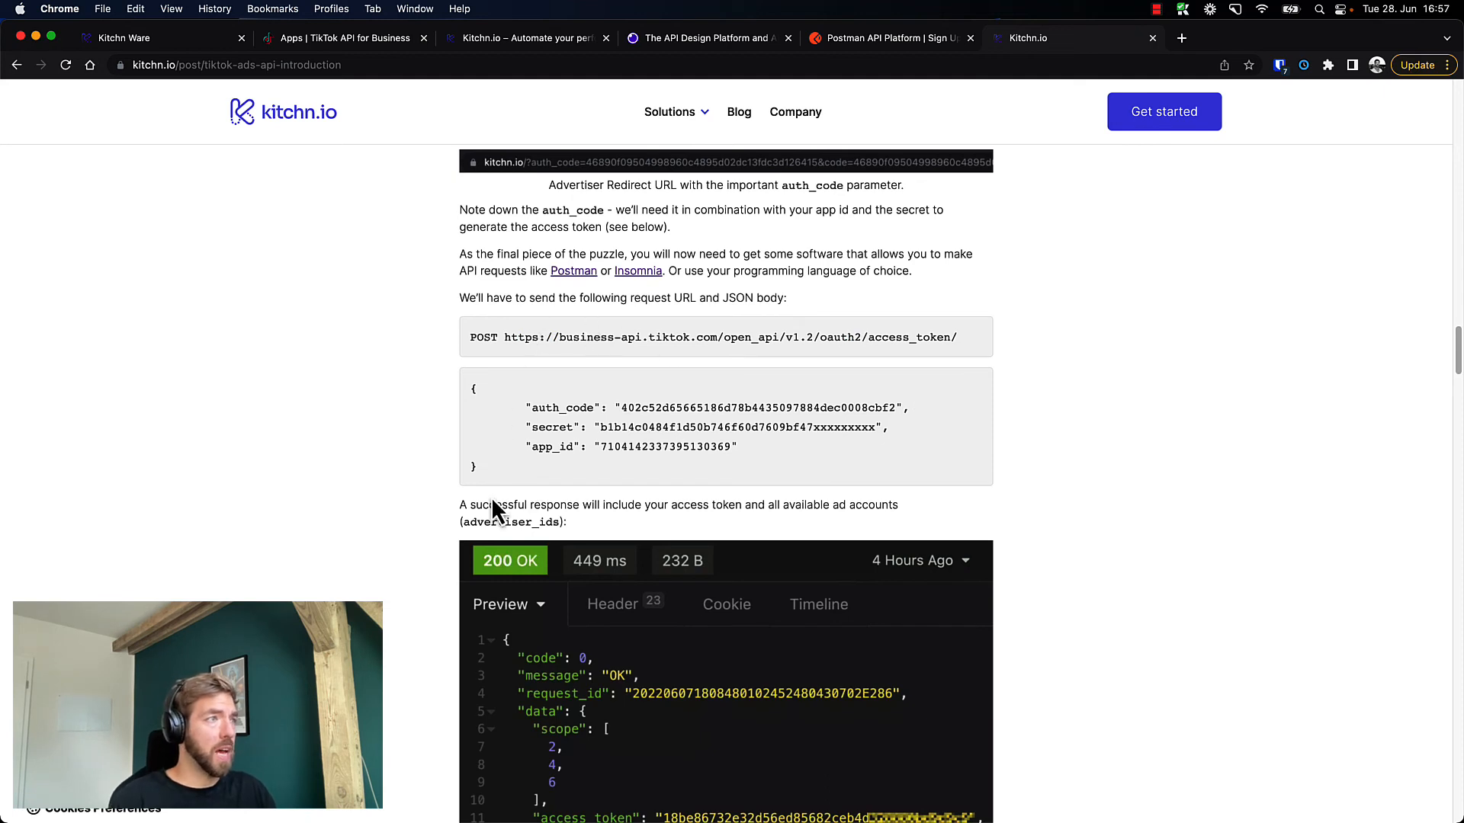
{"action": "mouse_move", "coordinate": [498, 406]}
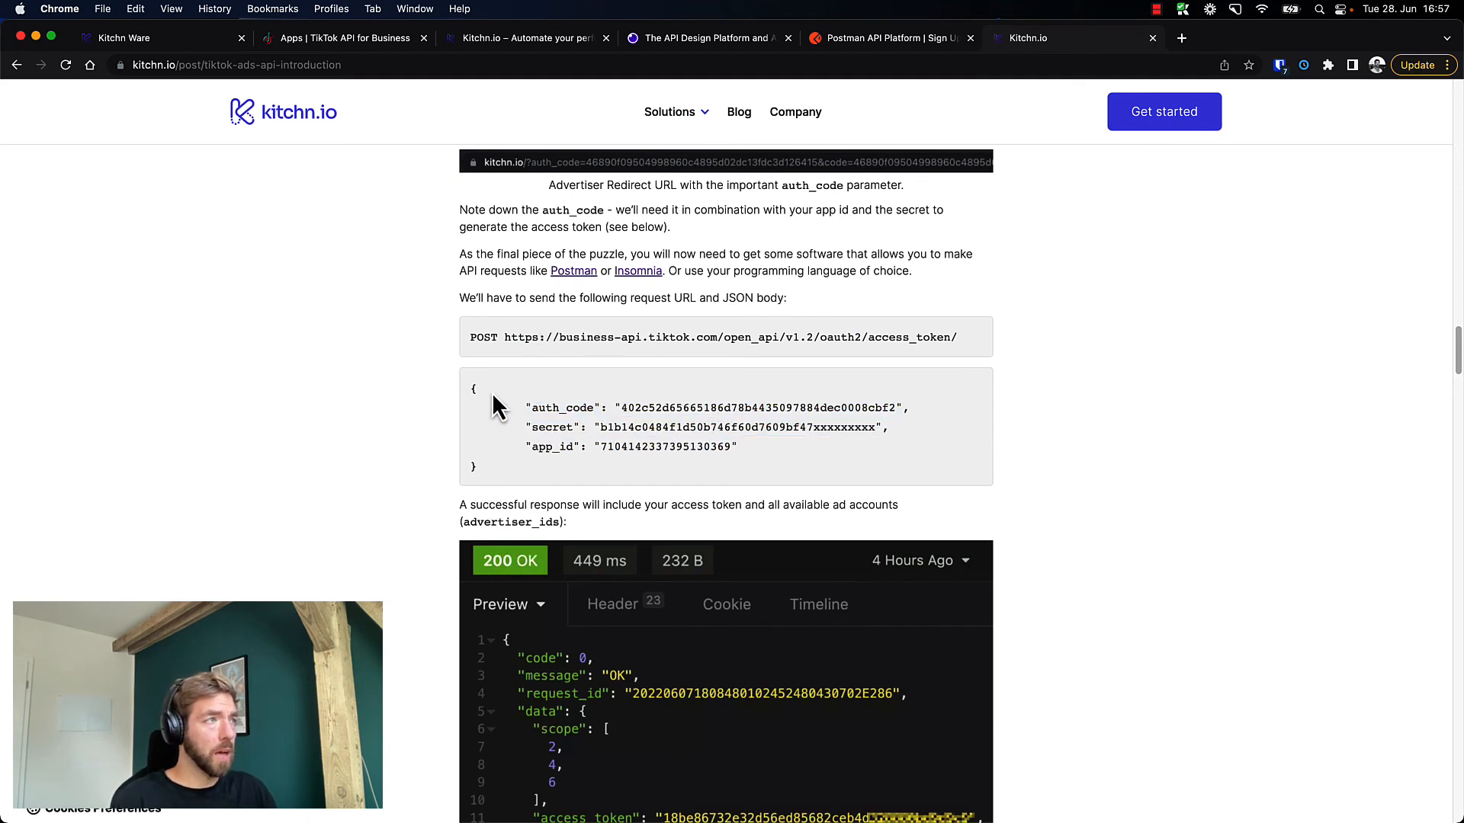
{"action": "double_click", "coordinate": [552, 427]}
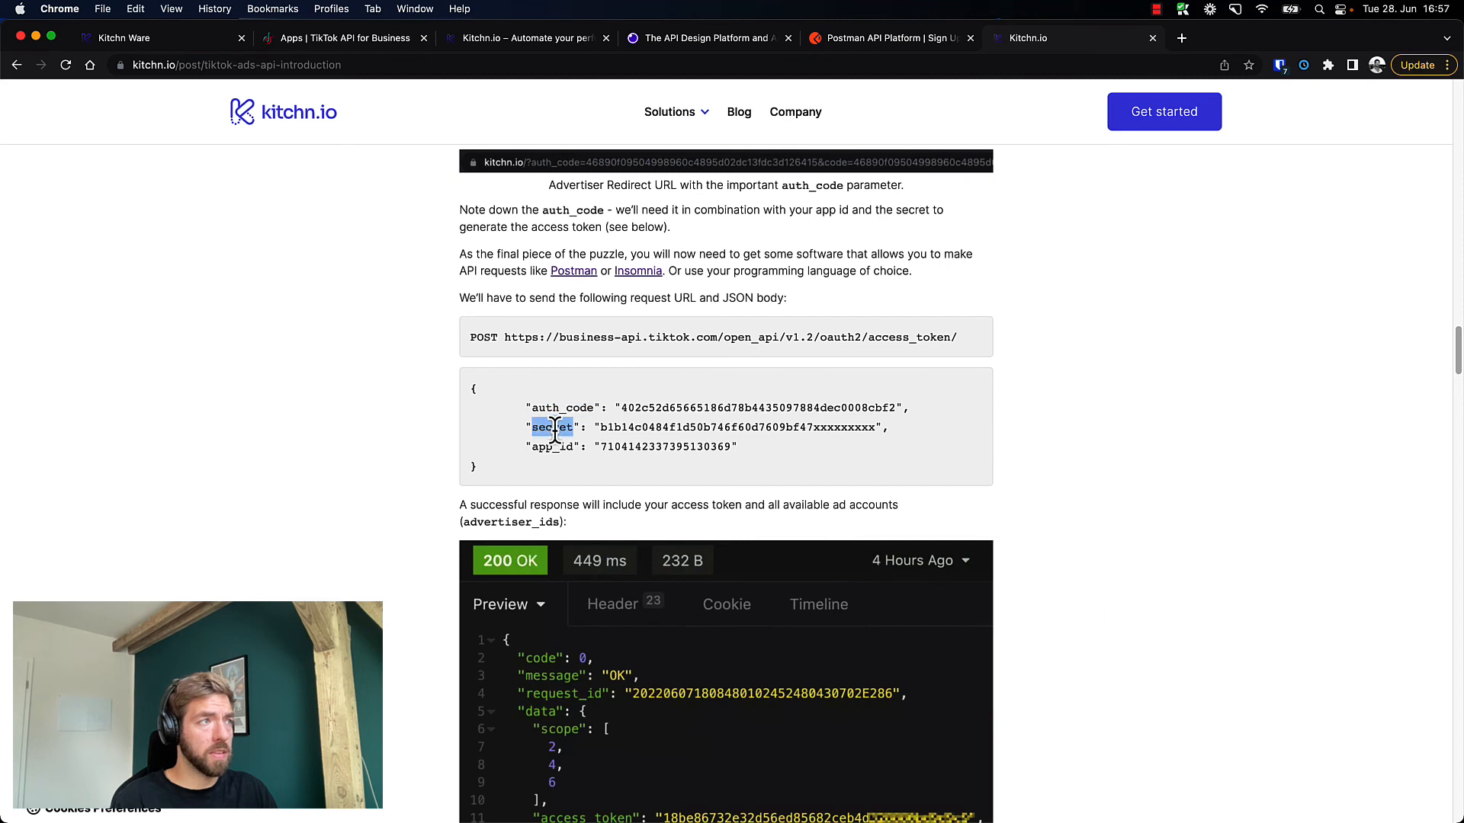
{"action": "double_click", "coordinate": [550, 447]}
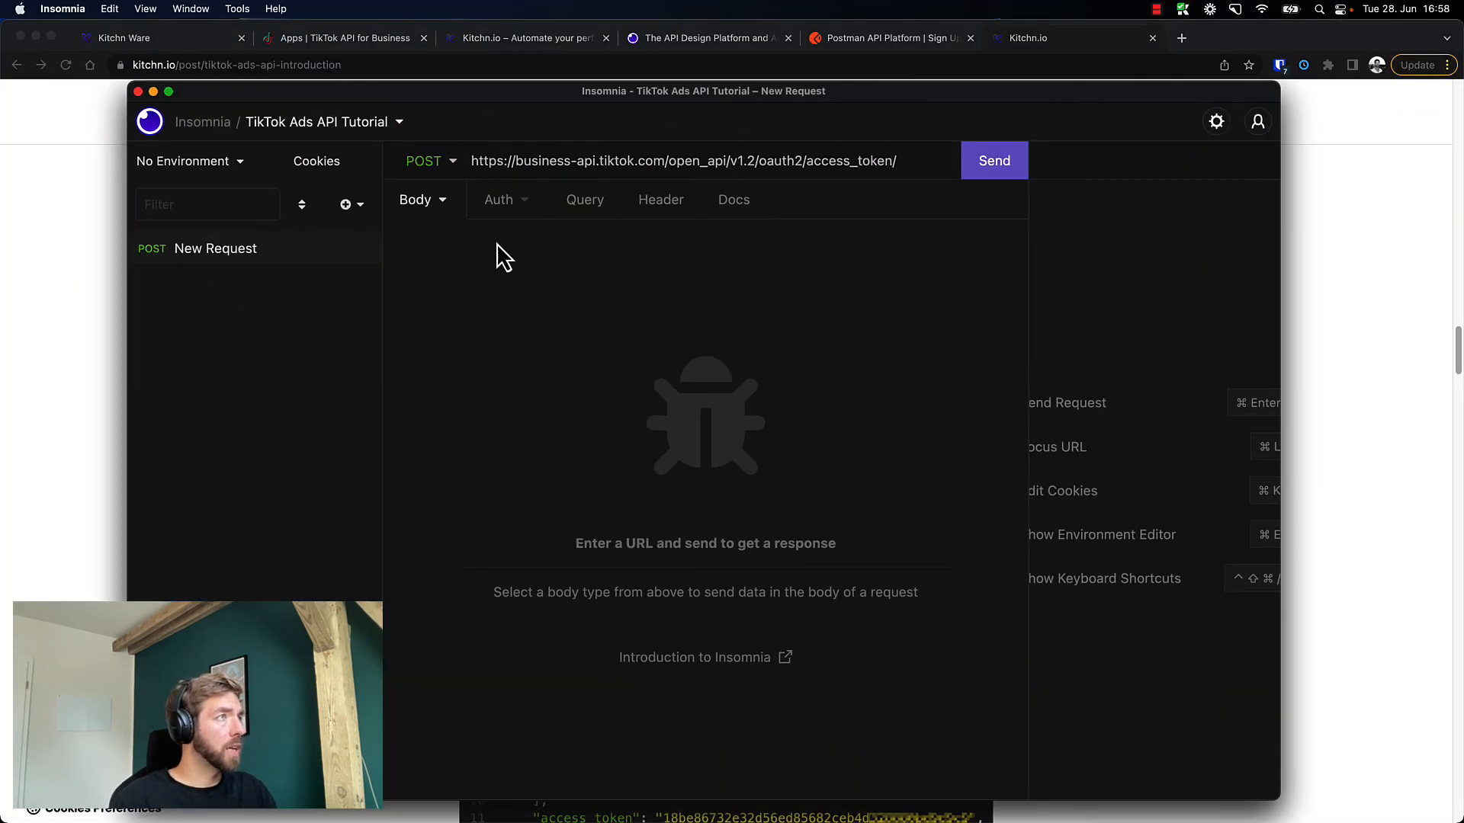
- Give the request a JSON body with empty "auth_code", "secret" and "app_id" keys
{"action": "left_click", "coordinate": [415, 198]}
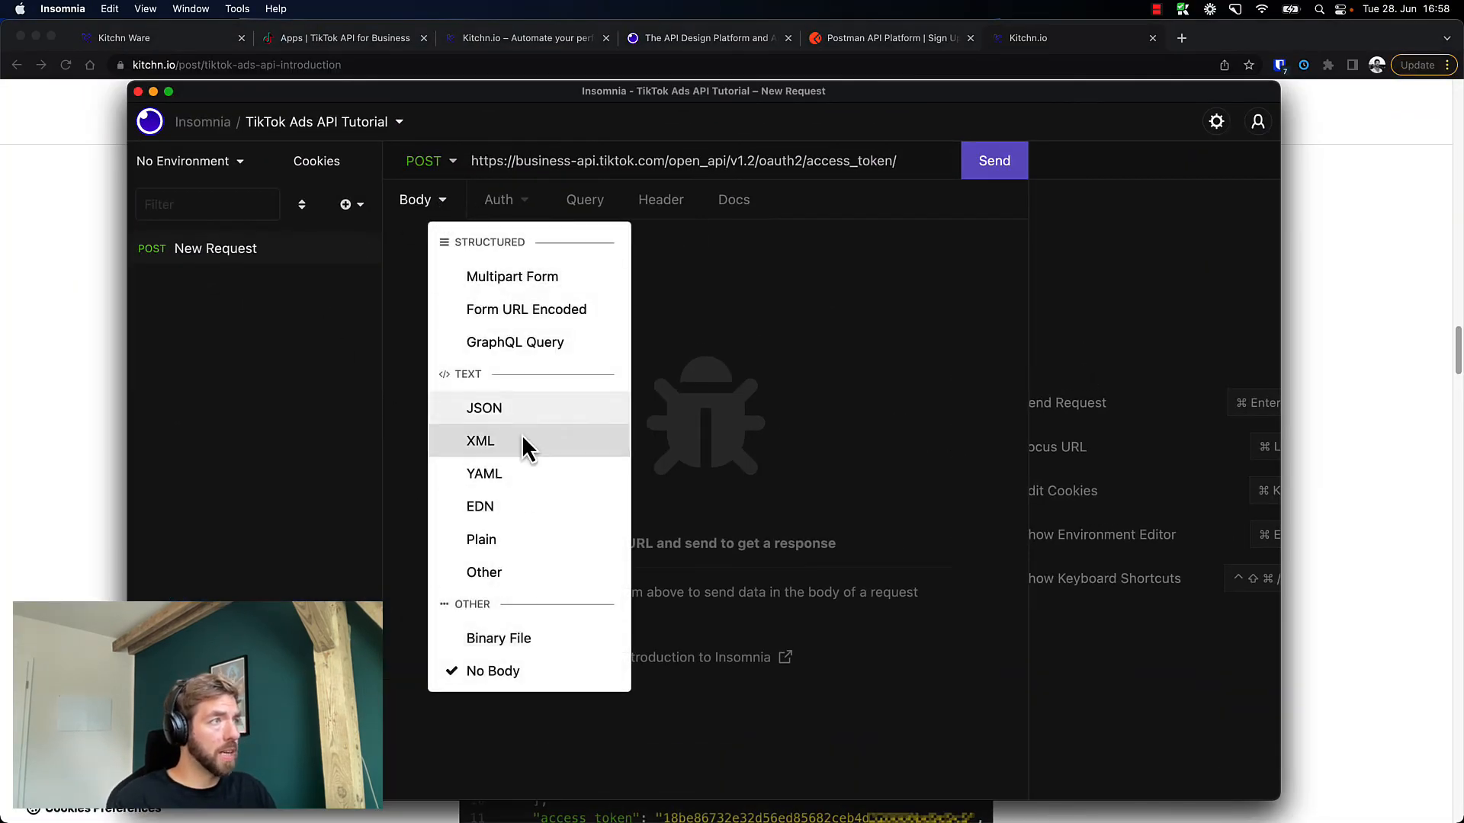
{"action": "left_click", "coordinate": [483, 408]}
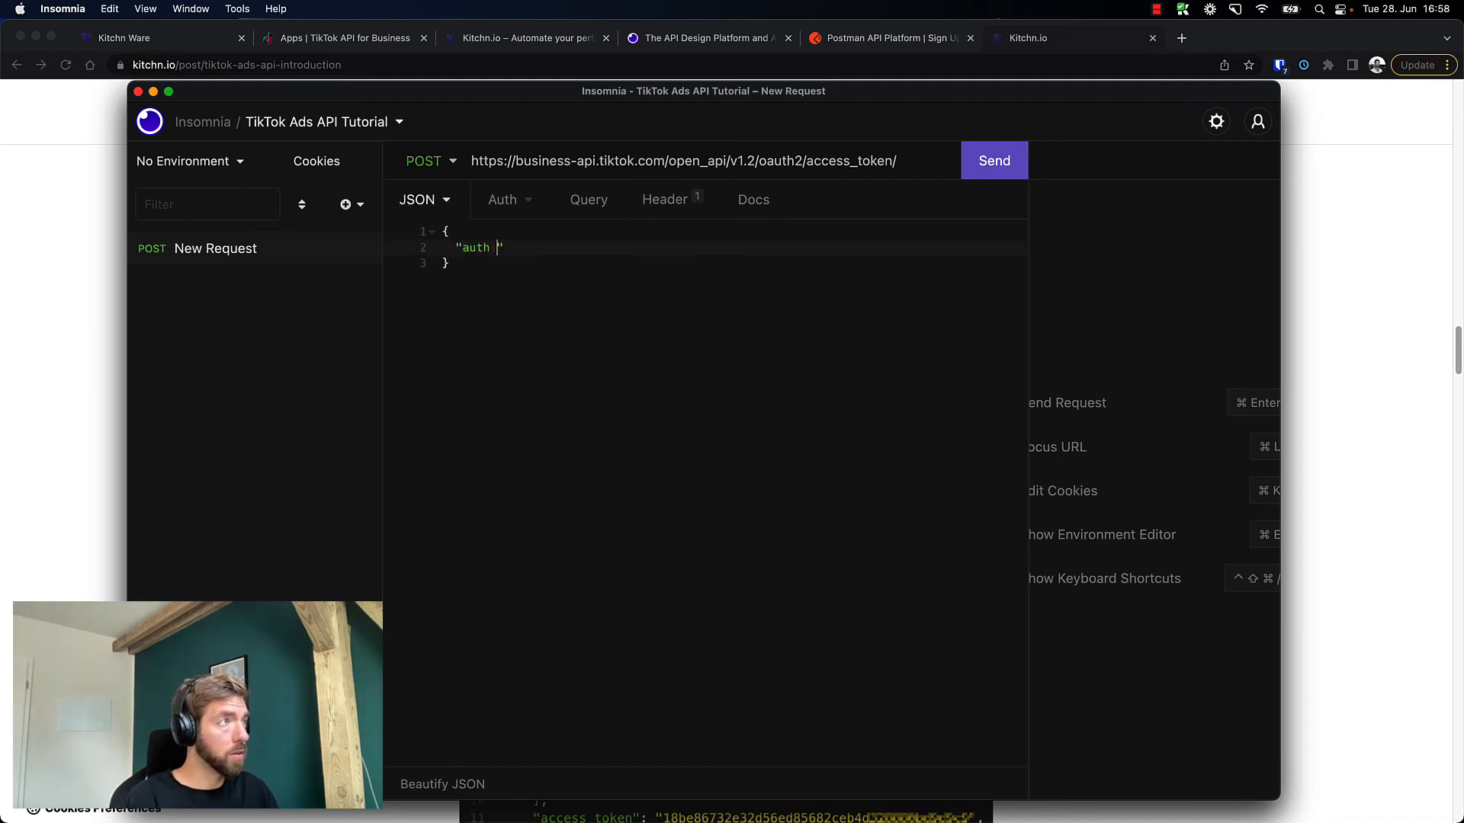
{"action": "type", "text": "_code\""}
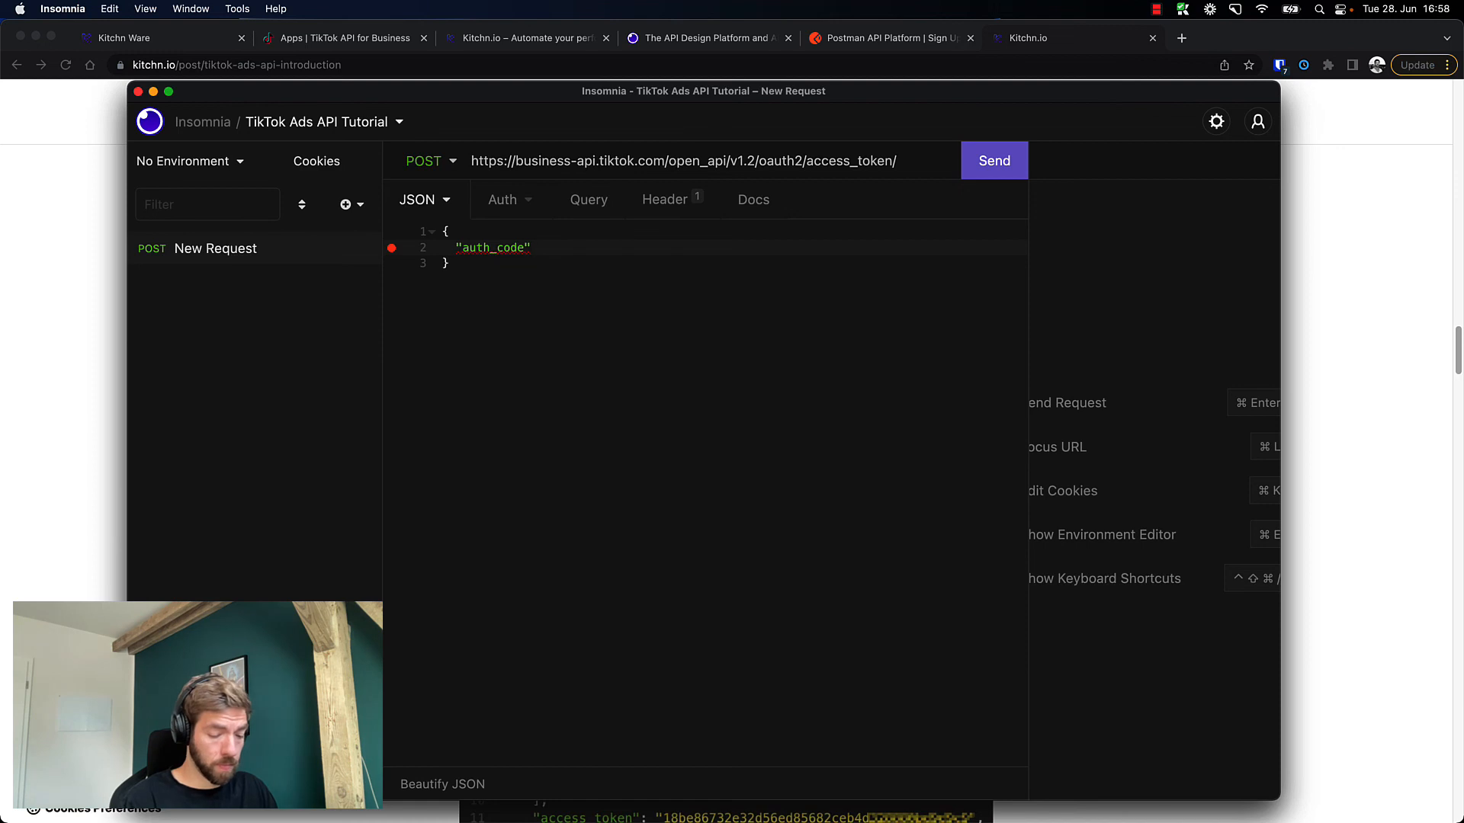
{"action": "type", "text": ": \"\","}
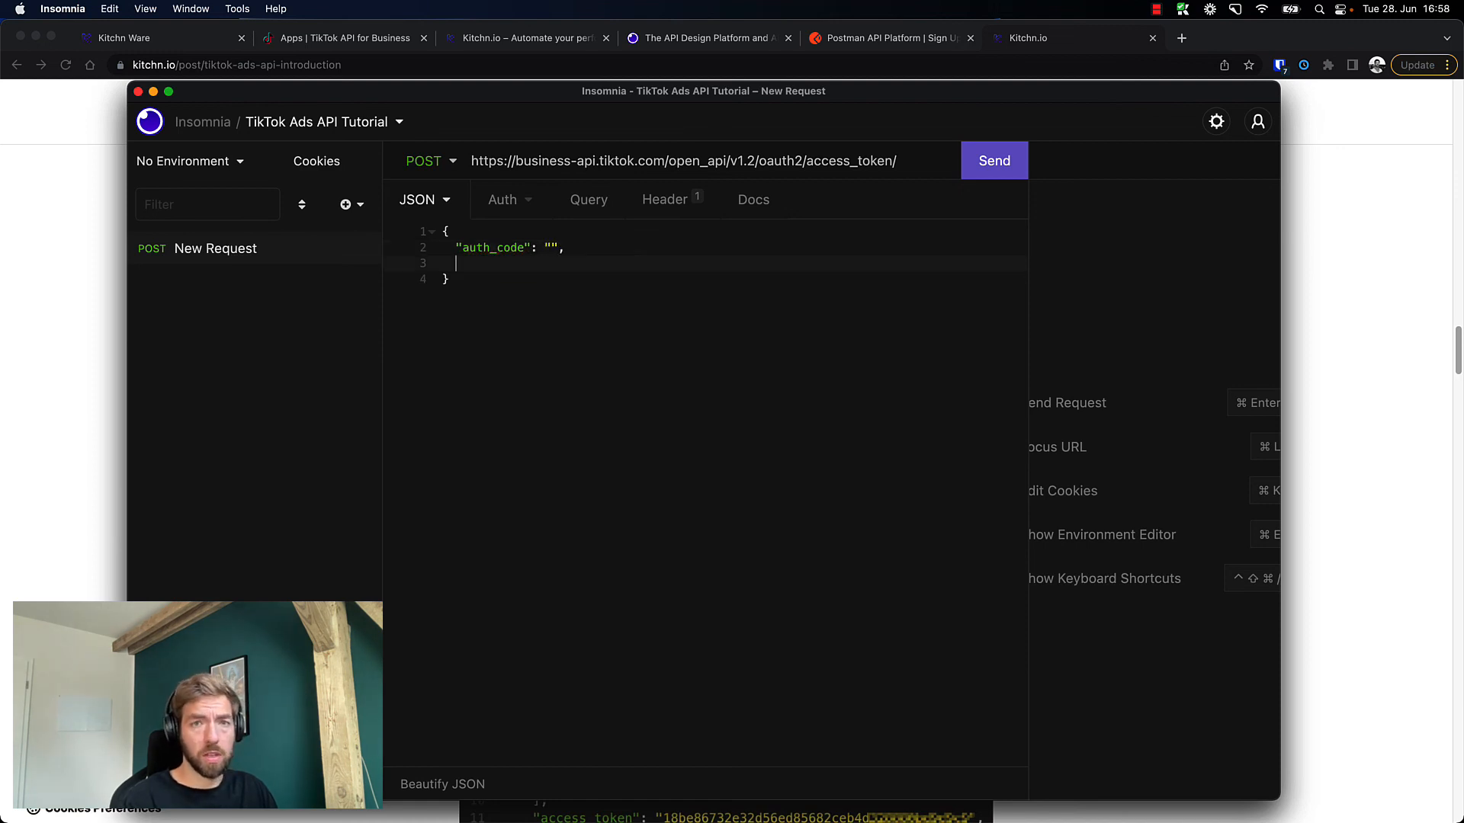
{"action": "type", "text": "\"secret\""}
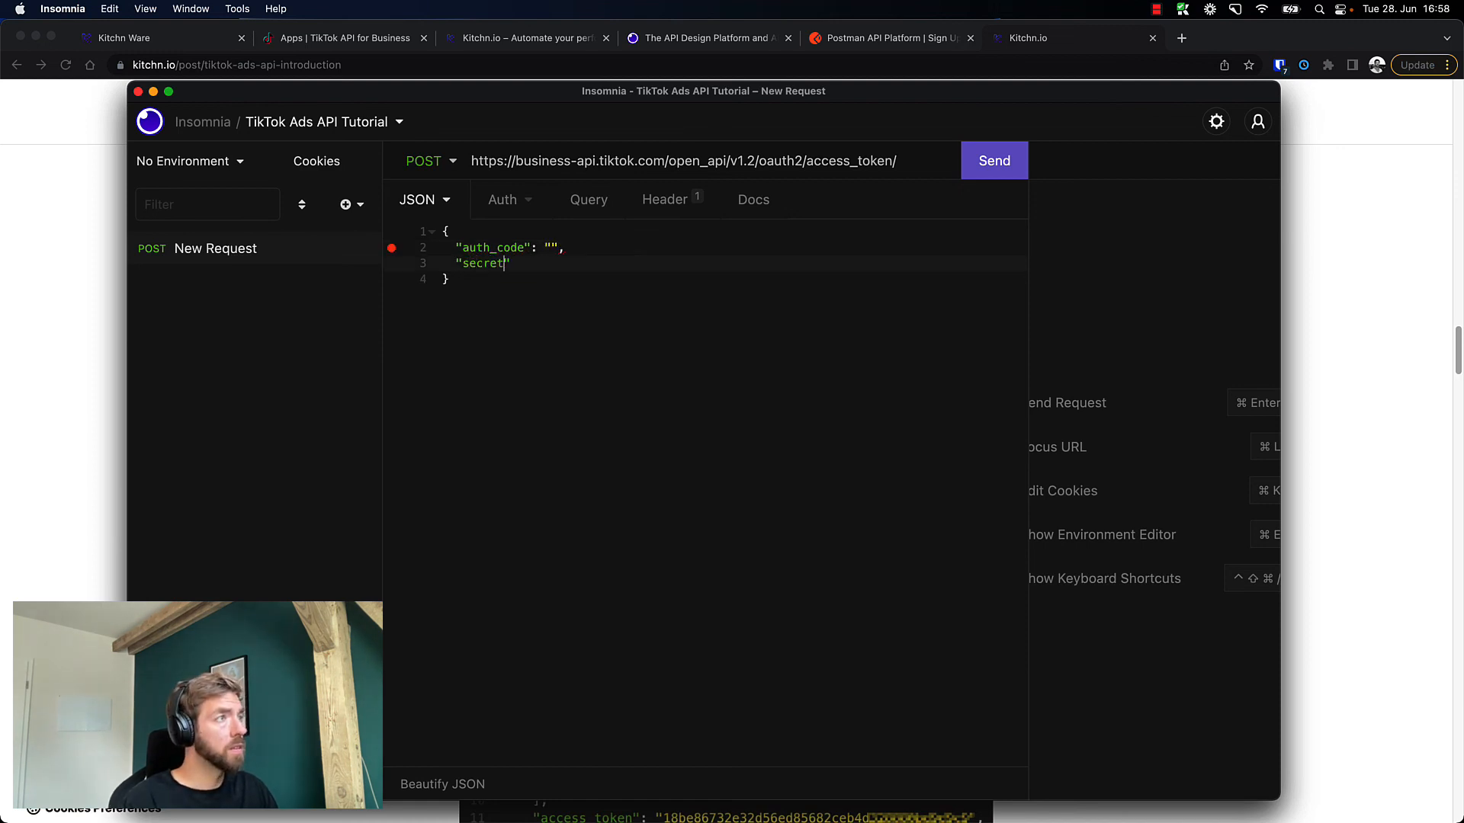
{"action": "type", "text": "\": \"\","}
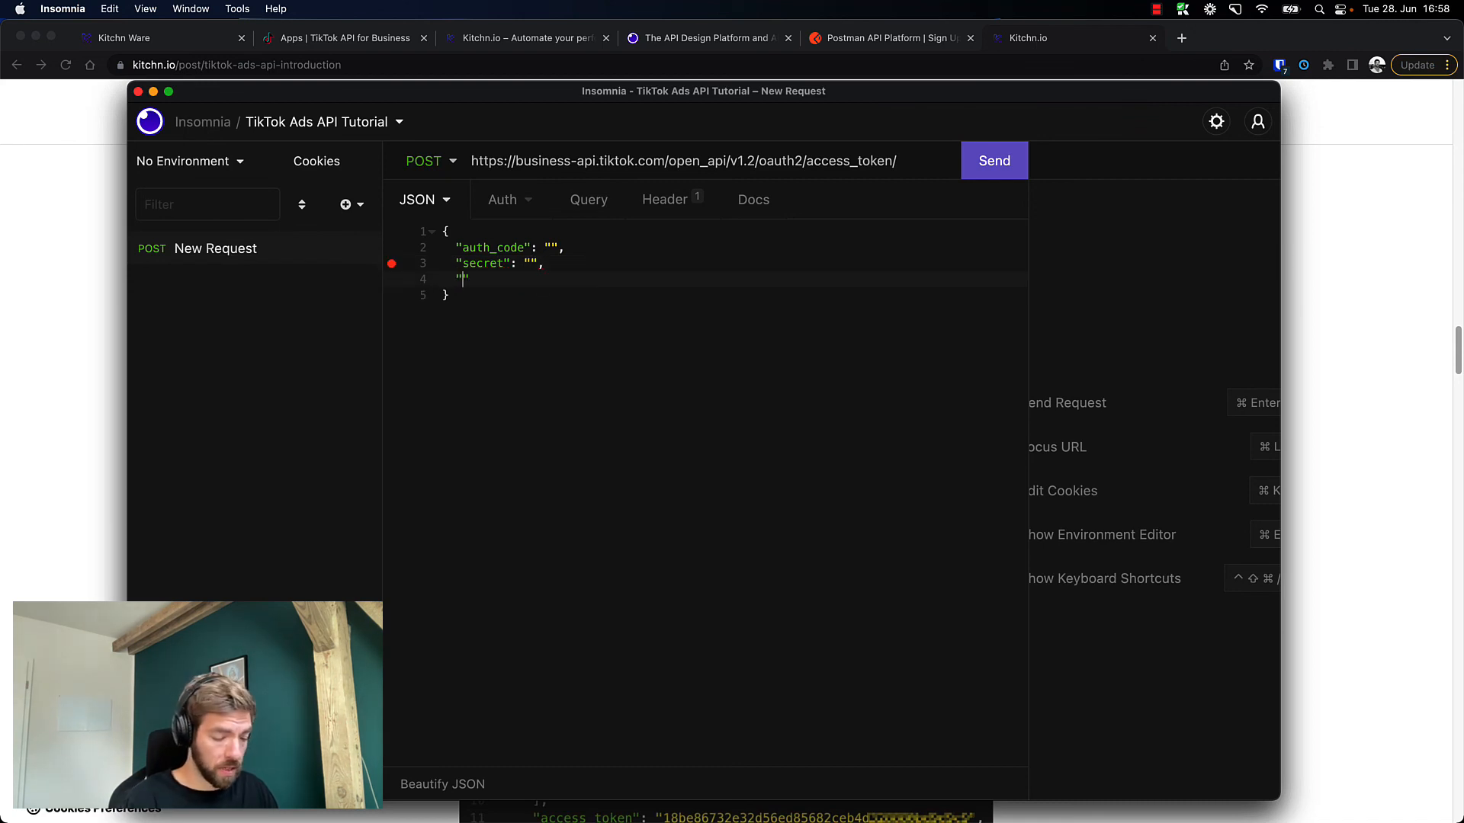
{"action": "type", "text": "\"app_id\":"}
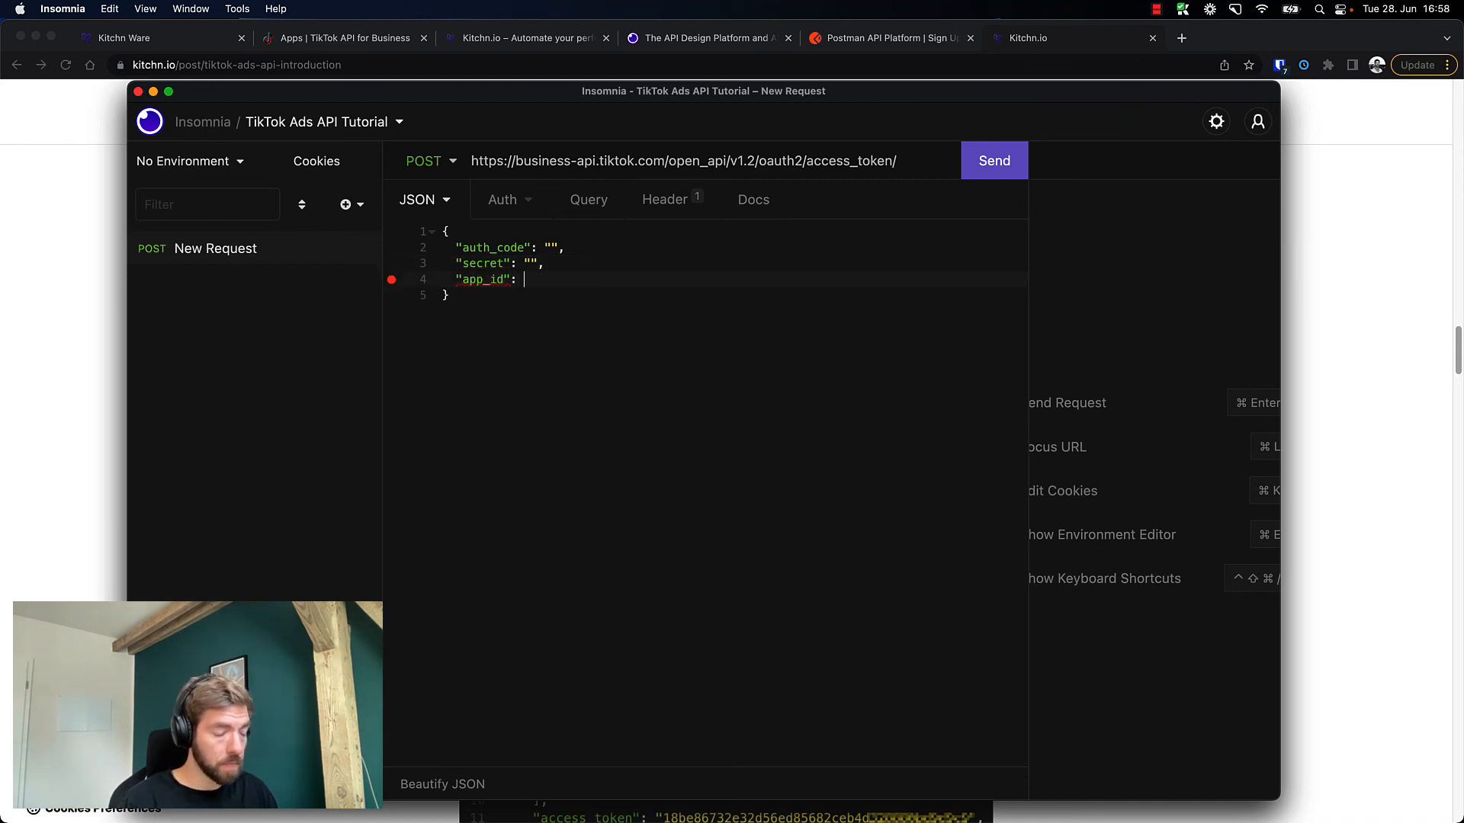
{"action": "type", "text": "\"\""}
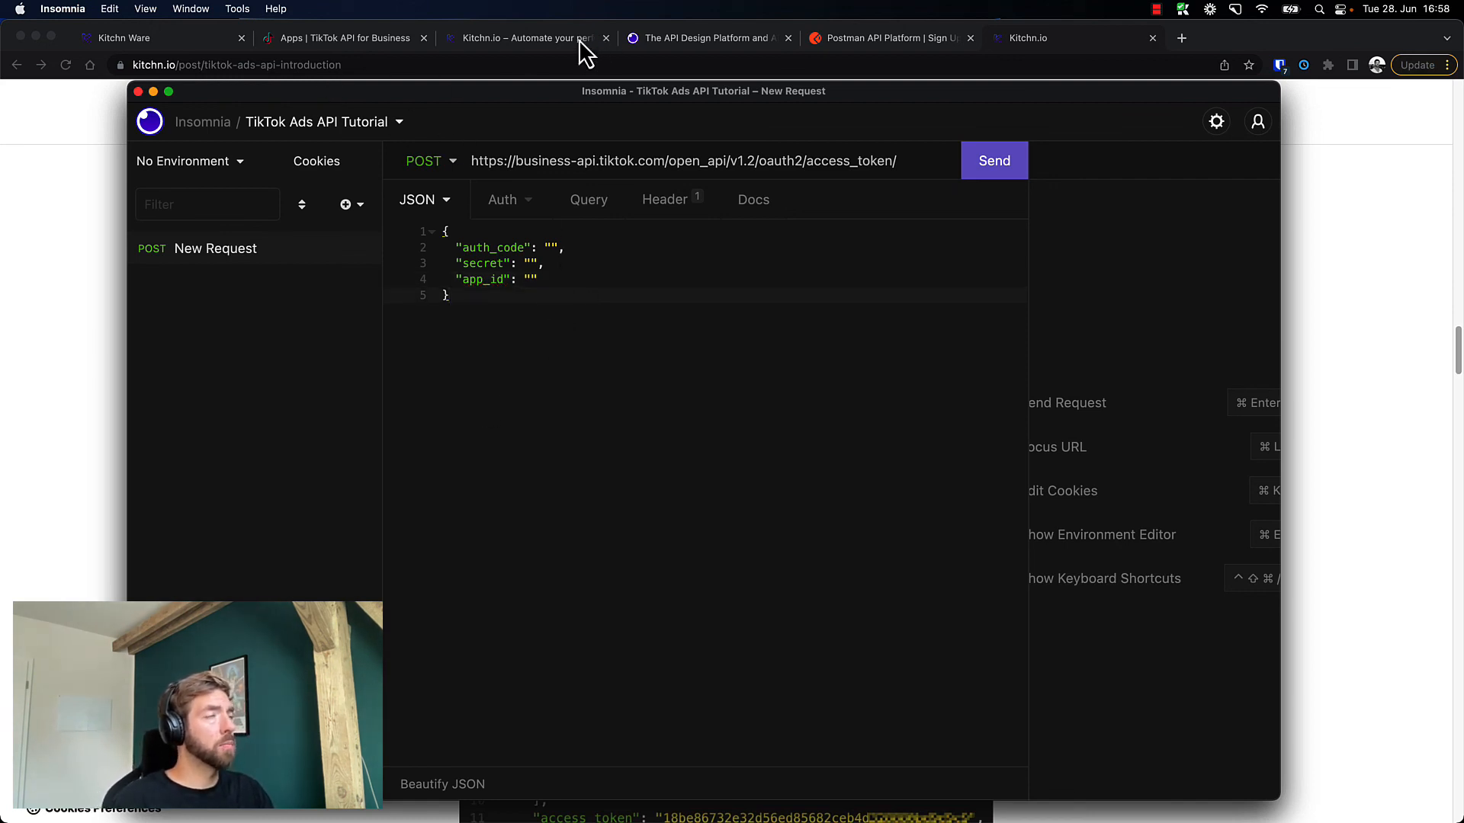
- Fill auth_code, secret and app_id in the JSON body with the TikTok app's values
{"action": "left_click", "coordinate": [523, 37]}
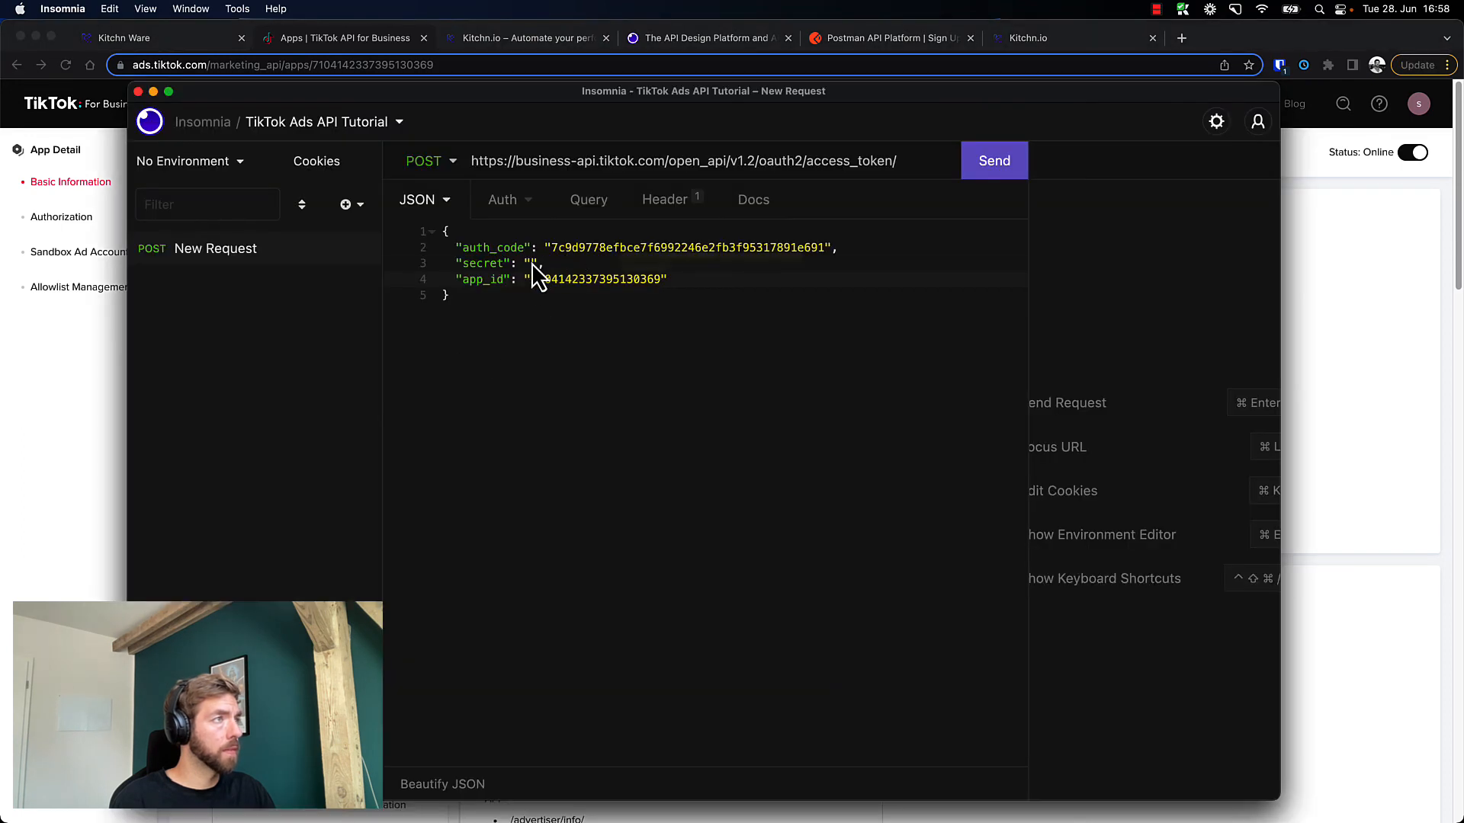
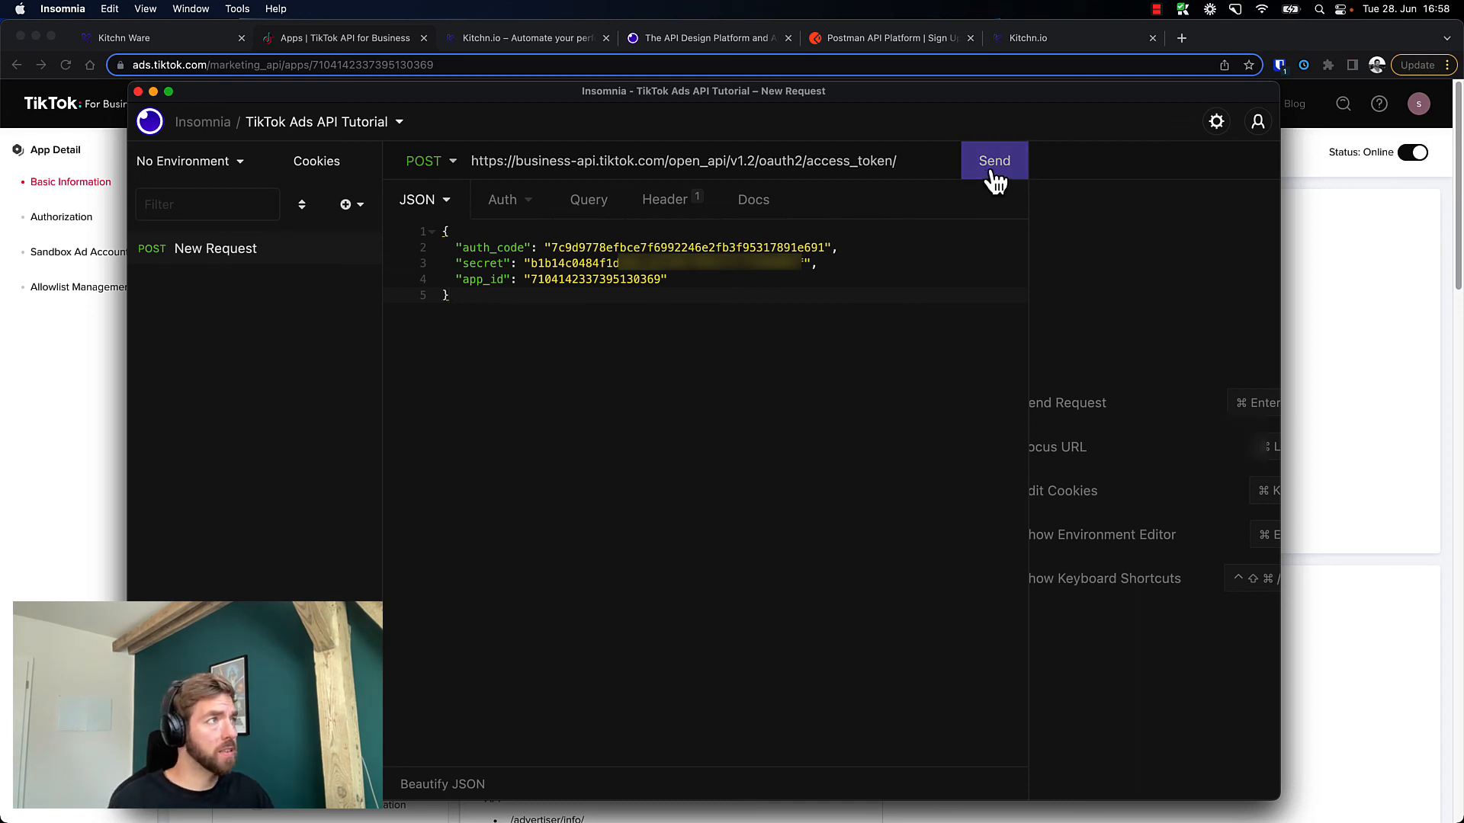
- Send the access-token request and confirm 200 OK with token and advertiser IDs
{"action": "left_click", "coordinate": [994, 160]}
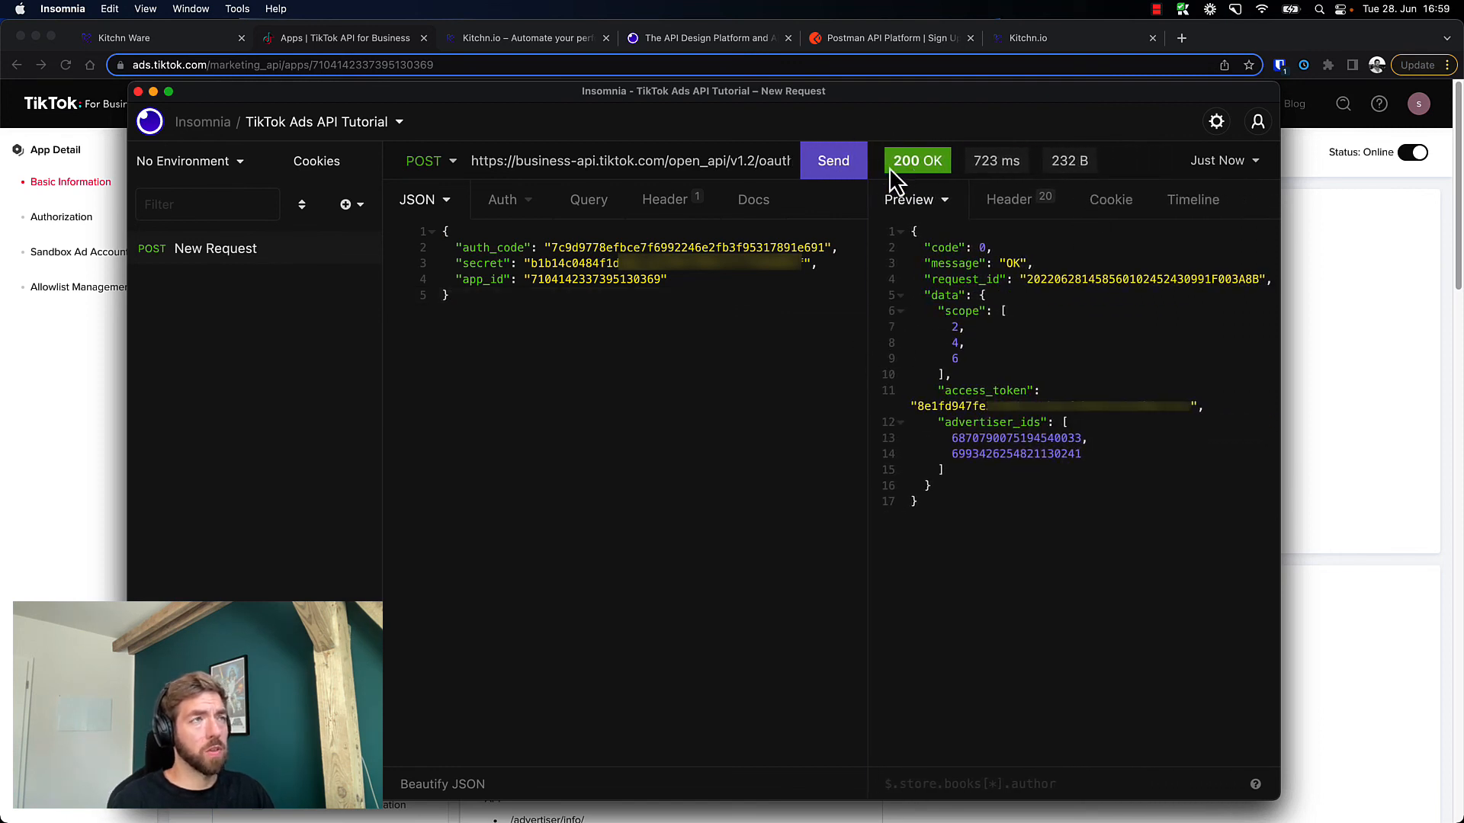
{"action": "mouse_move", "coordinate": [916, 160]}
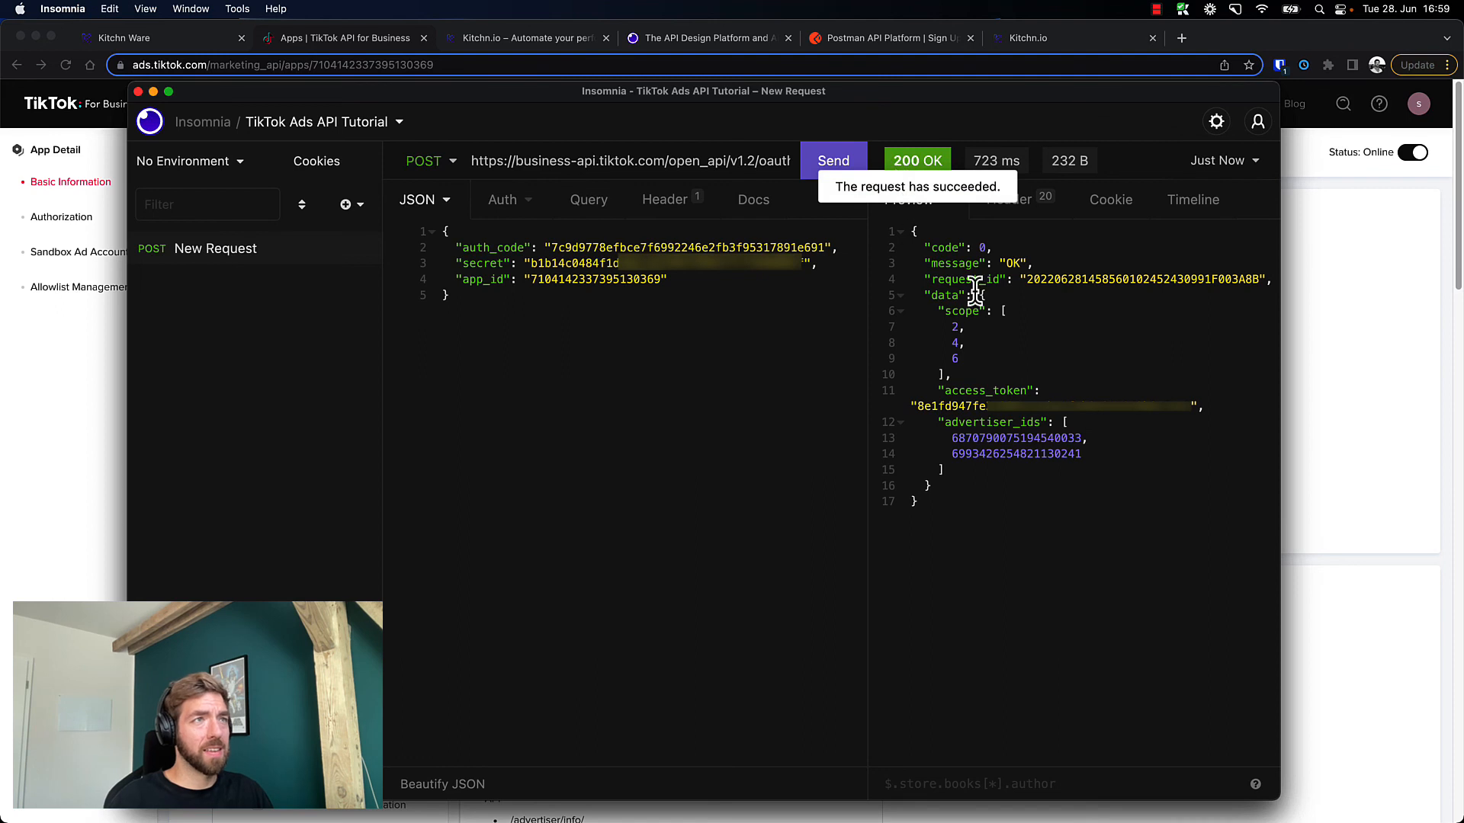